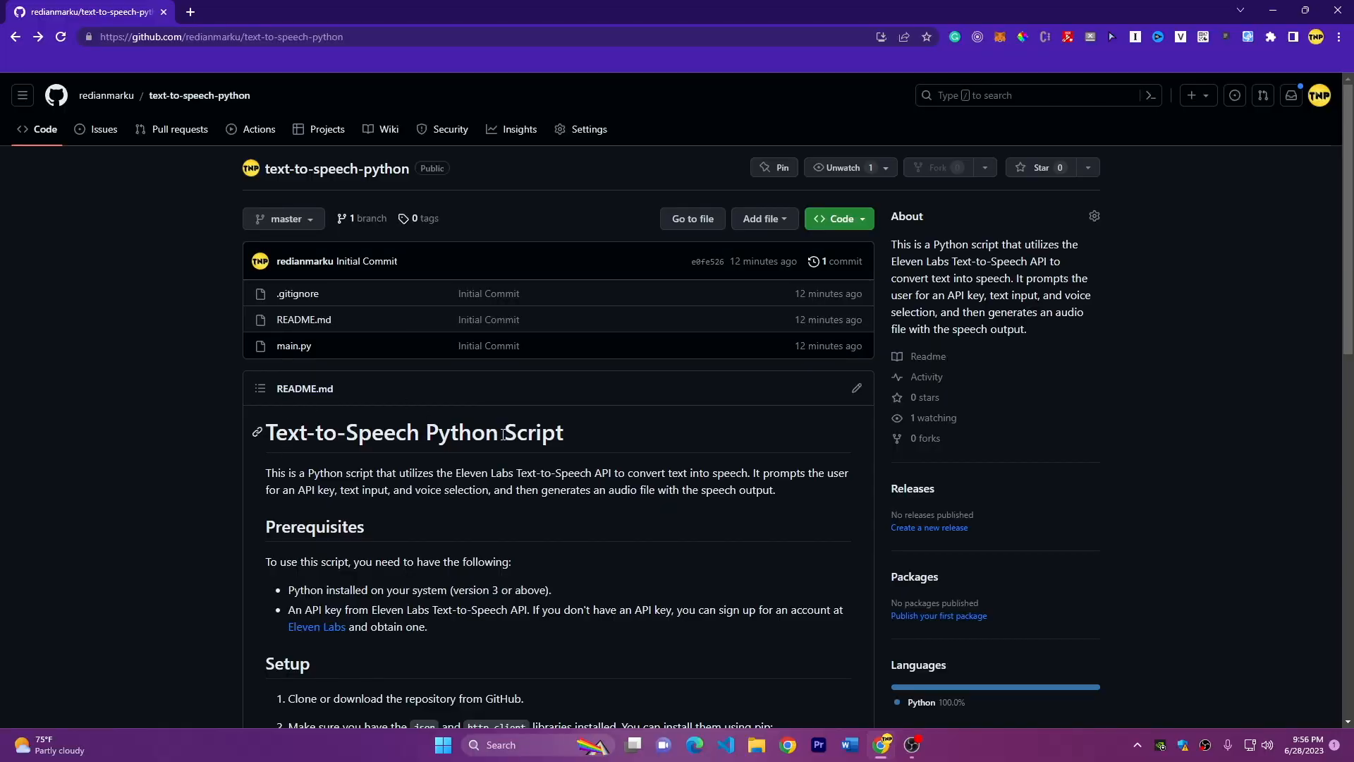
pyautogui.moveTo(292, 345)
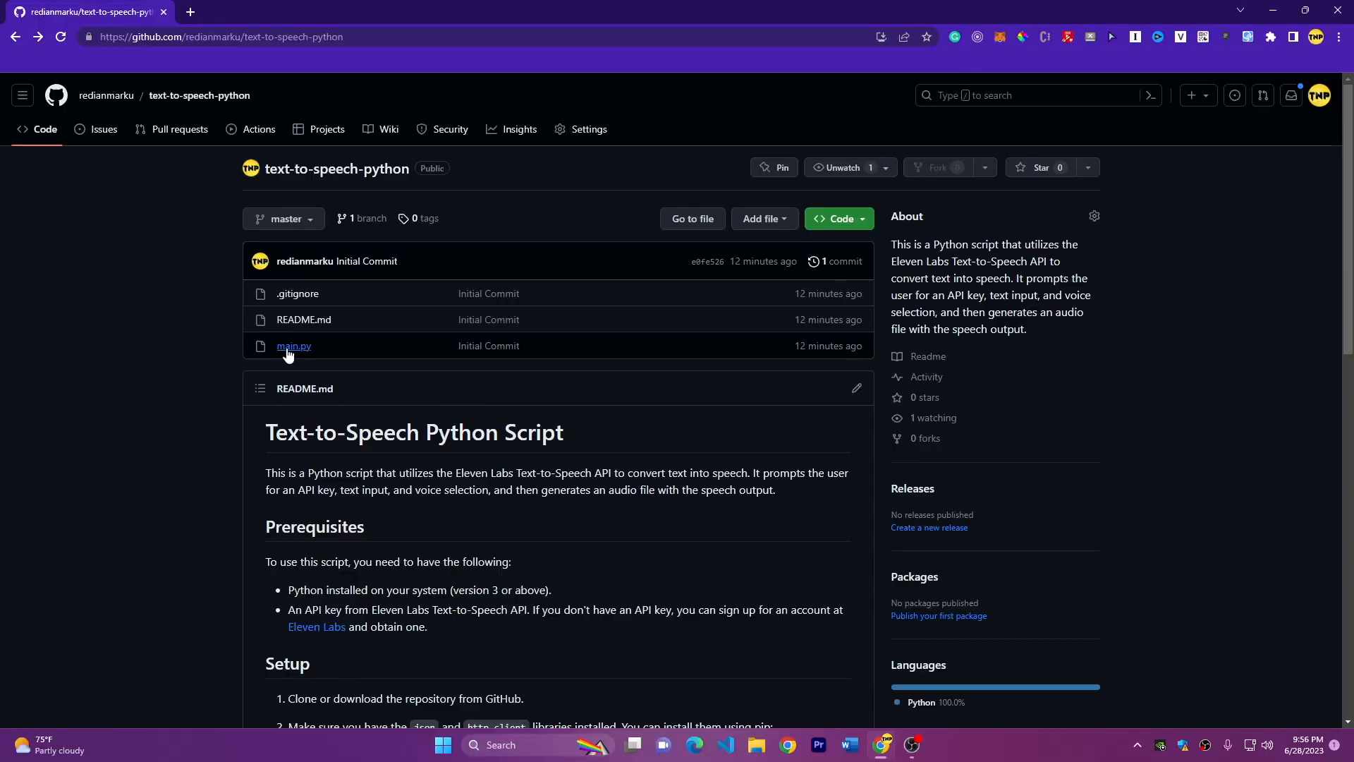
# - Read main.py in the text-to-speech-python repository, then return to the repository overview
pyautogui.click(293, 346)
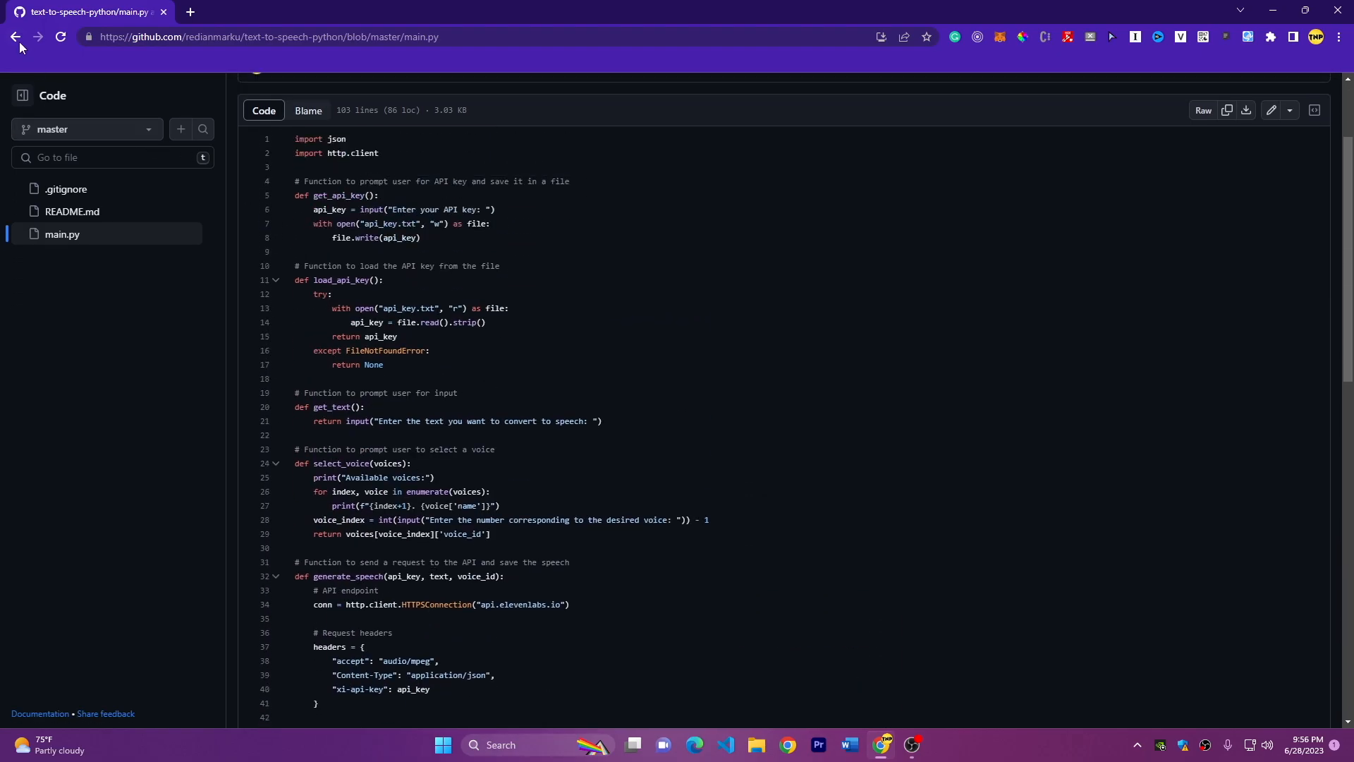
pyautogui.click(15, 36)
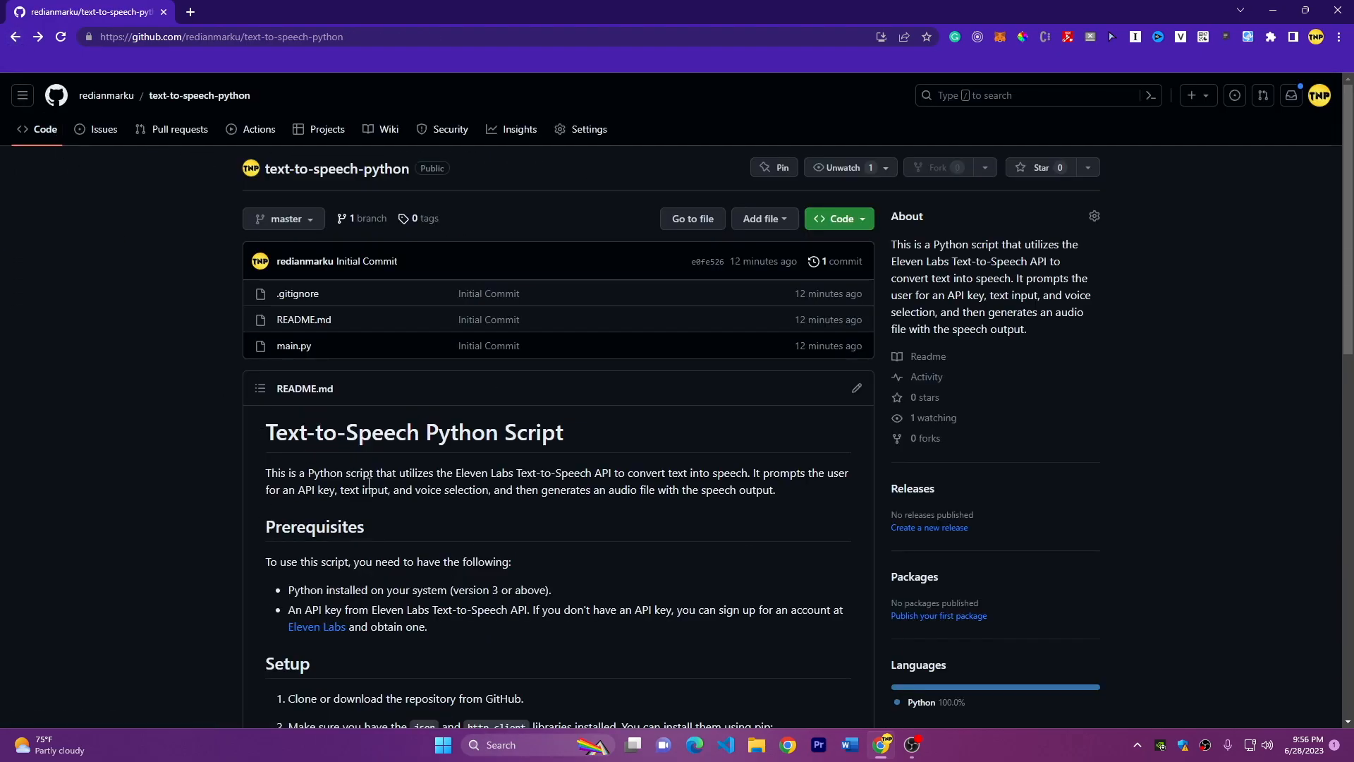
pyautogui.scroll(-3)
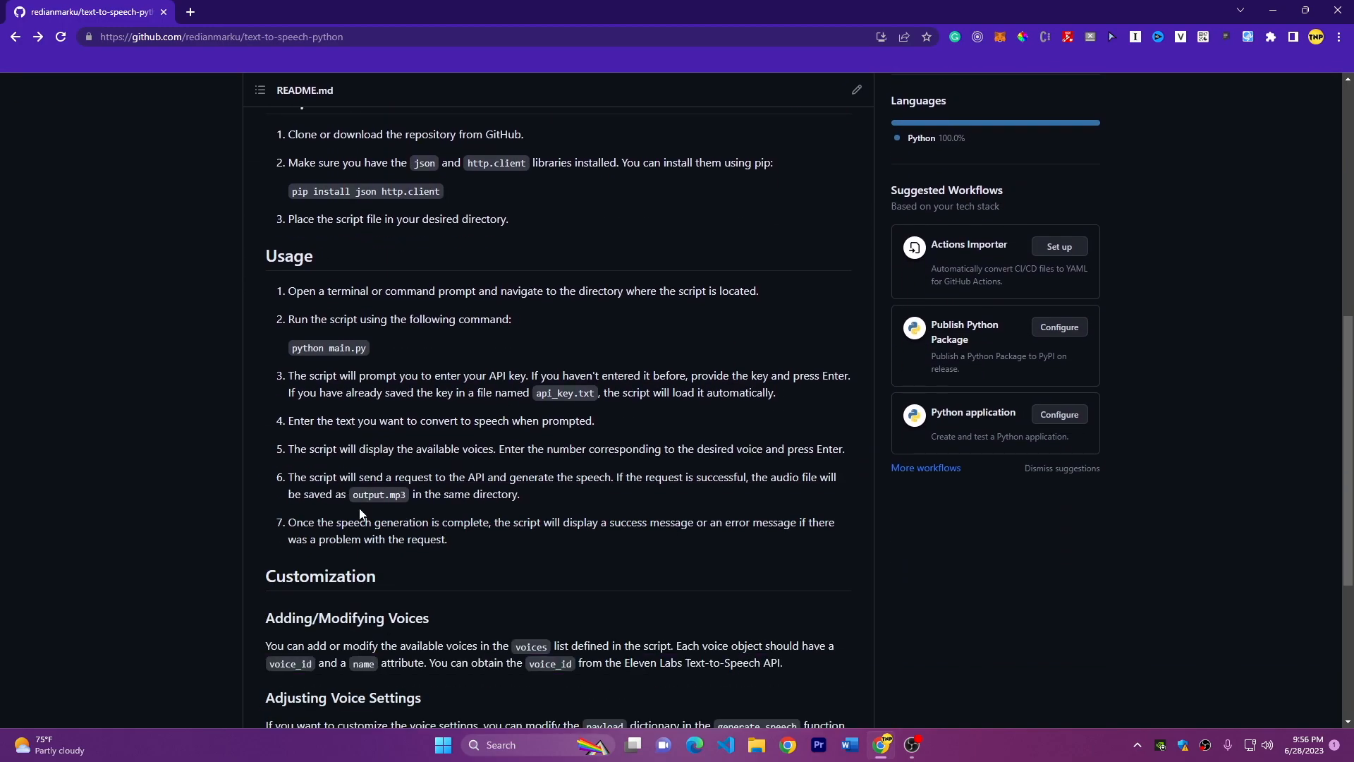
pyautogui.scroll(-3)
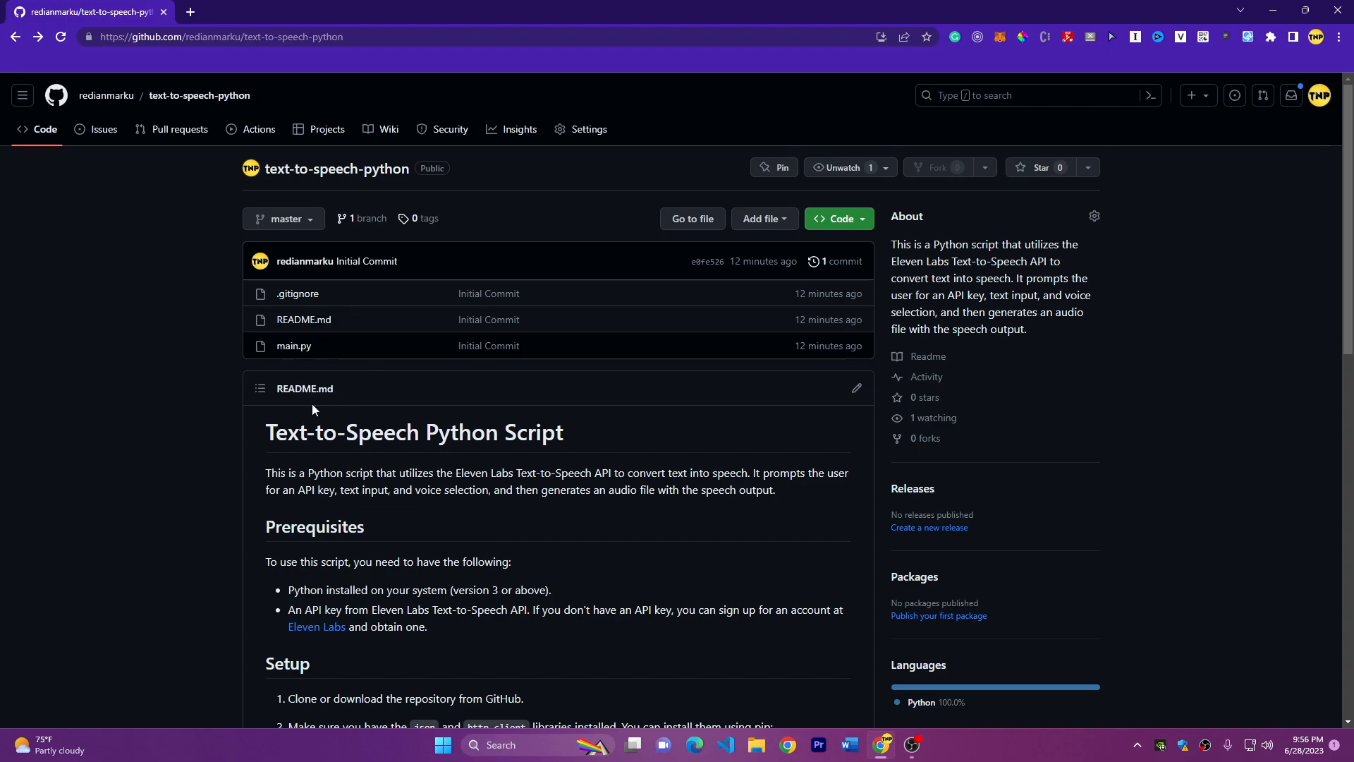
pyautogui.moveTo(424, 490)
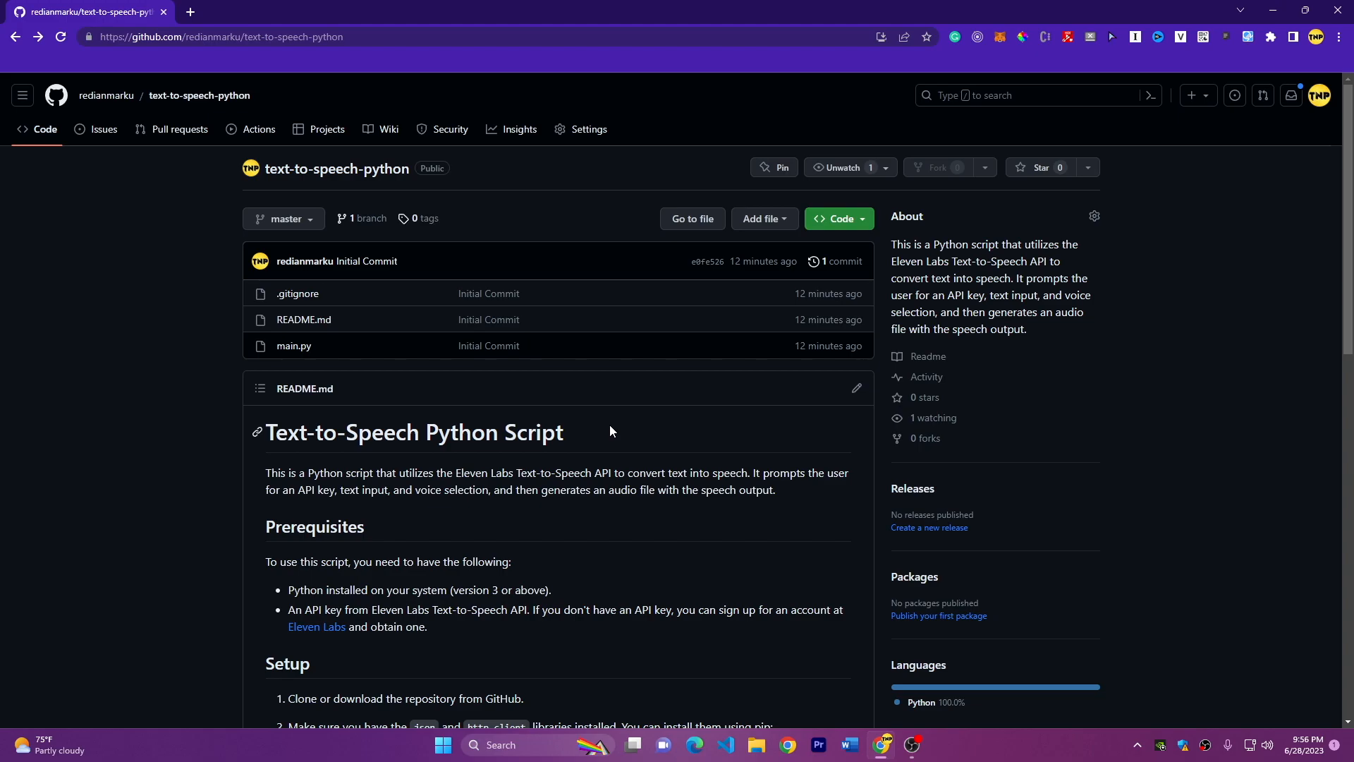
pyautogui.moveTo(593, 467)
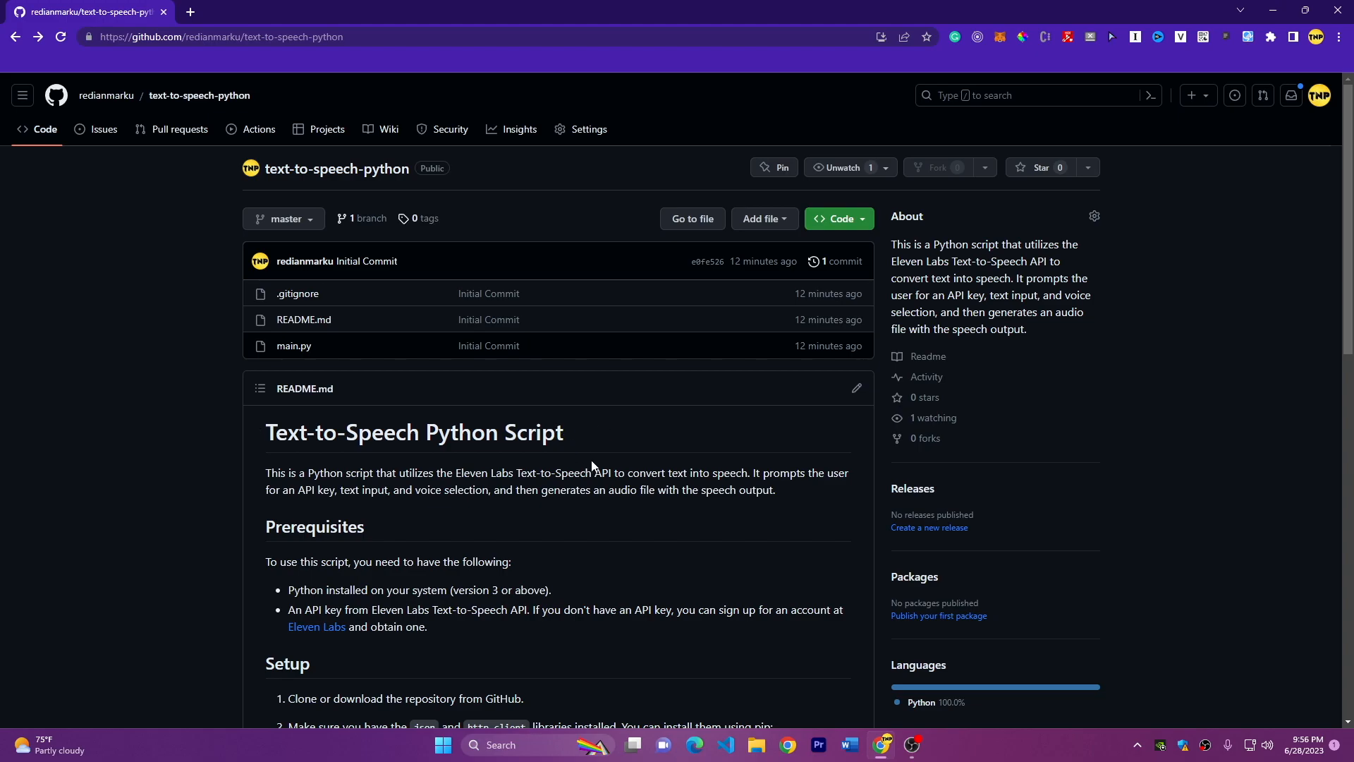
# - Download the repository as a ZIP and open python.org's Downloads page
pyautogui.click(834, 219)
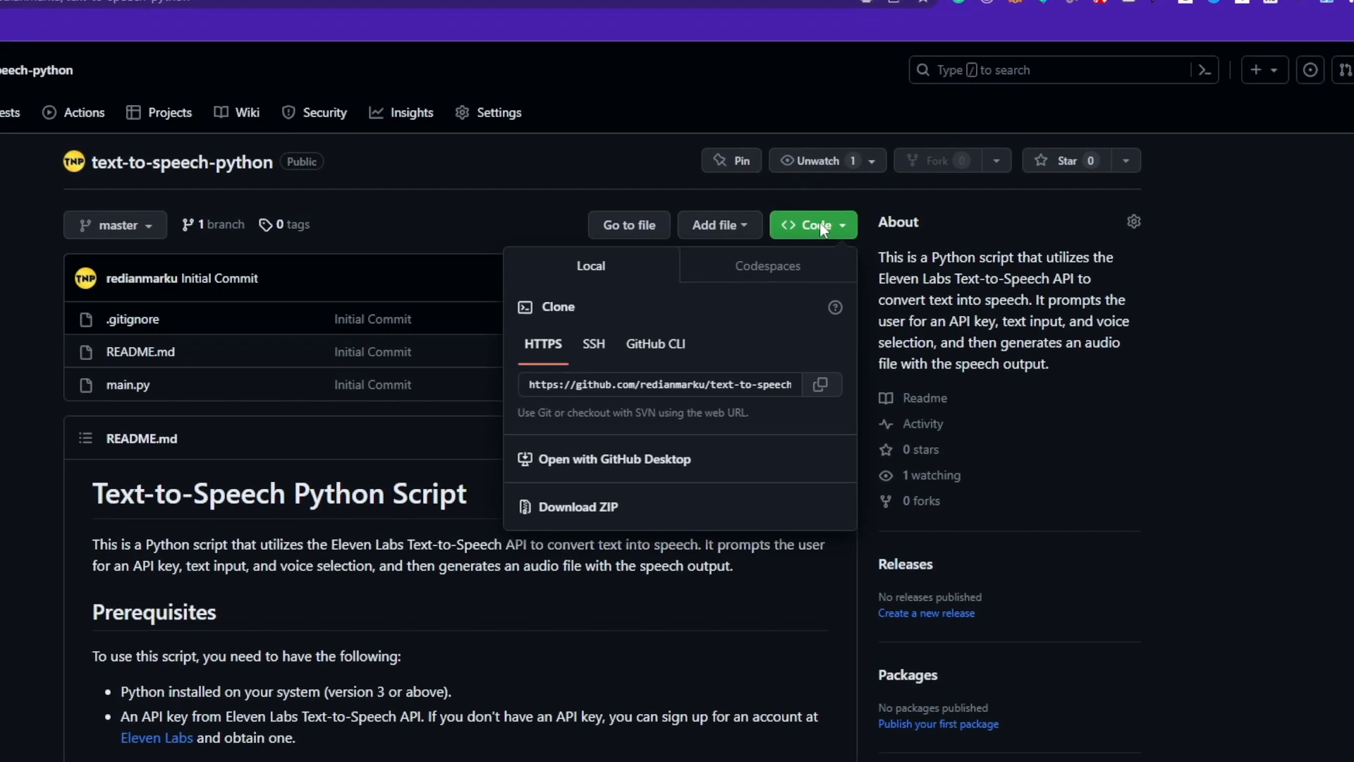
pyautogui.click(821, 383)
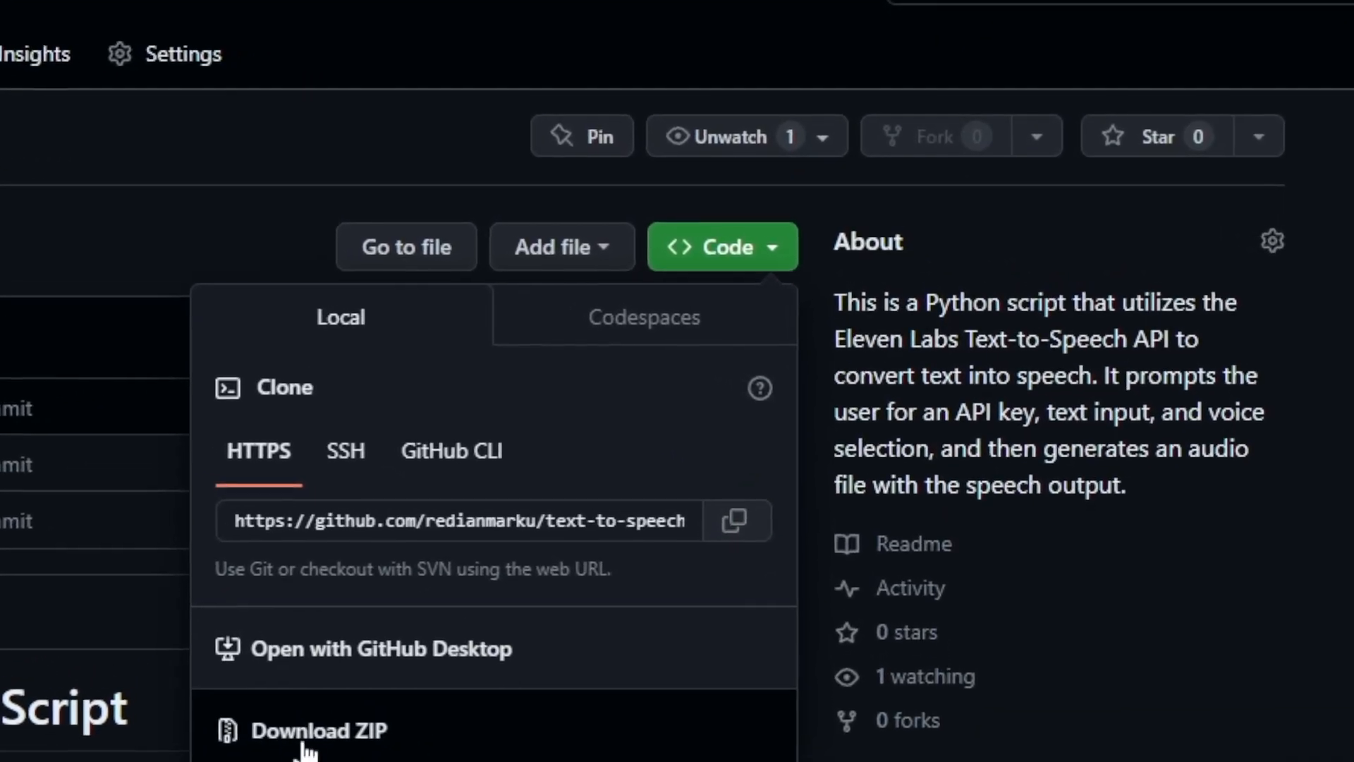
pyautogui.click(319, 730)
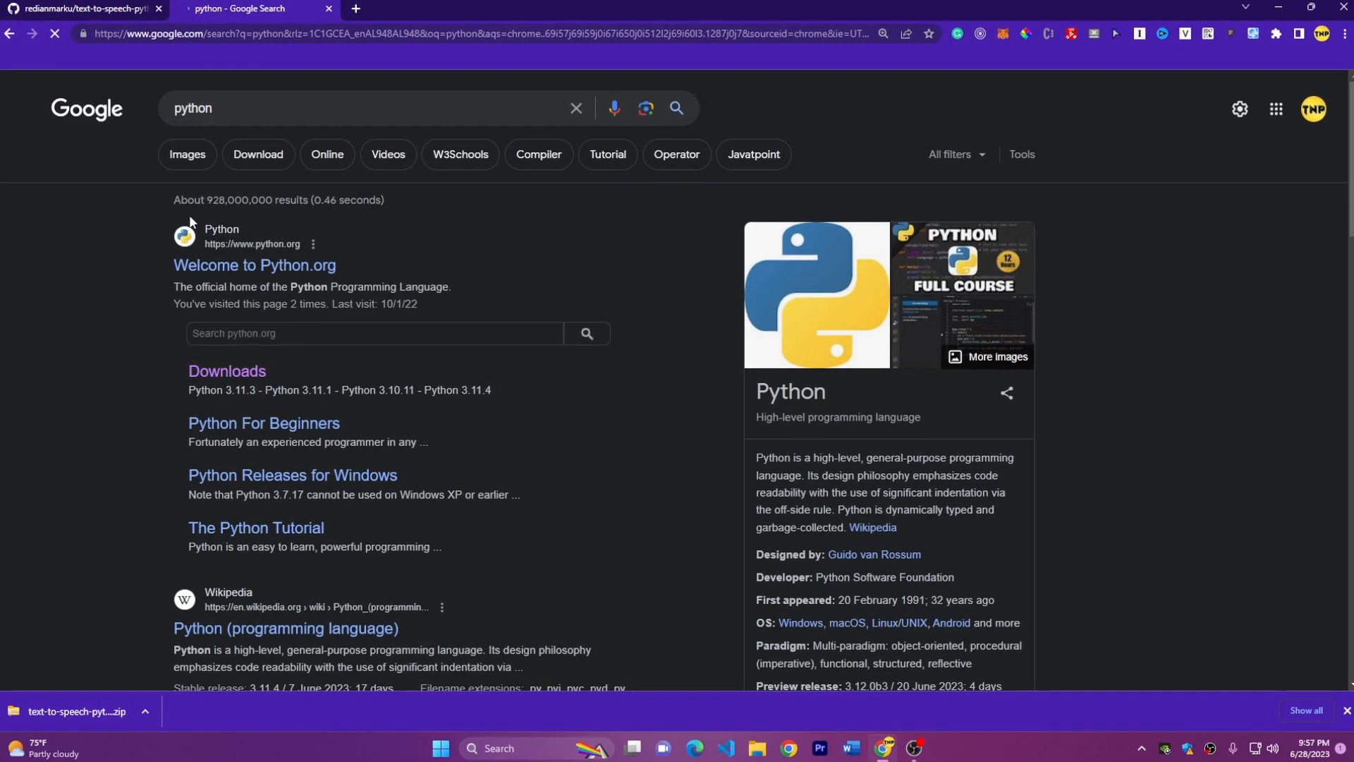
pyautogui.click(254, 265)
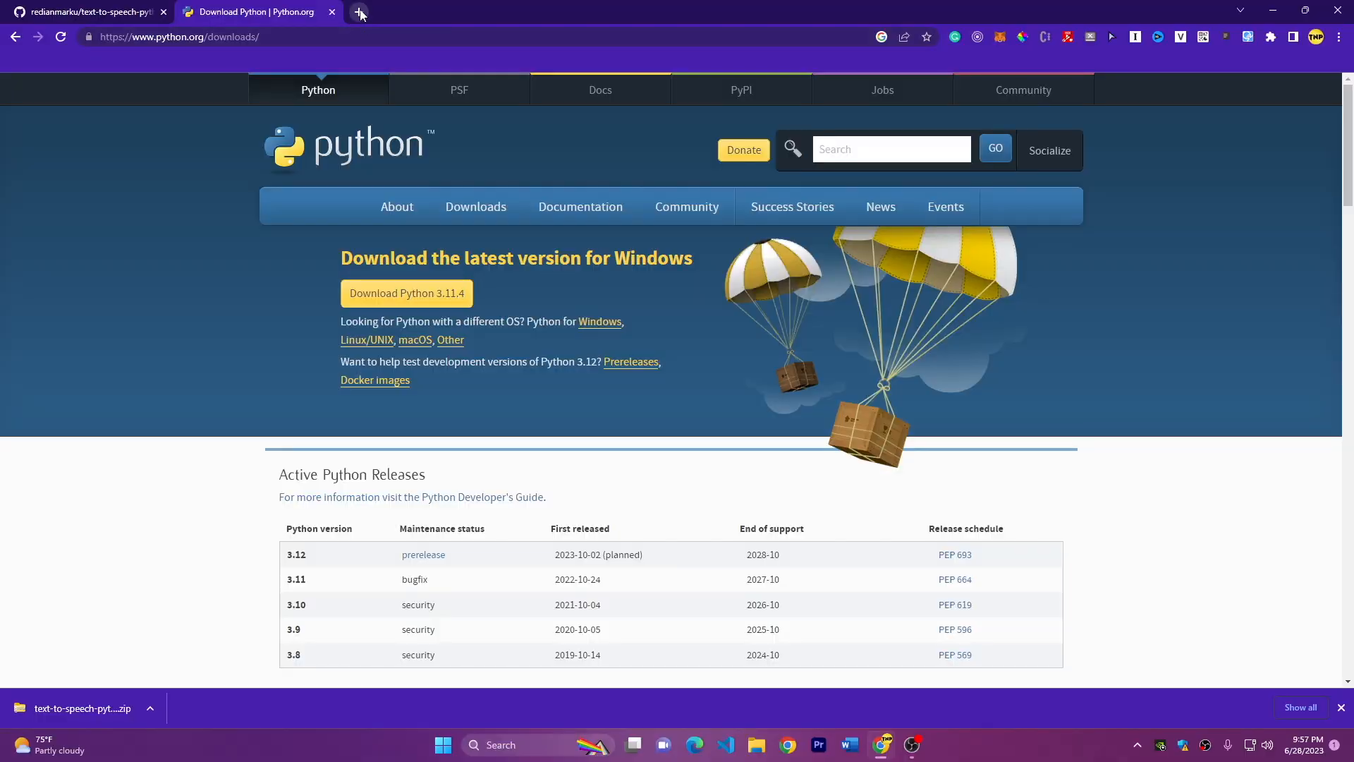
# - In a new tab, search 'eleven labs', open the ElevenLabs site and sign in
pyautogui.click(360, 12)
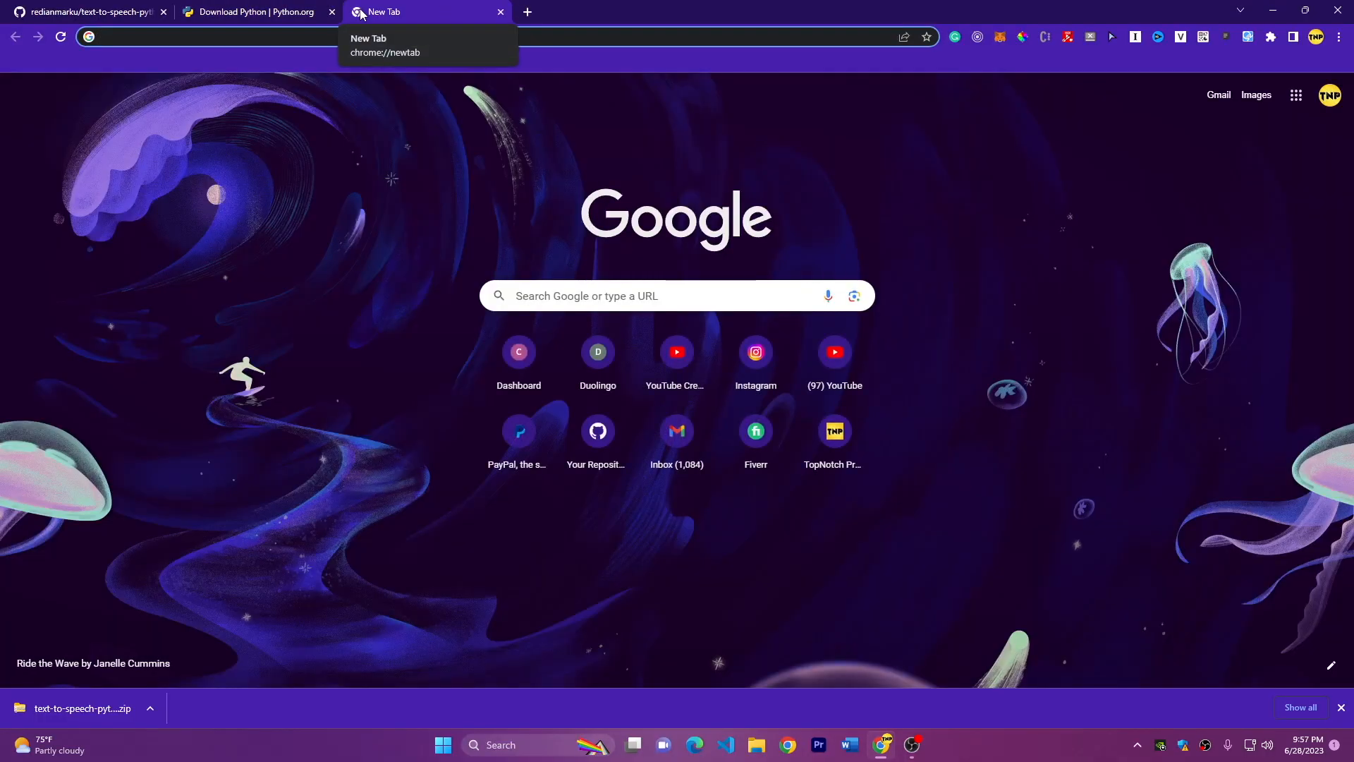
pyautogui.write('eleven labs')
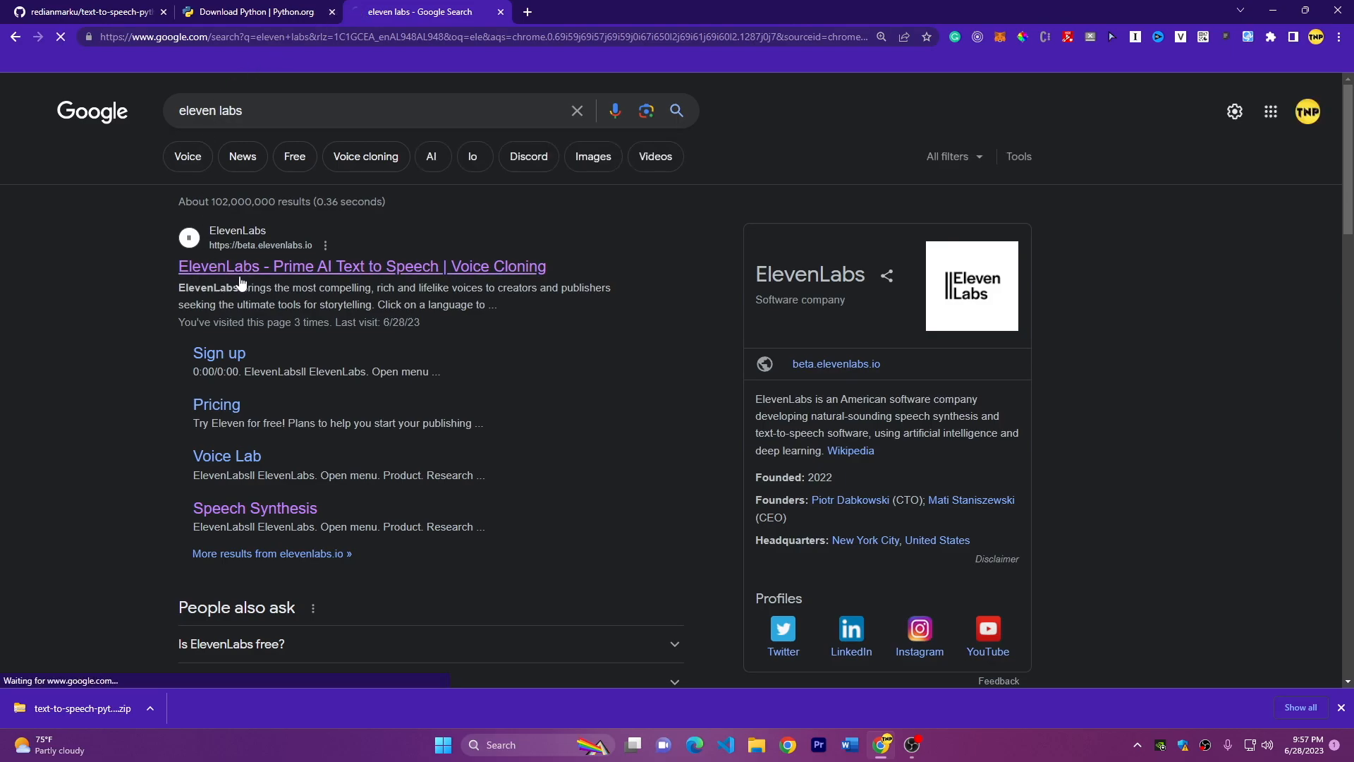
pyautogui.click(361, 266)
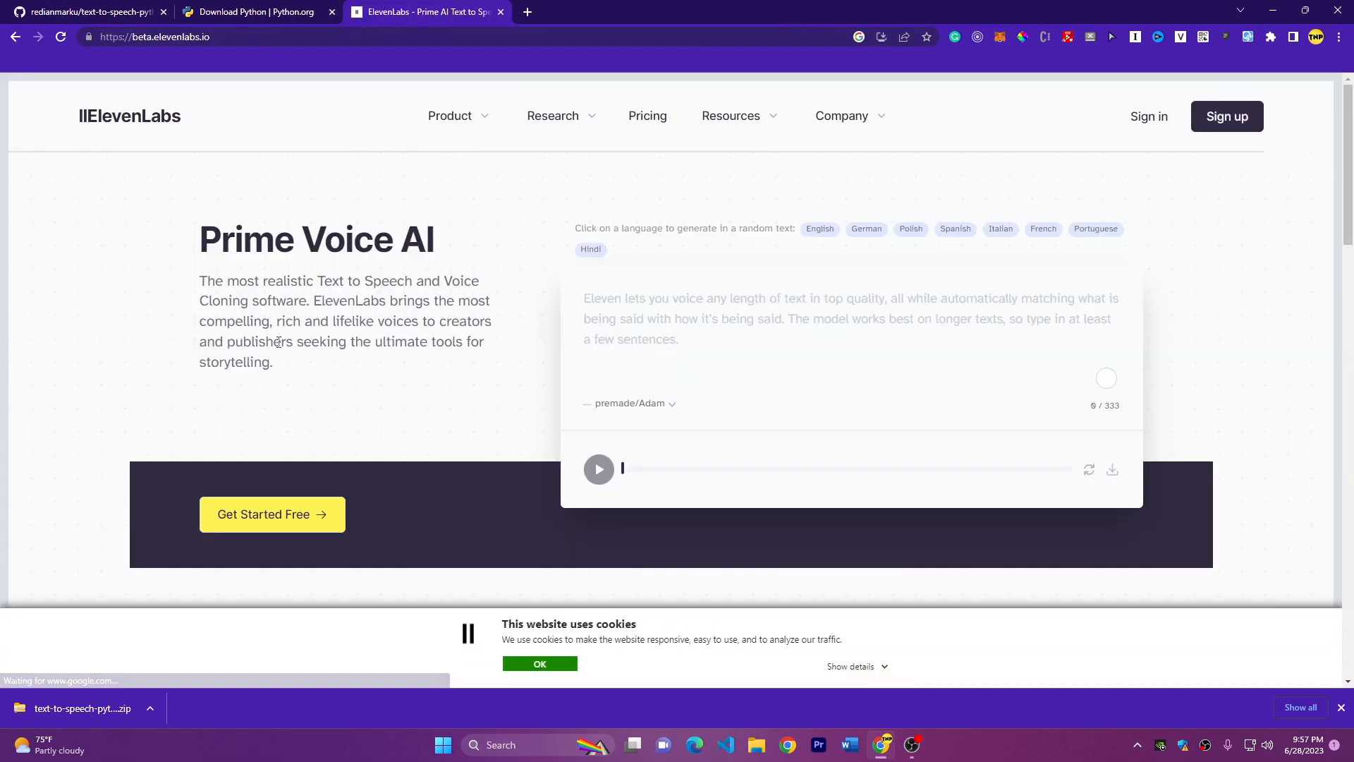
pyautogui.click(847, 318)
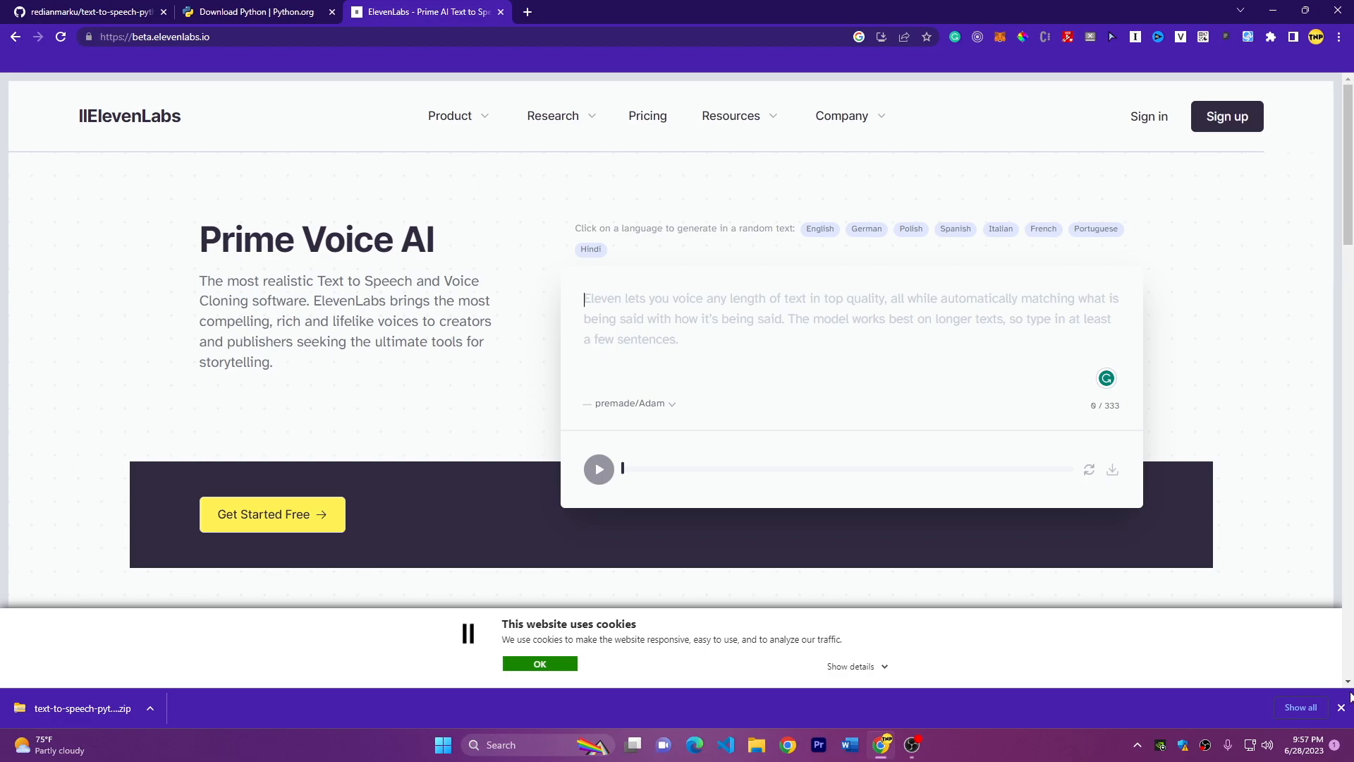
pyautogui.click(1149, 116)
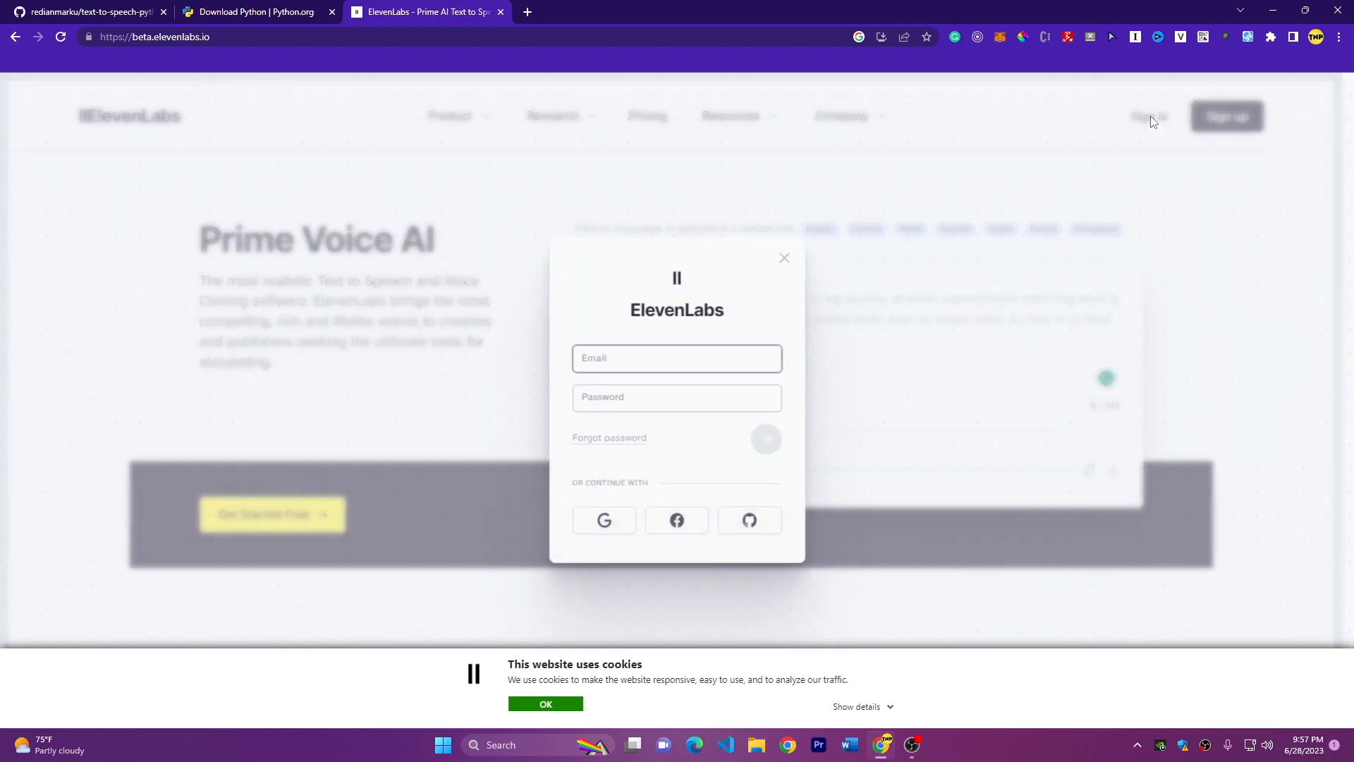
pyautogui.click(604, 520)
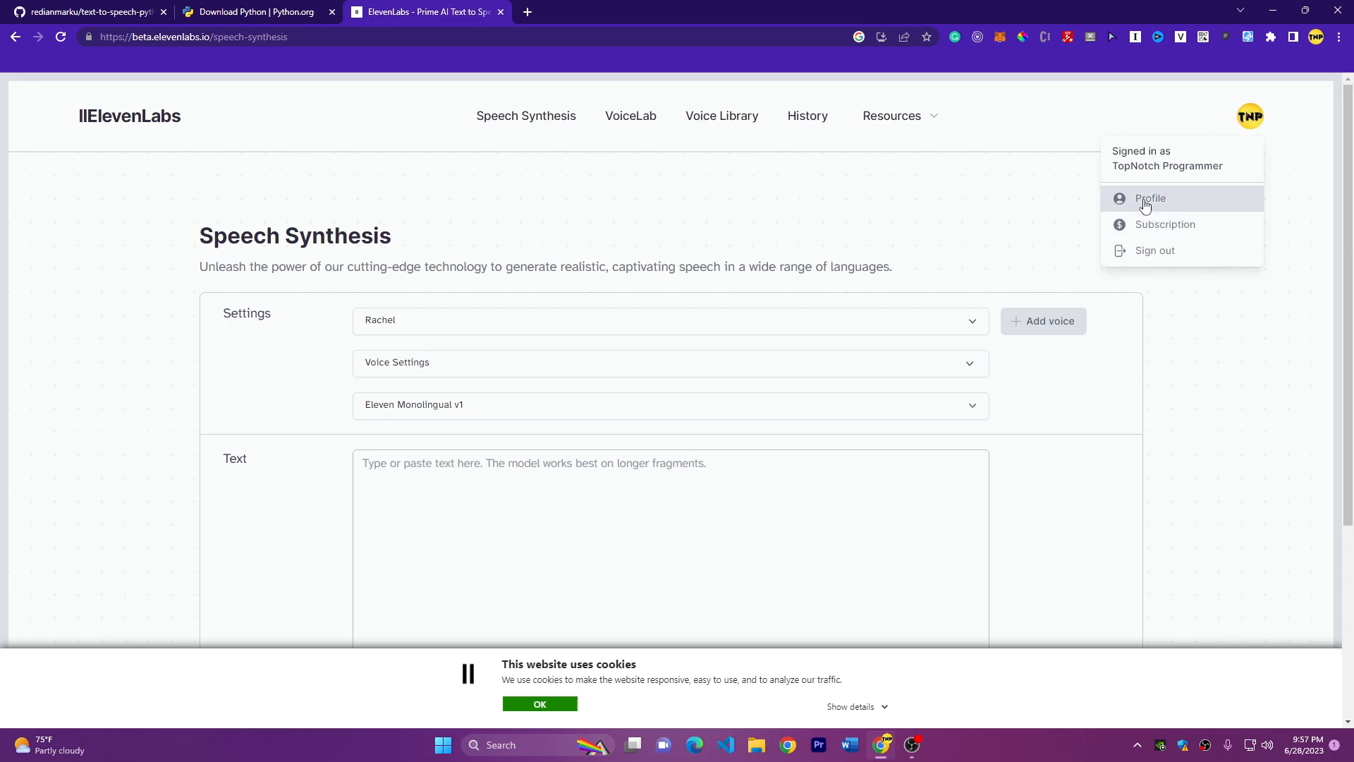
# - View the API key in ElevenLabs Profile Settings, then close the dialog
pyautogui.click(1149, 197)
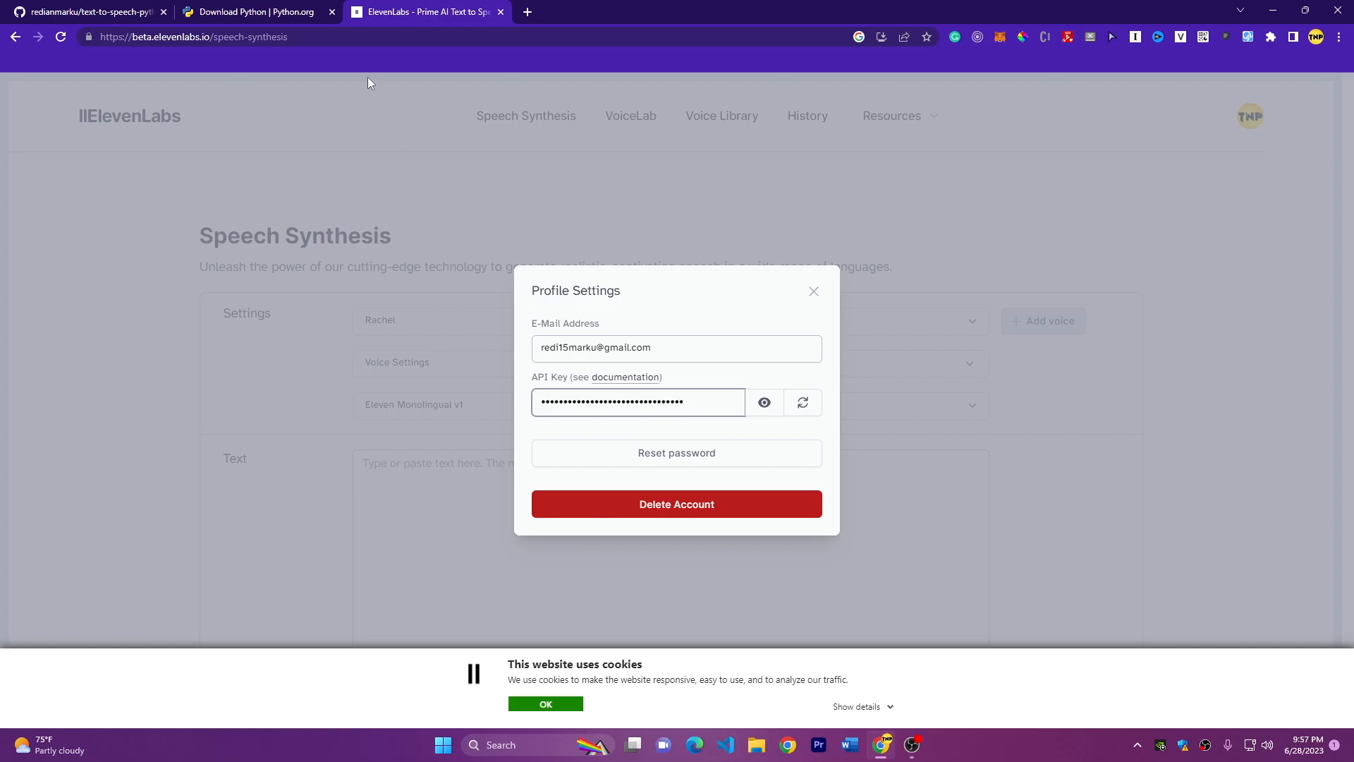
pyautogui.click(755, 743)
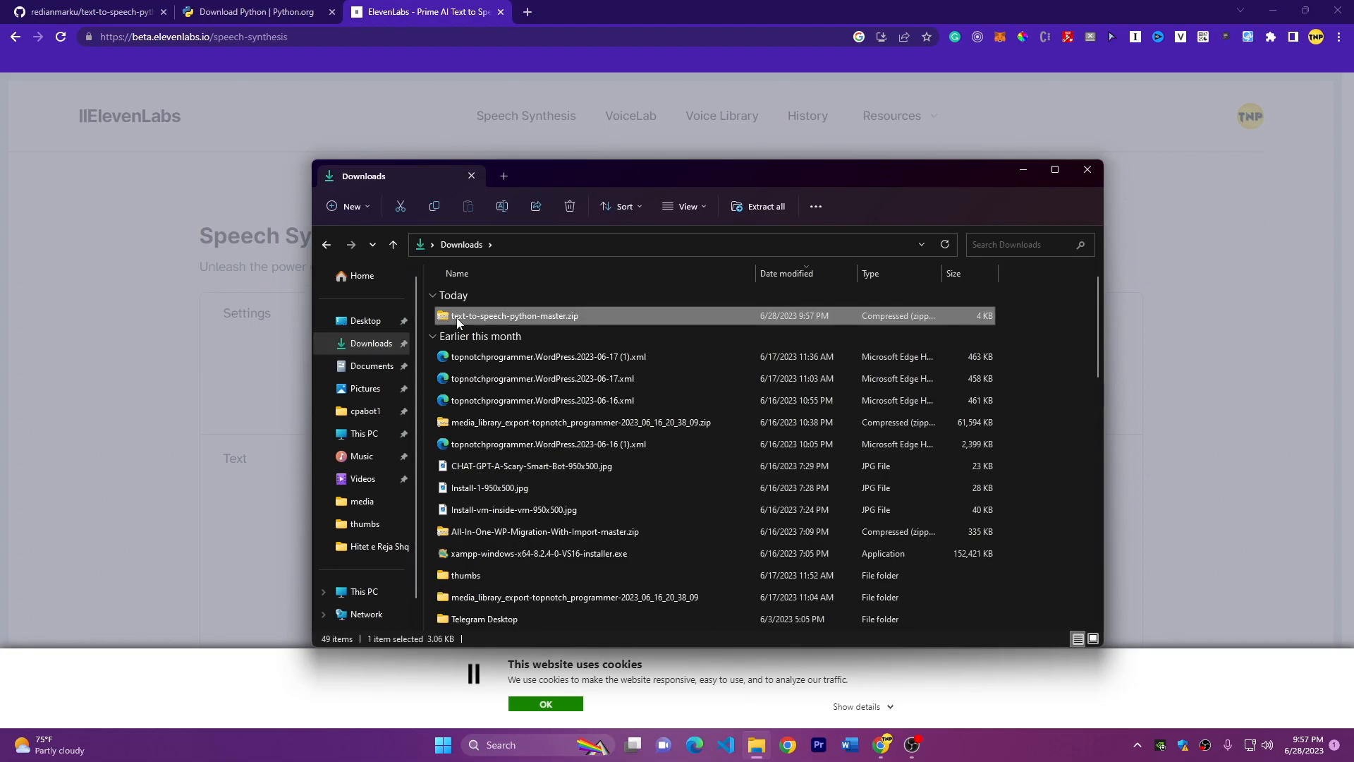
# - Extract text-to-speech-python-master.zip, open its inner project folder, then close the folder window
pyautogui.rightClick(514, 316)
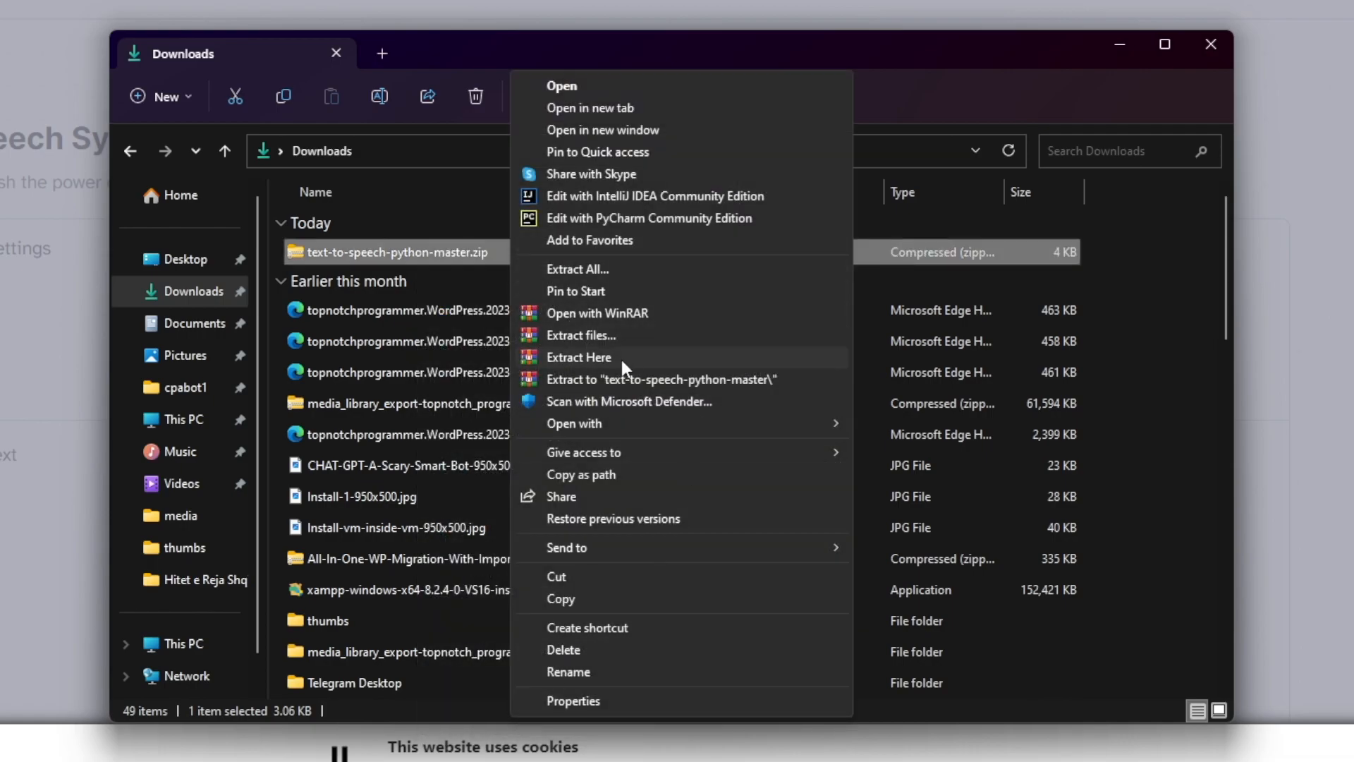
pyautogui.click(578, 357)
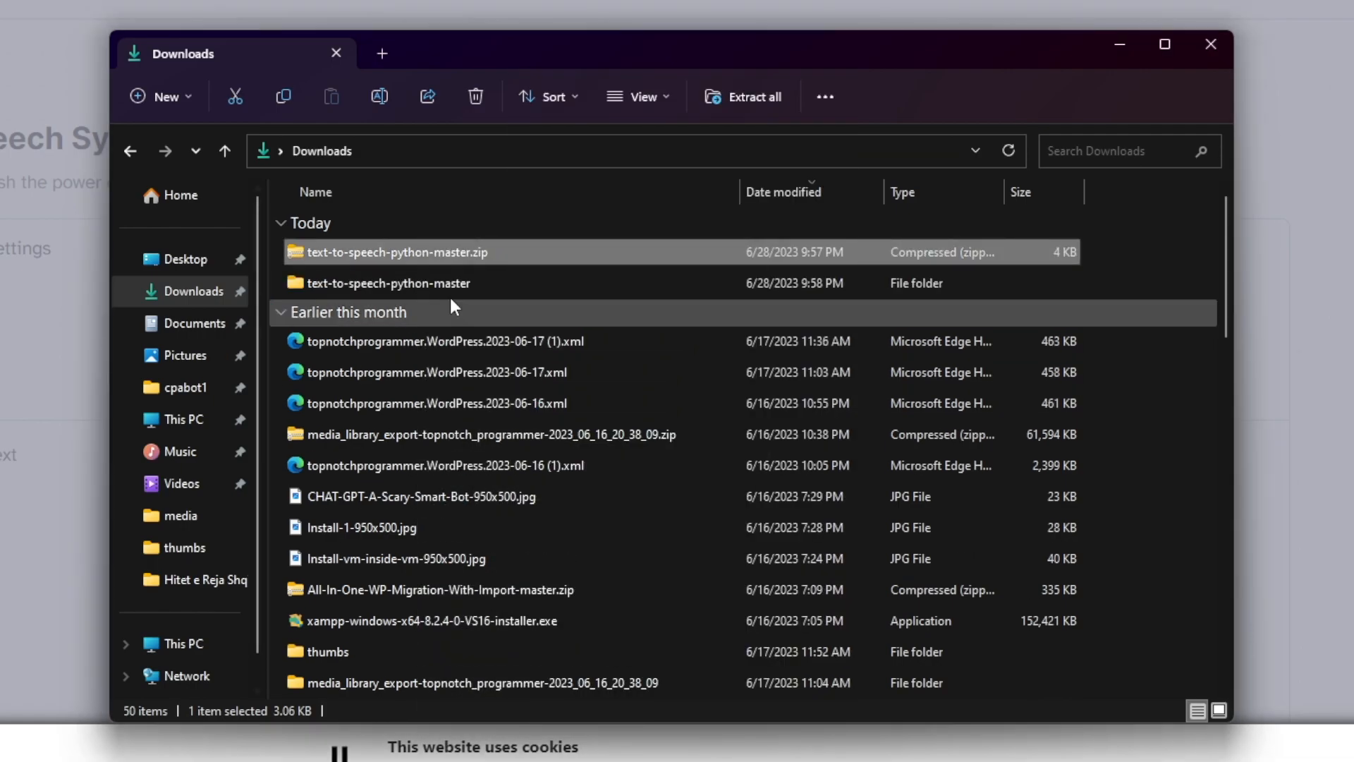
pyautogui.doubleClick(389, 282)
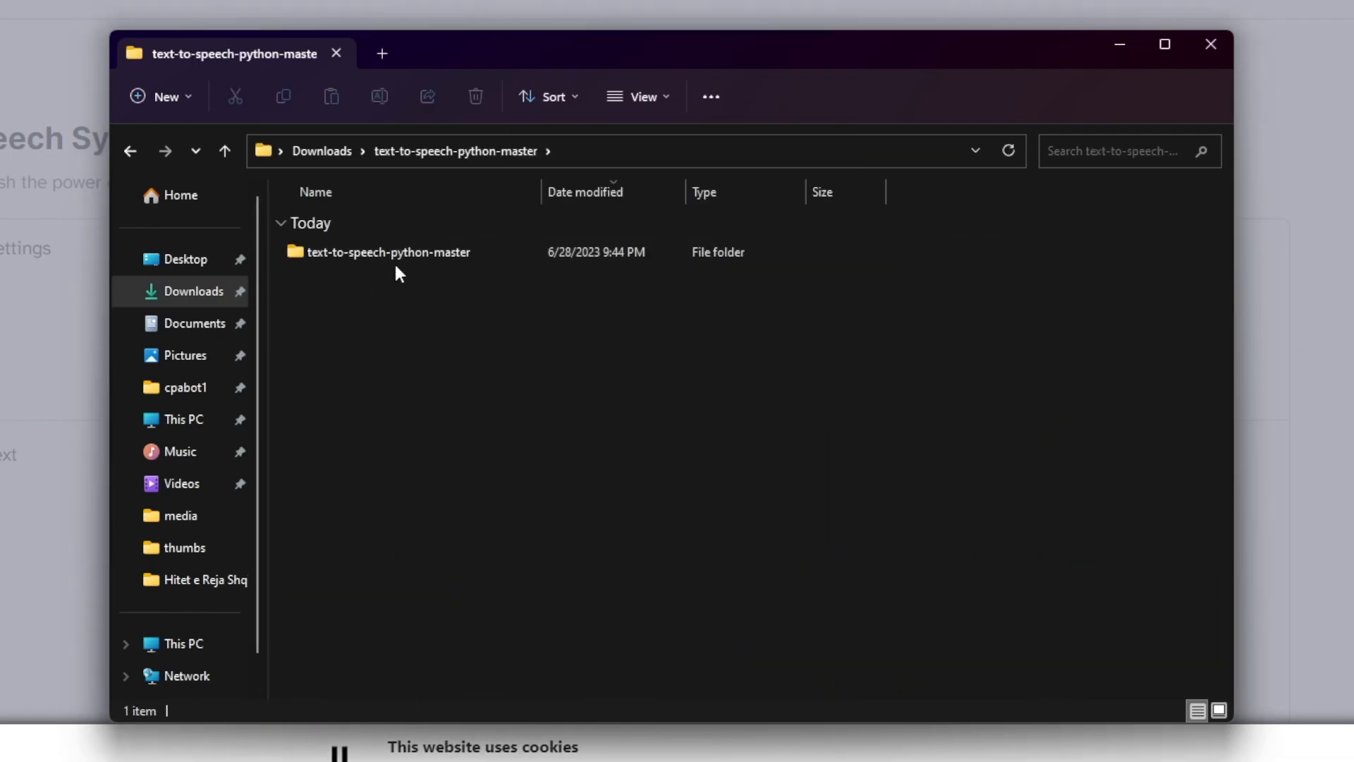
pyautogui.click(389, 251)
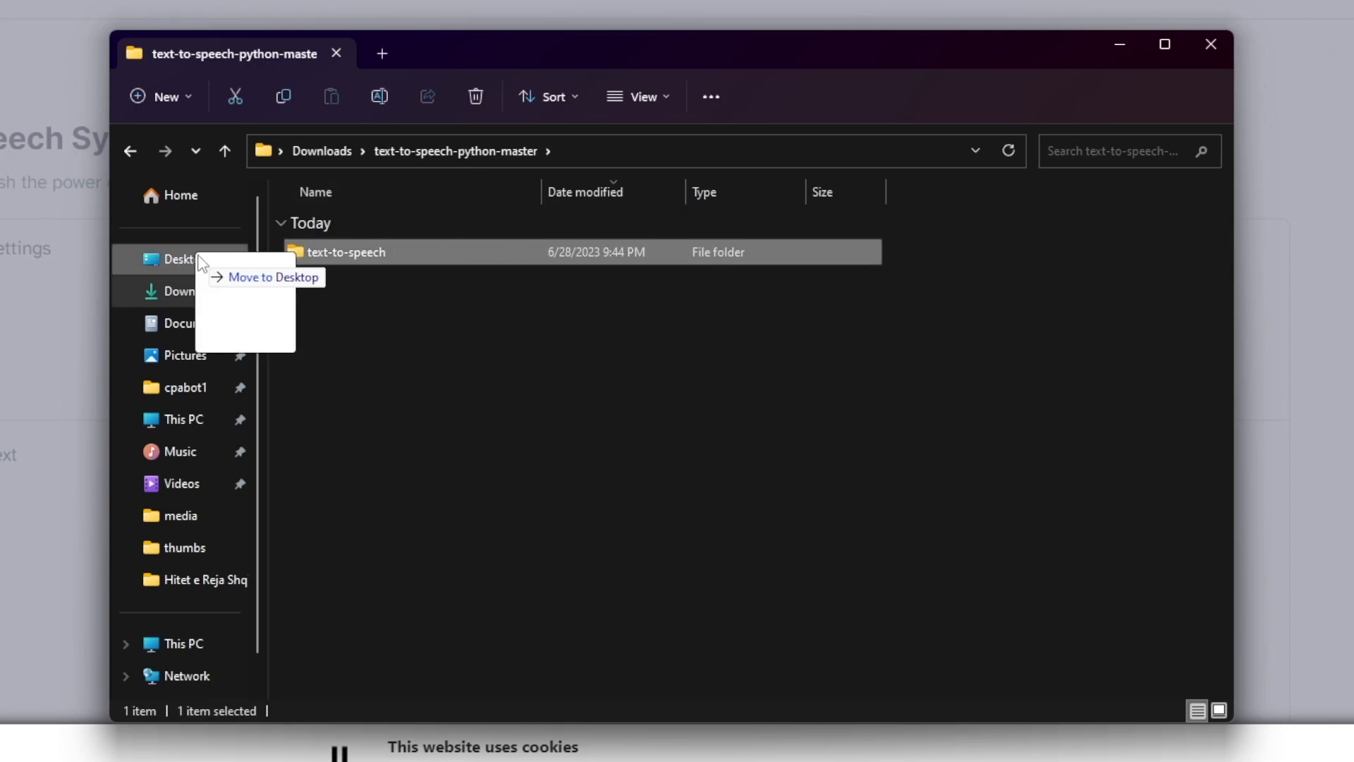
pyautogui.click(178, 258)
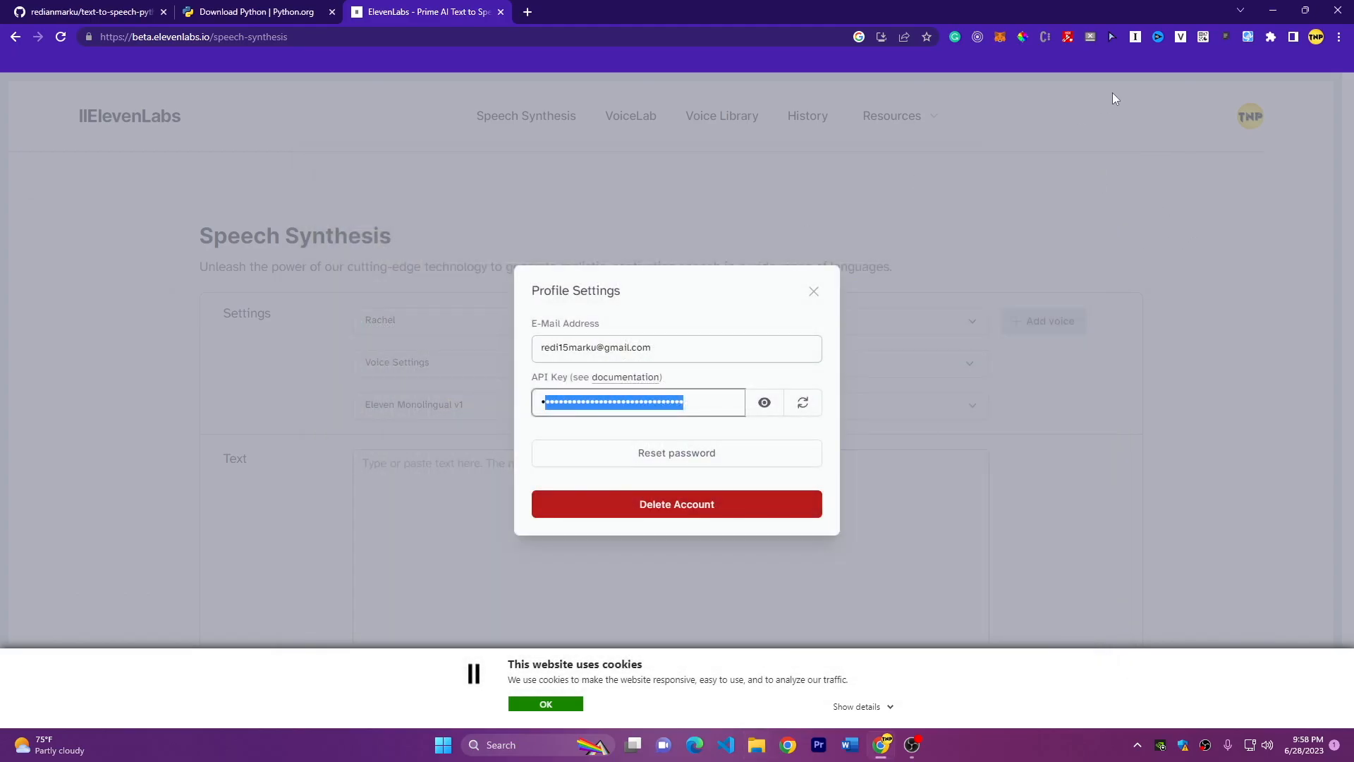
# - Search the Start menu for 'co' and launch Command Prompt
pyautogui.click(442, 745)
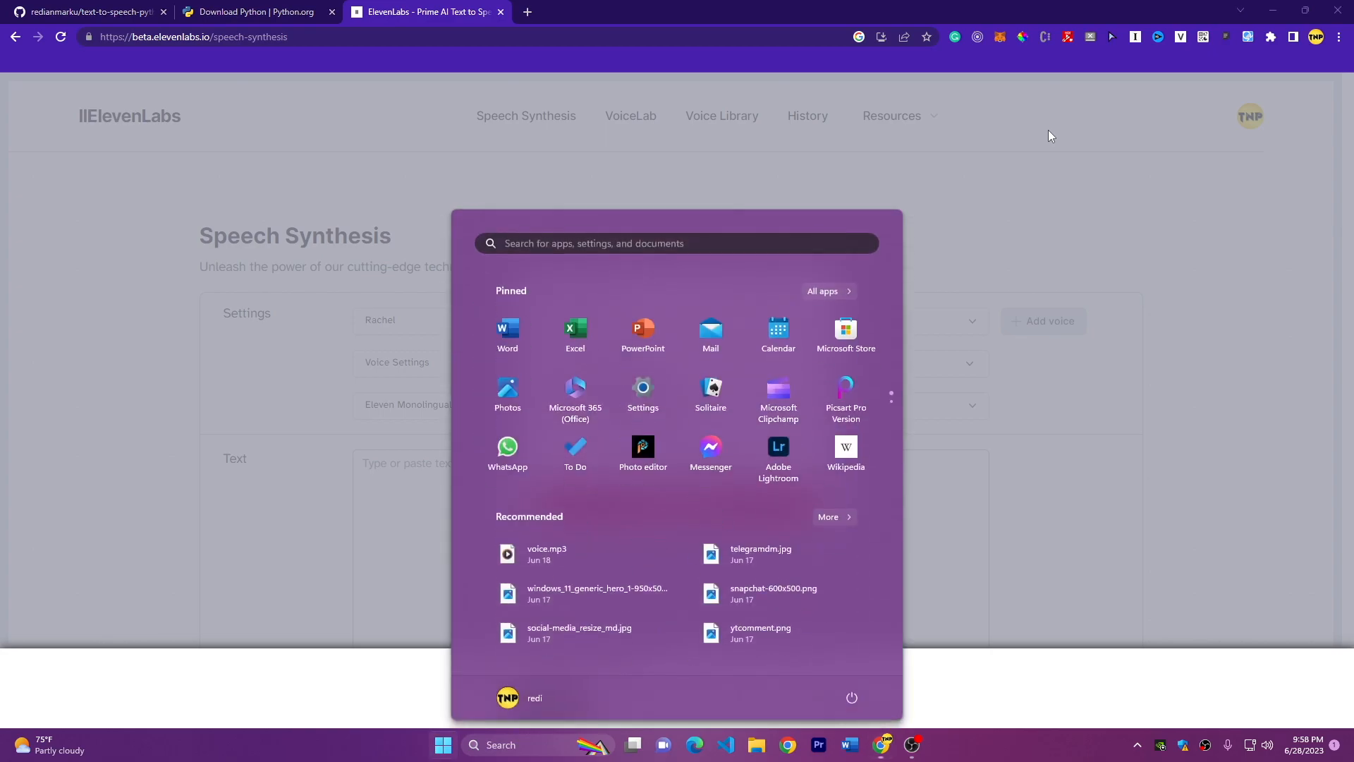
pyautogui.write('co')
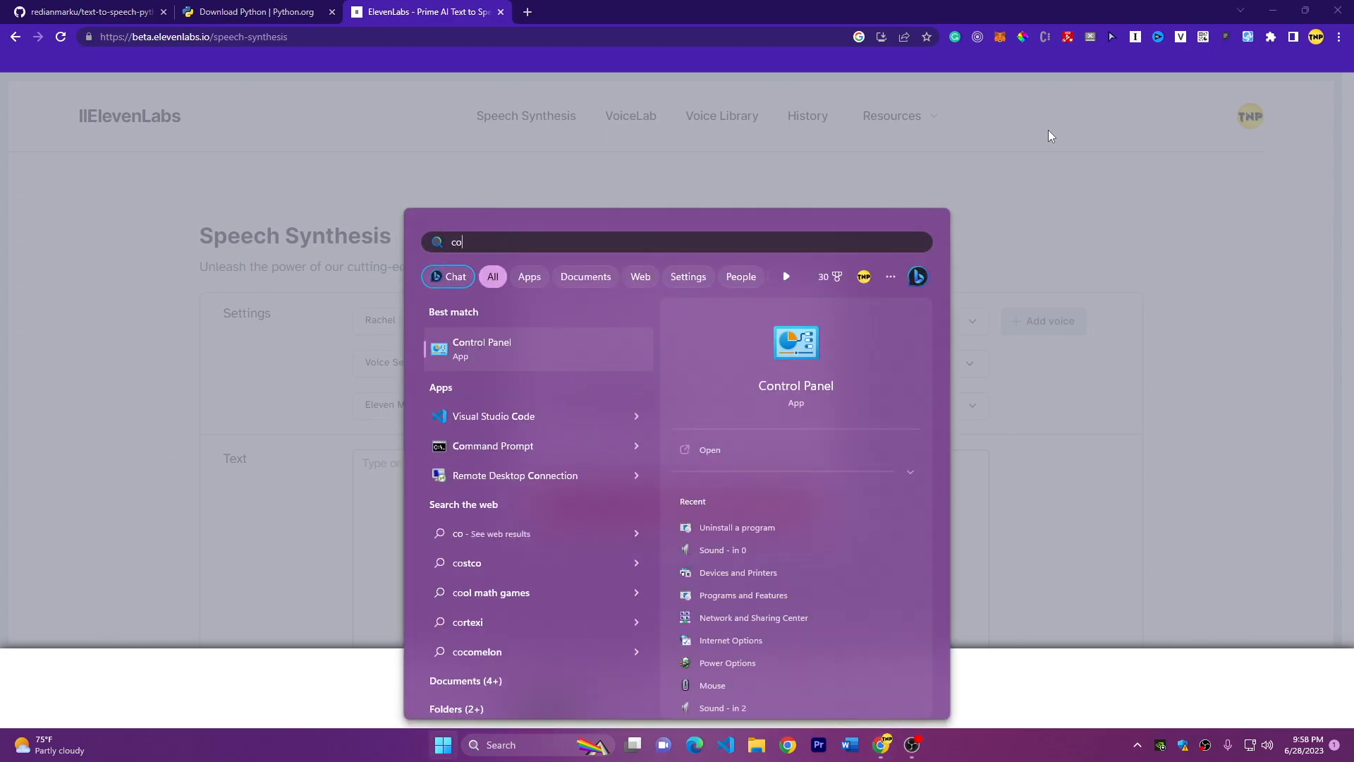
pyautogui.click(492, 446)
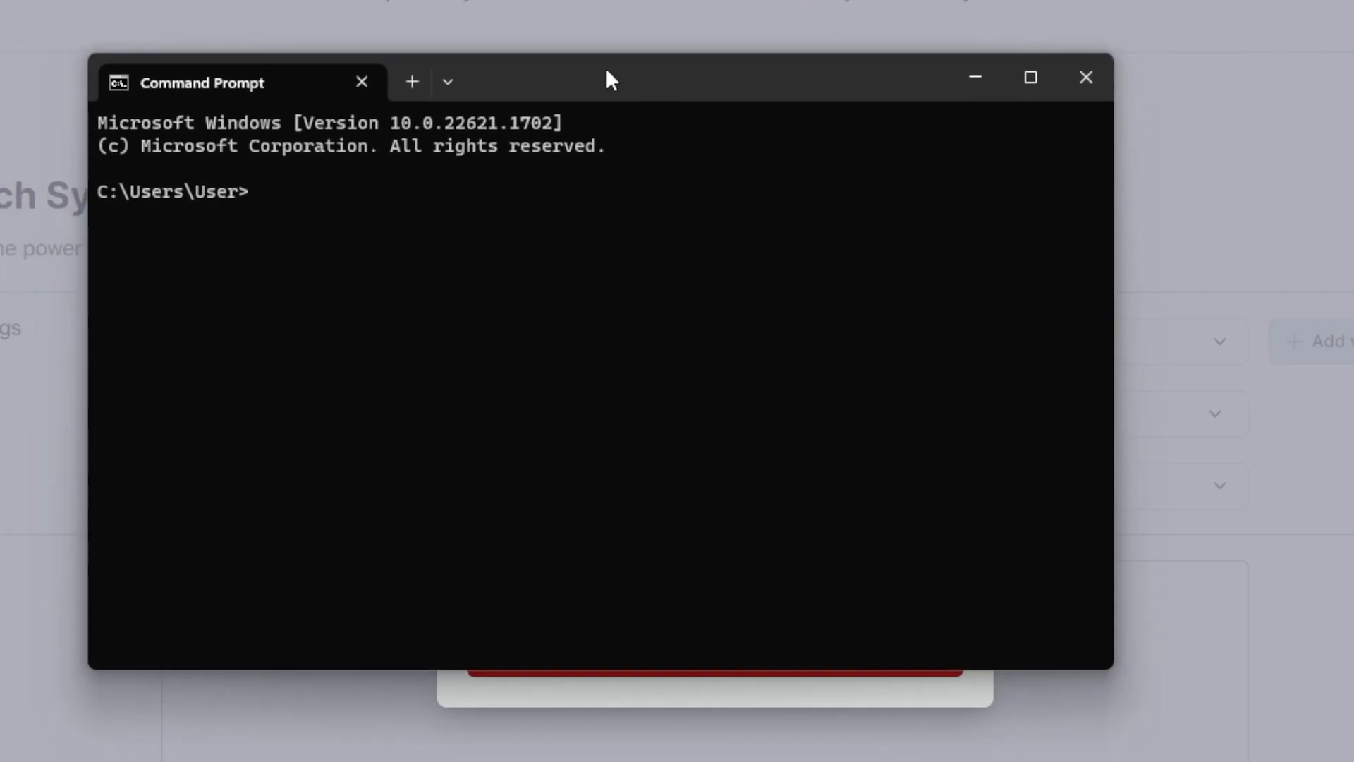
# - In Command Prompt, go to Desktop\text-to-speech, list its files and run 'code .'
pyautogui.moveTo(609, 77); pyautogui.dragTo(673, 102)
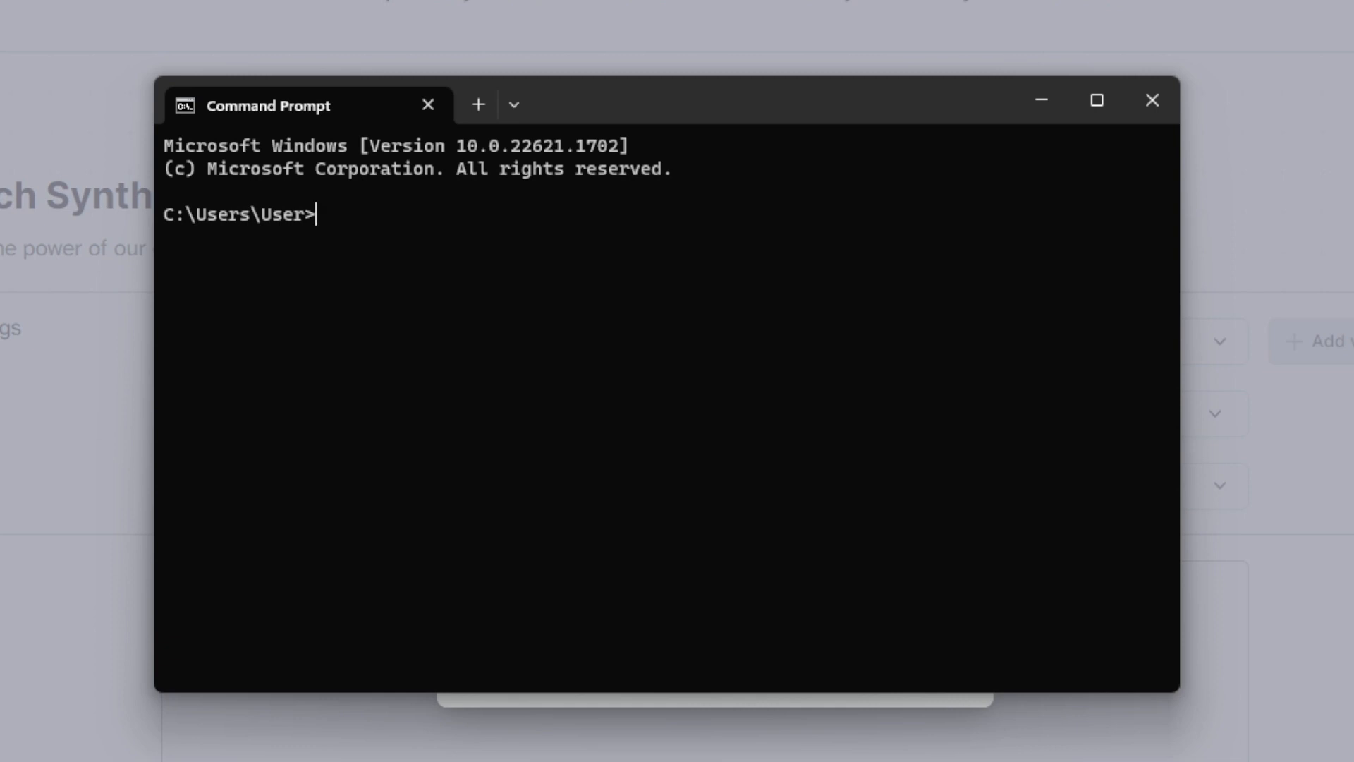
pyautogui.write('cd Desktop')
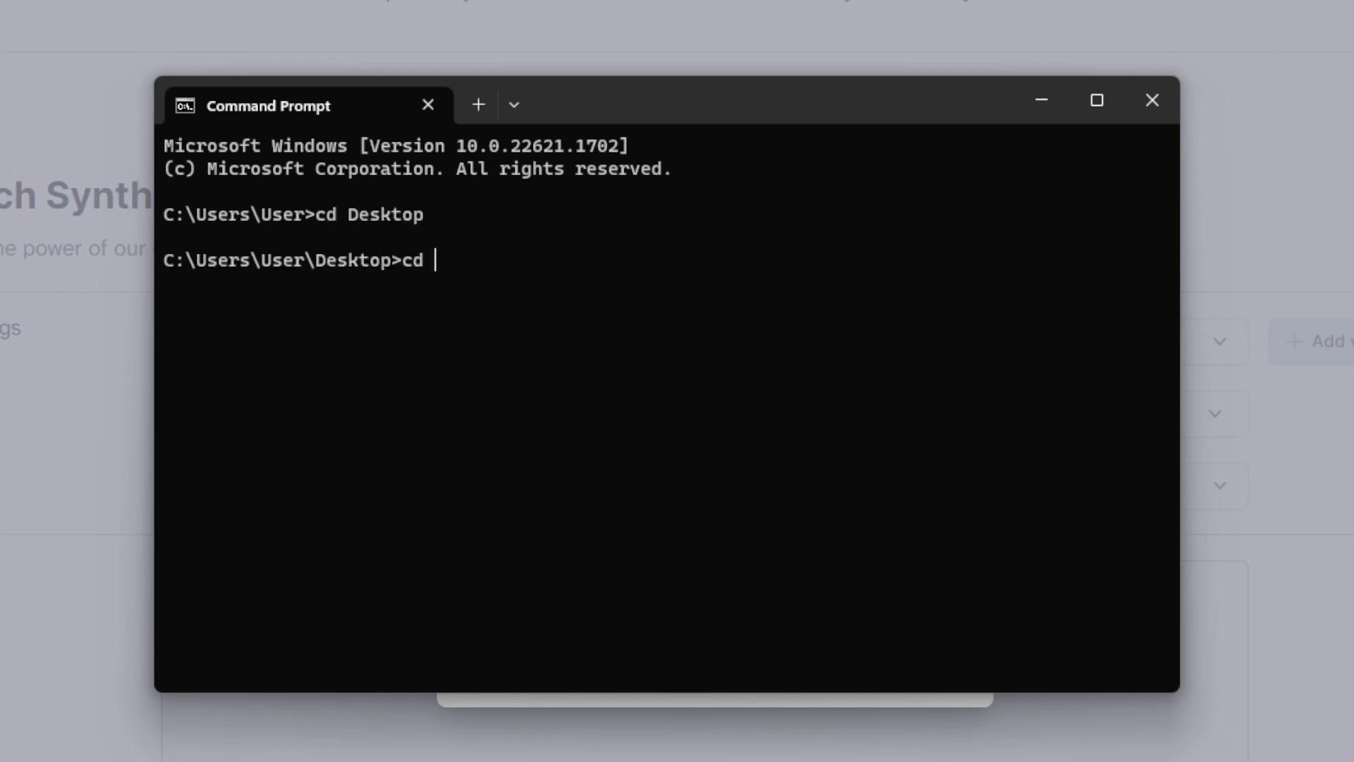
pyautogui.write('text-to-speech')
pyautogui.write('dir')
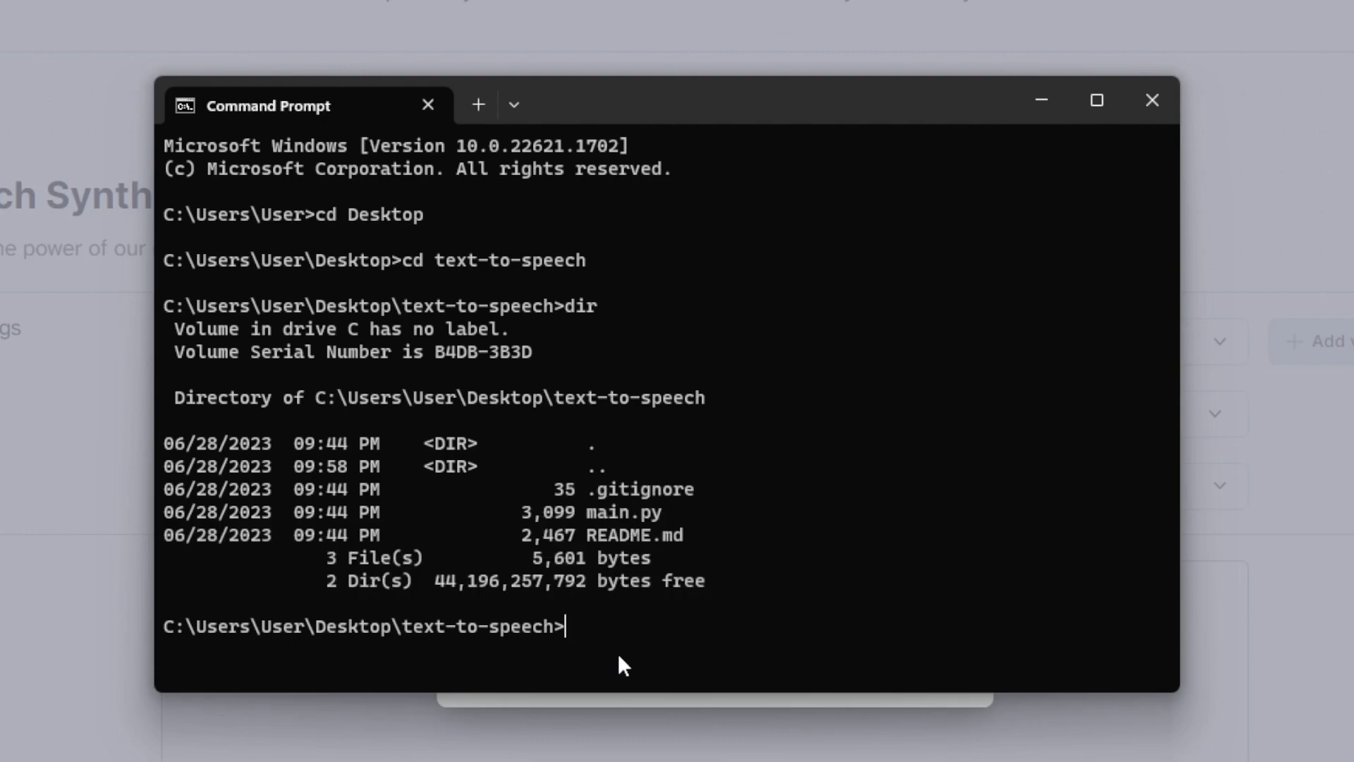
pyautogui.write('cod')
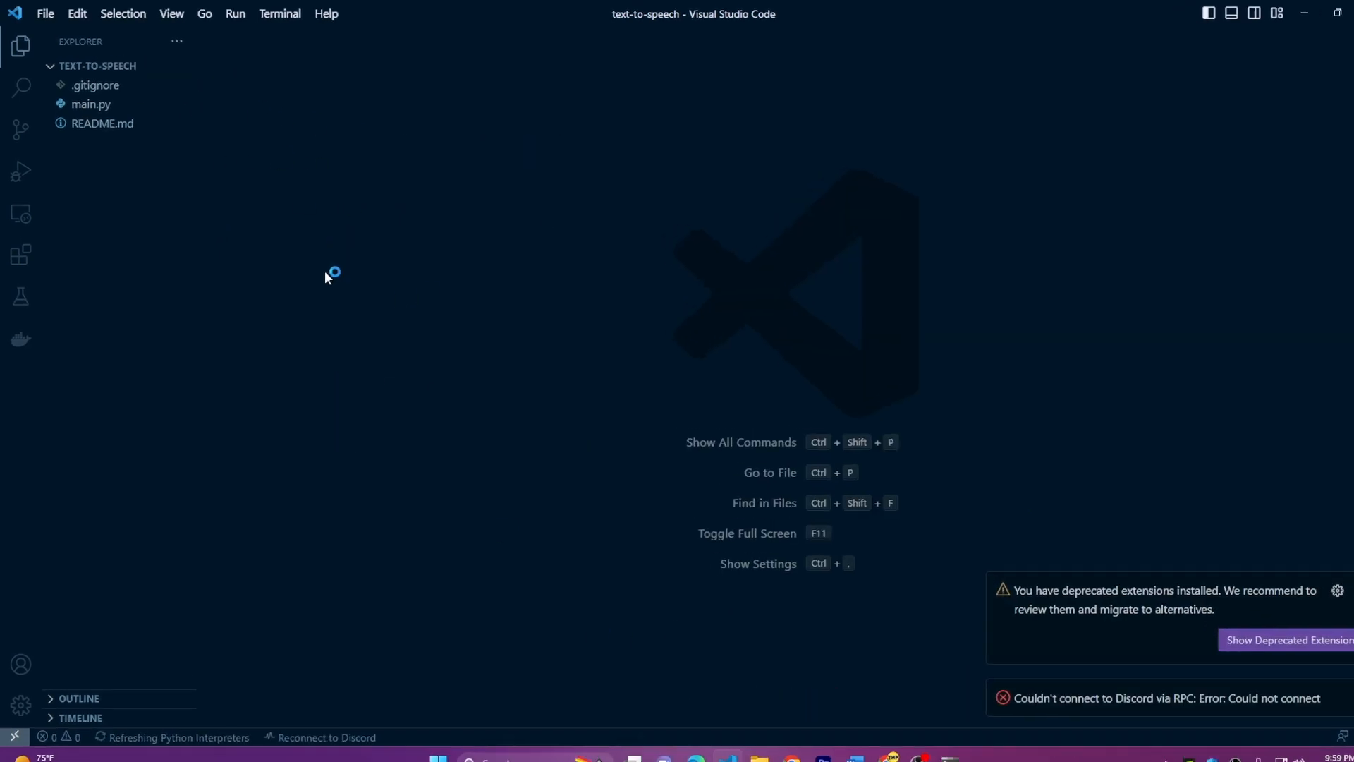
# - Open VS Code's File menu and dismiss the GitHub Copilot notification
pyautogui.click(45, 12)
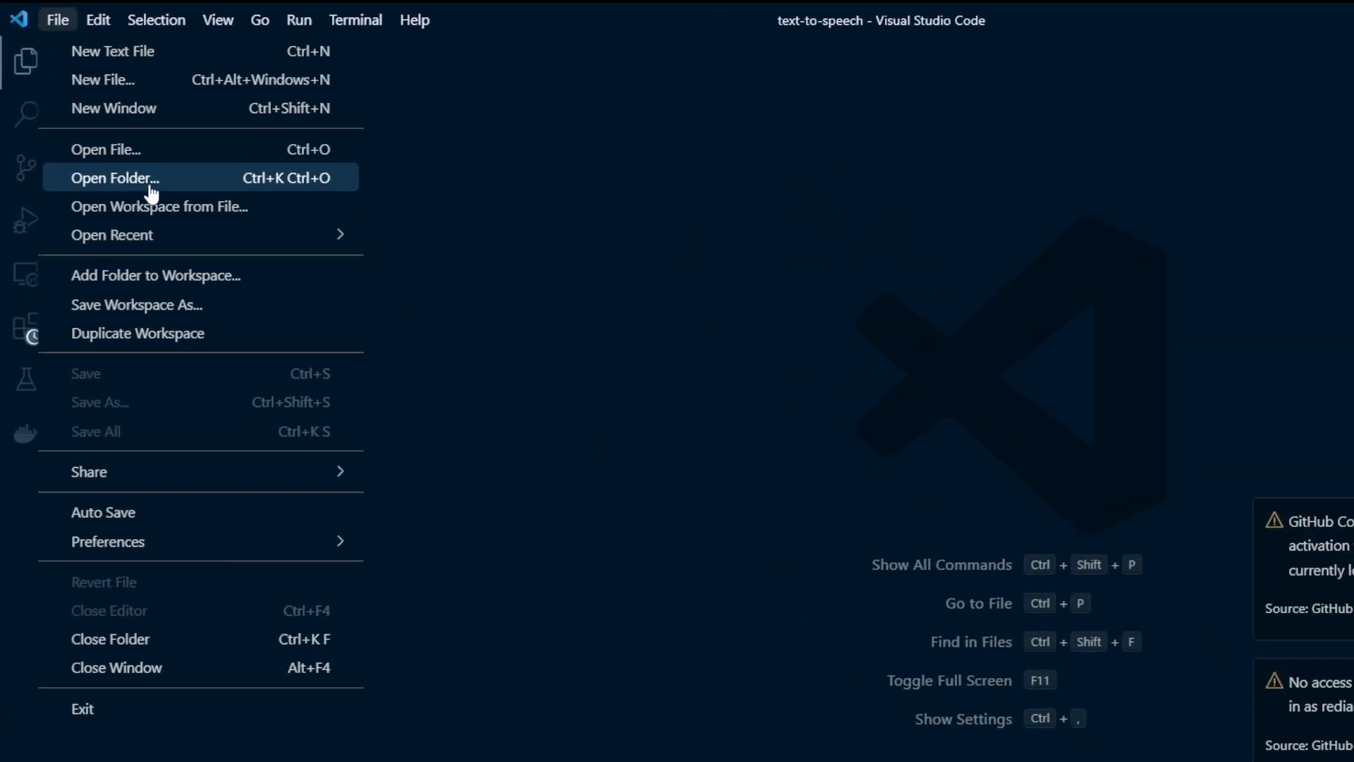
pyautogui.click(115, 177)
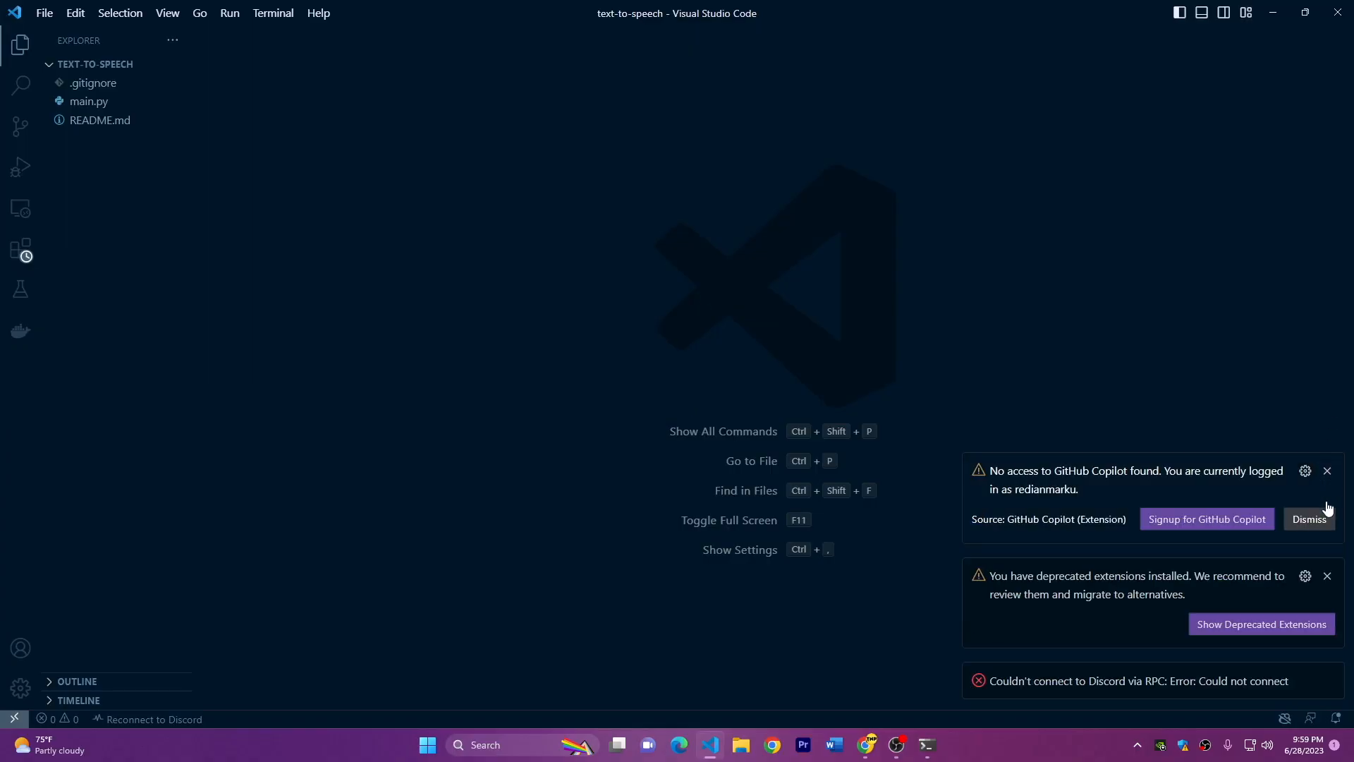
pyautogui.click(1307, 519)
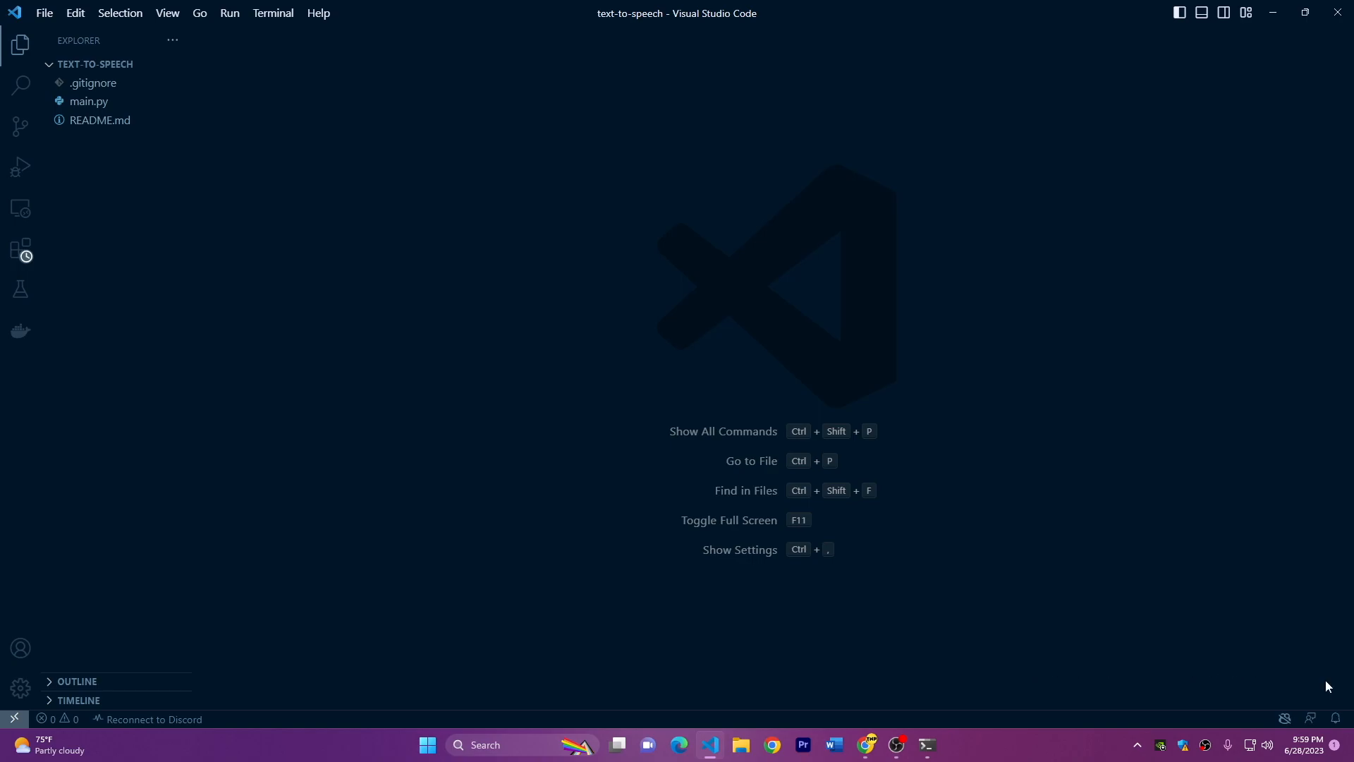
# - Open a new terminal in the project and briefly view then close main.py
pyautogui.click(272, 12)
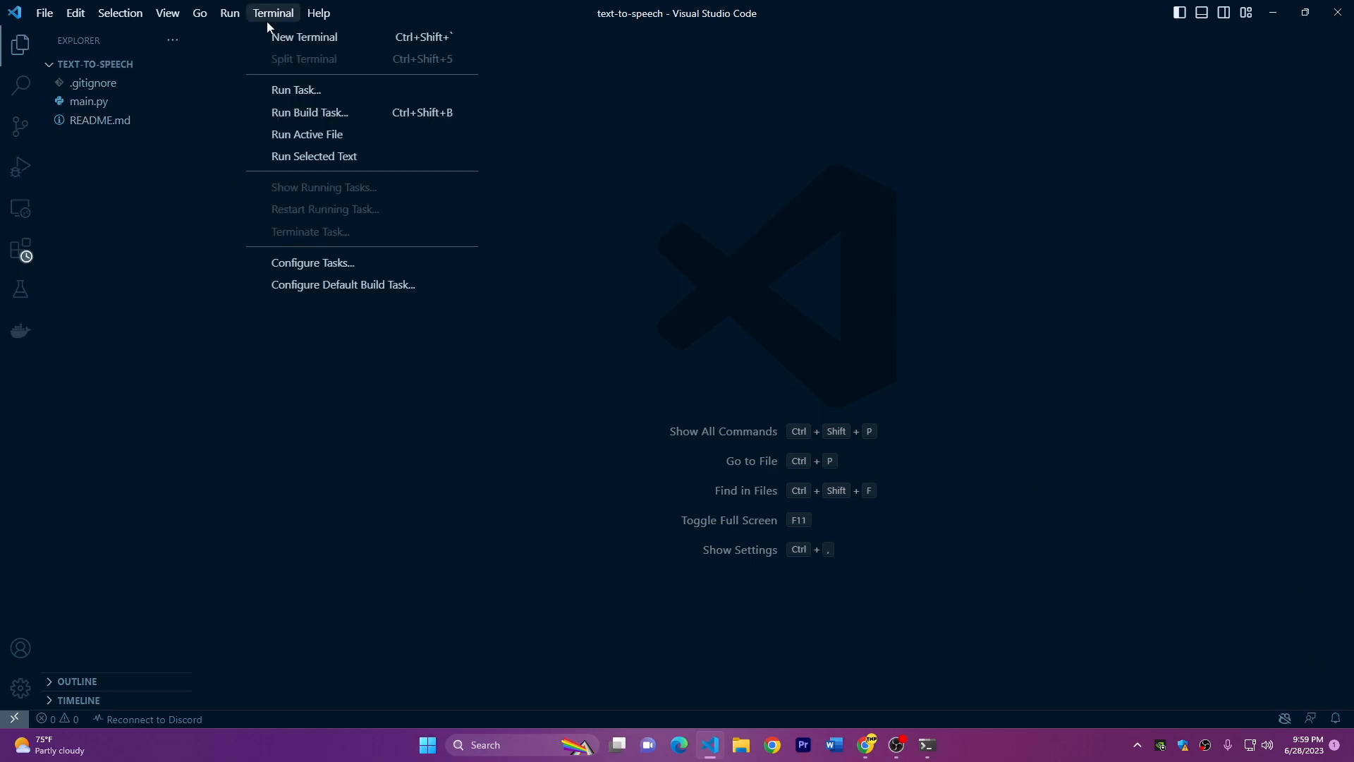
pyautogui.click(304, 36)
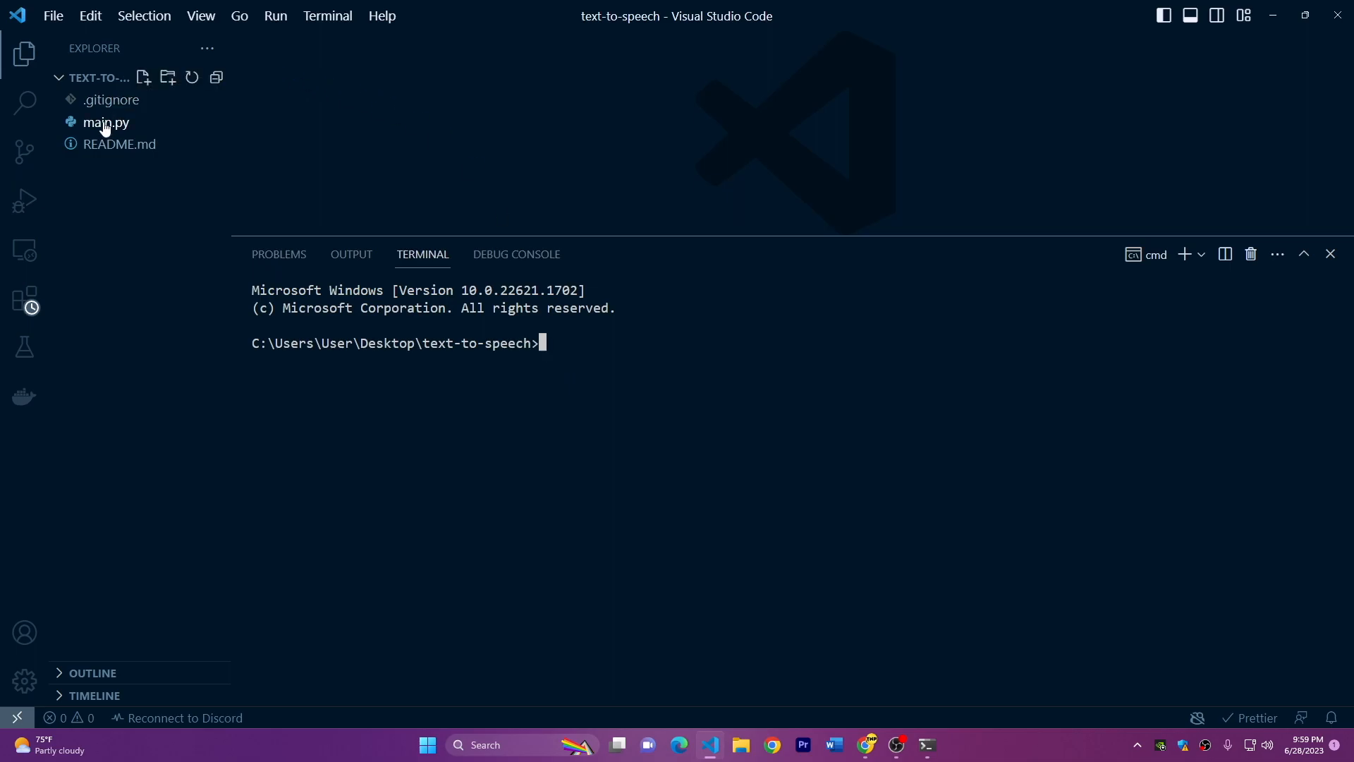
pyautogui.click(106, 122)
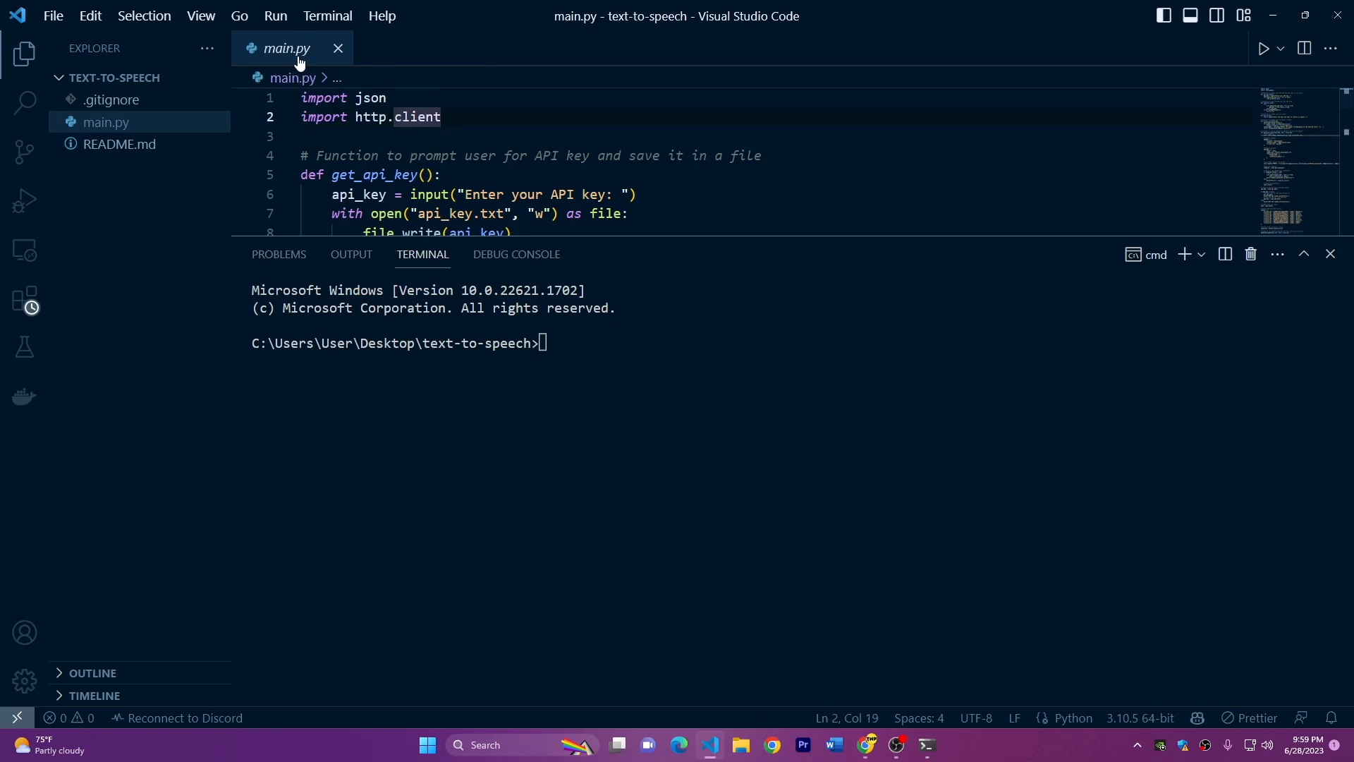
pyautogui.click(338, 47)
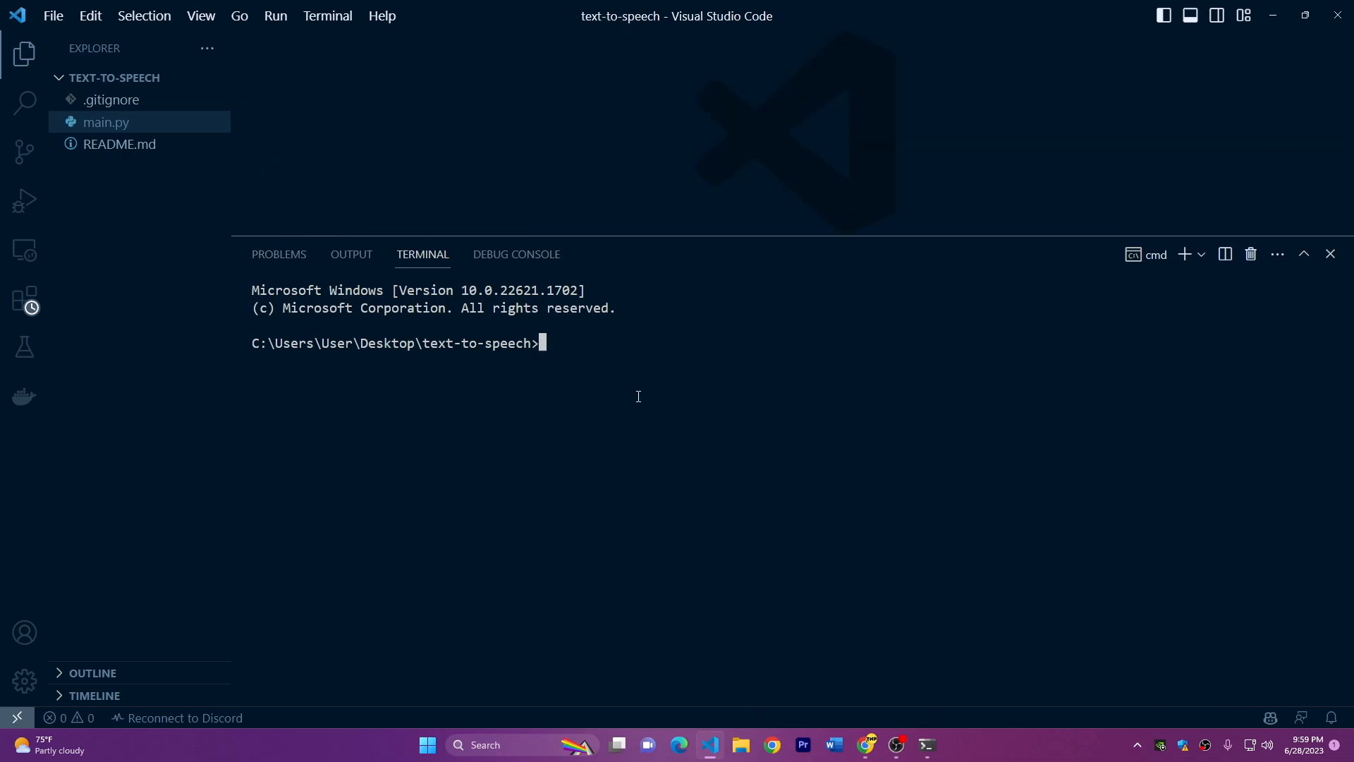
# - Run python main.py and reveal the API key in ElevenLabs Profile Settings
pyautogui.write('pyth')
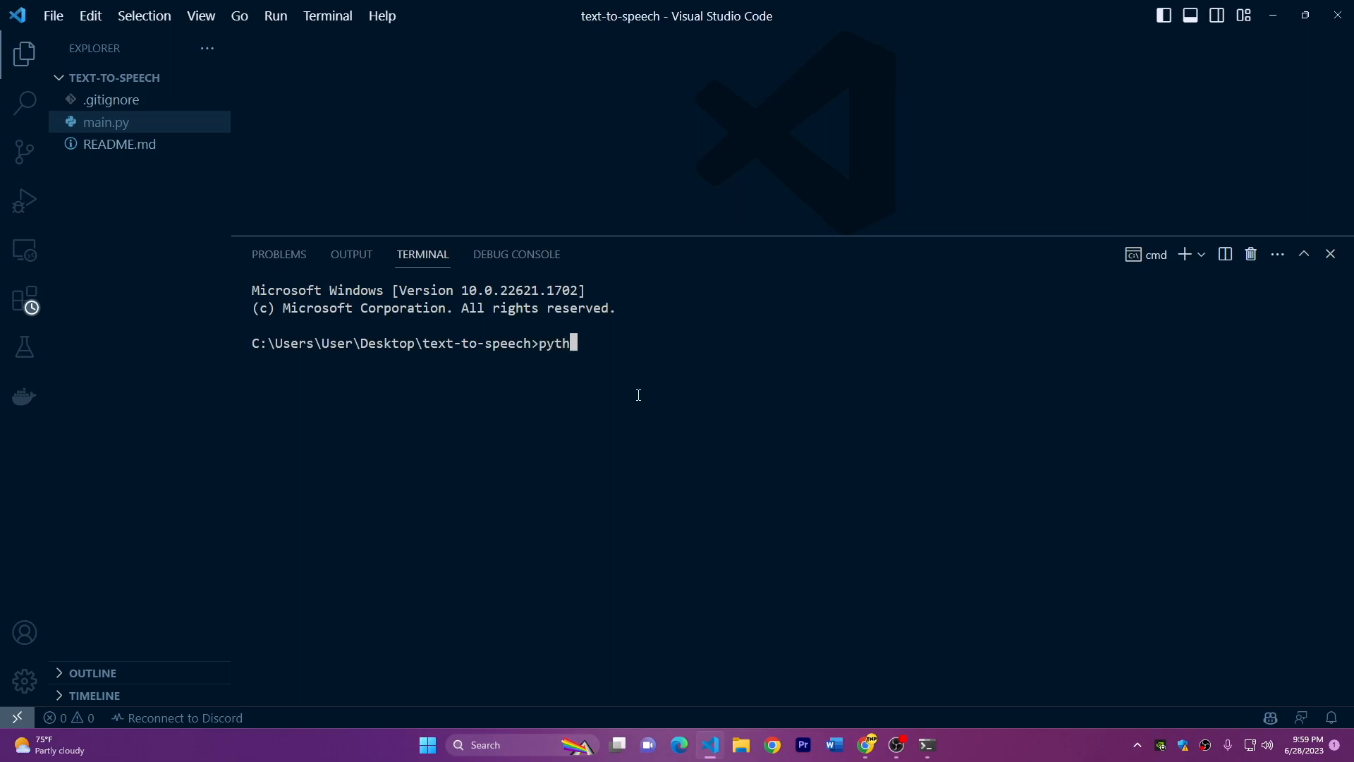
pyautogui.write('on main.py')
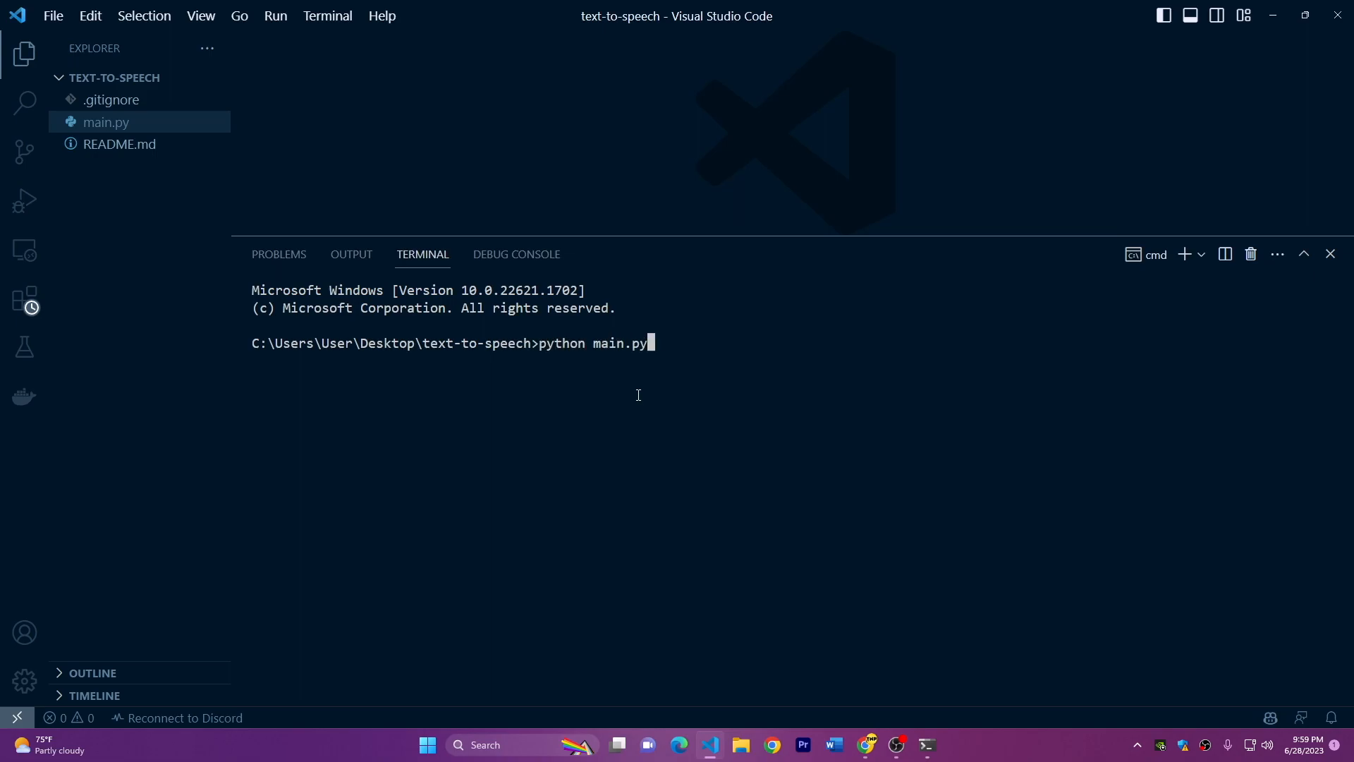
pyautogui.press('enter')
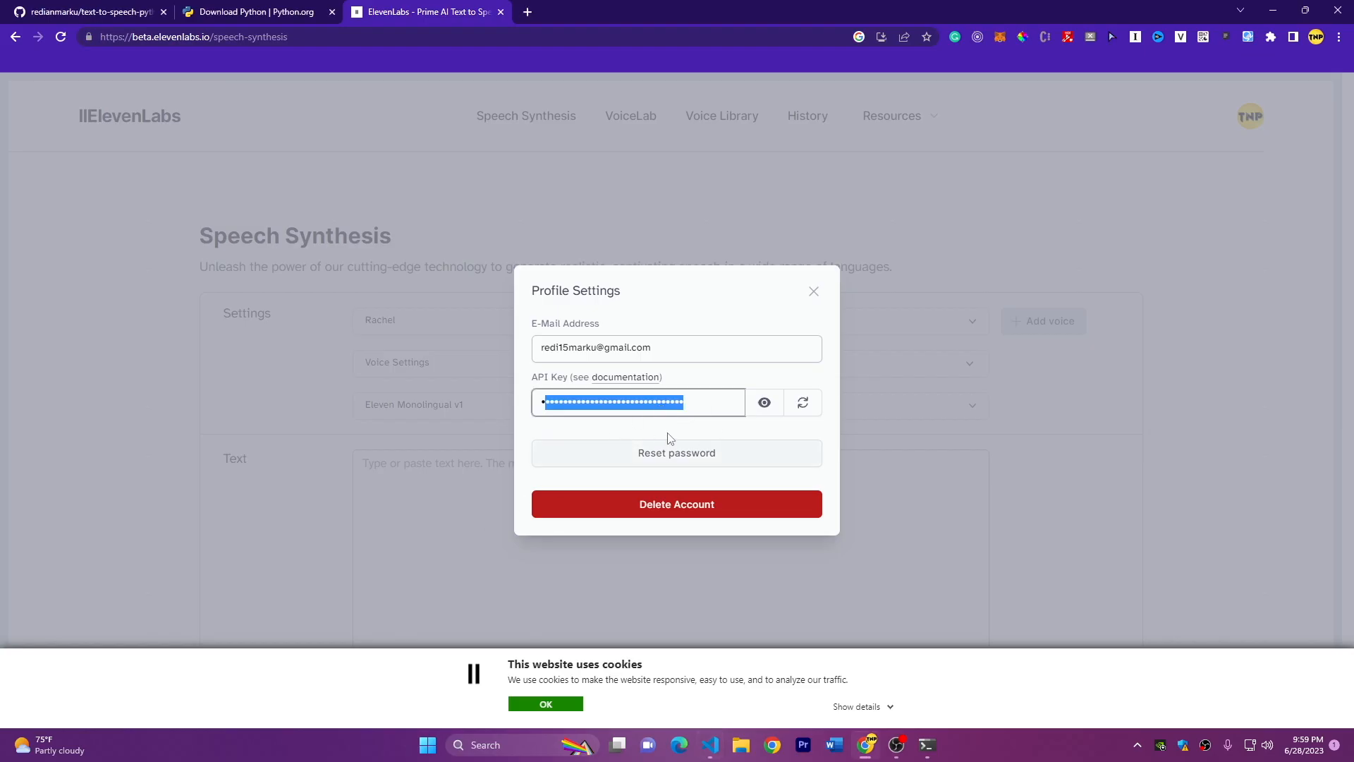
pyautogui.click(763, 403)
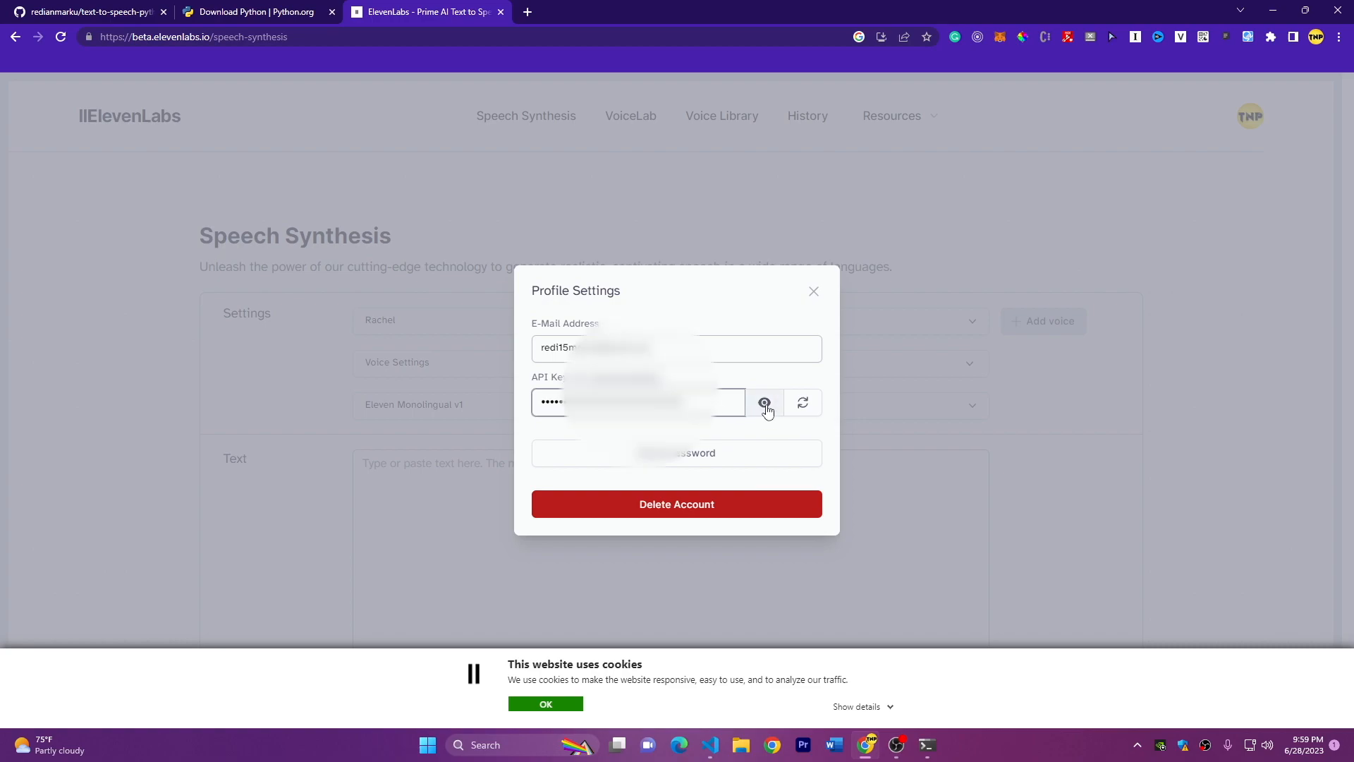
pyautogui.click(764, 403)
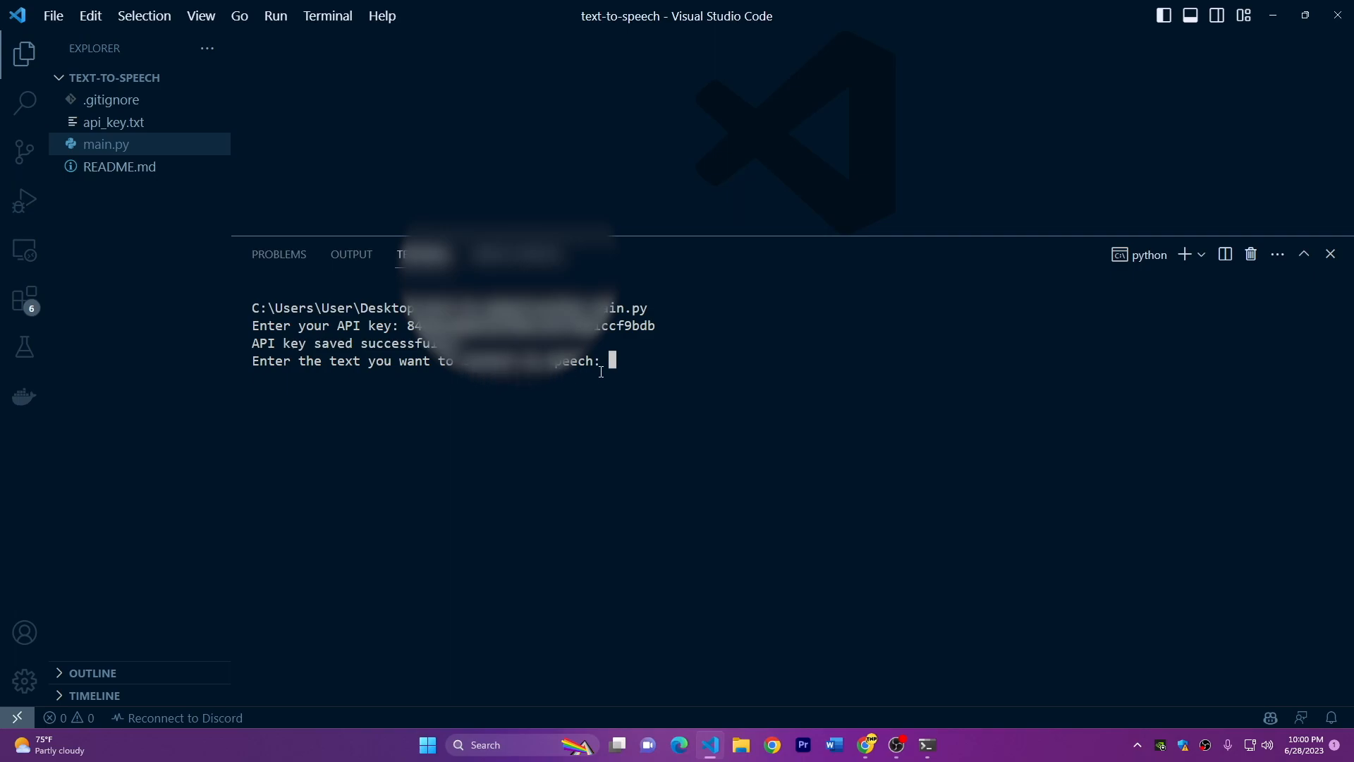
pyautogui.moveTo(680, 365)
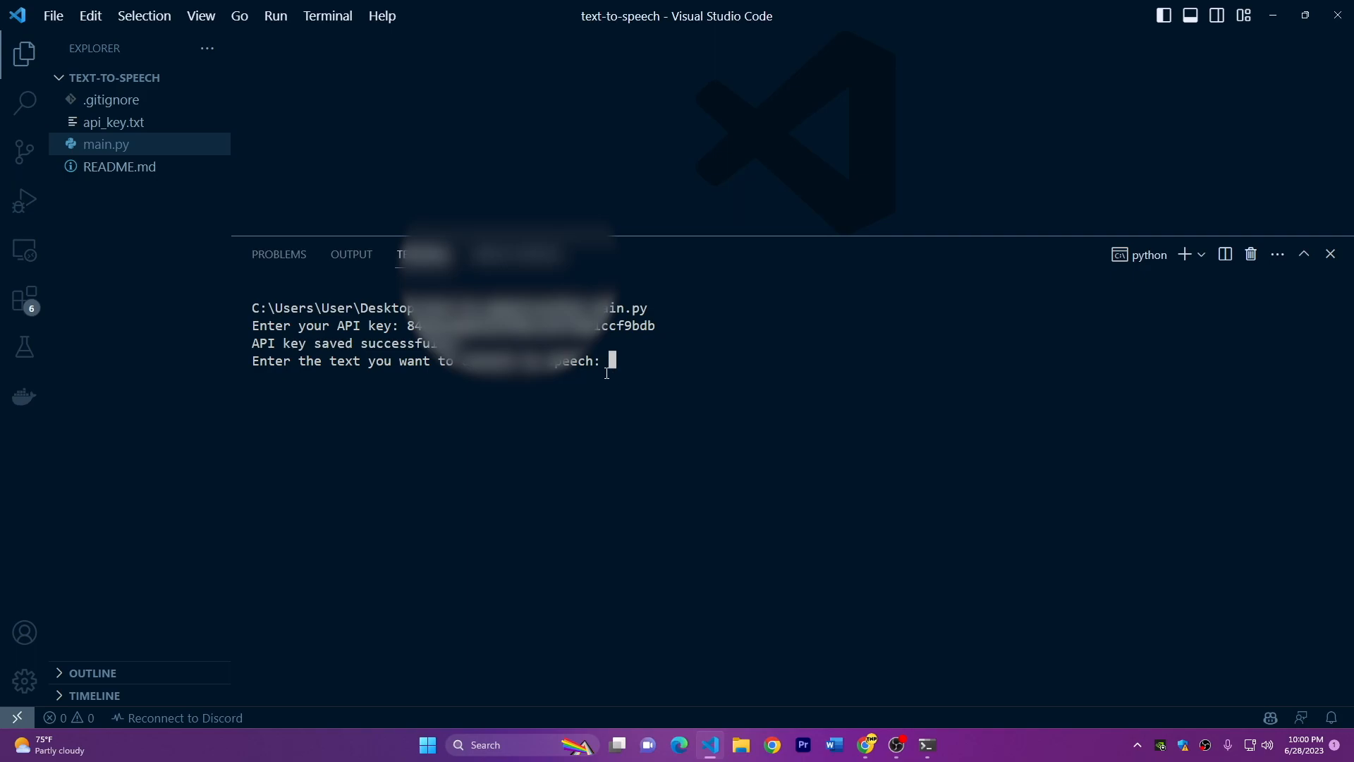
pyautogui.moveTo(665, 366)
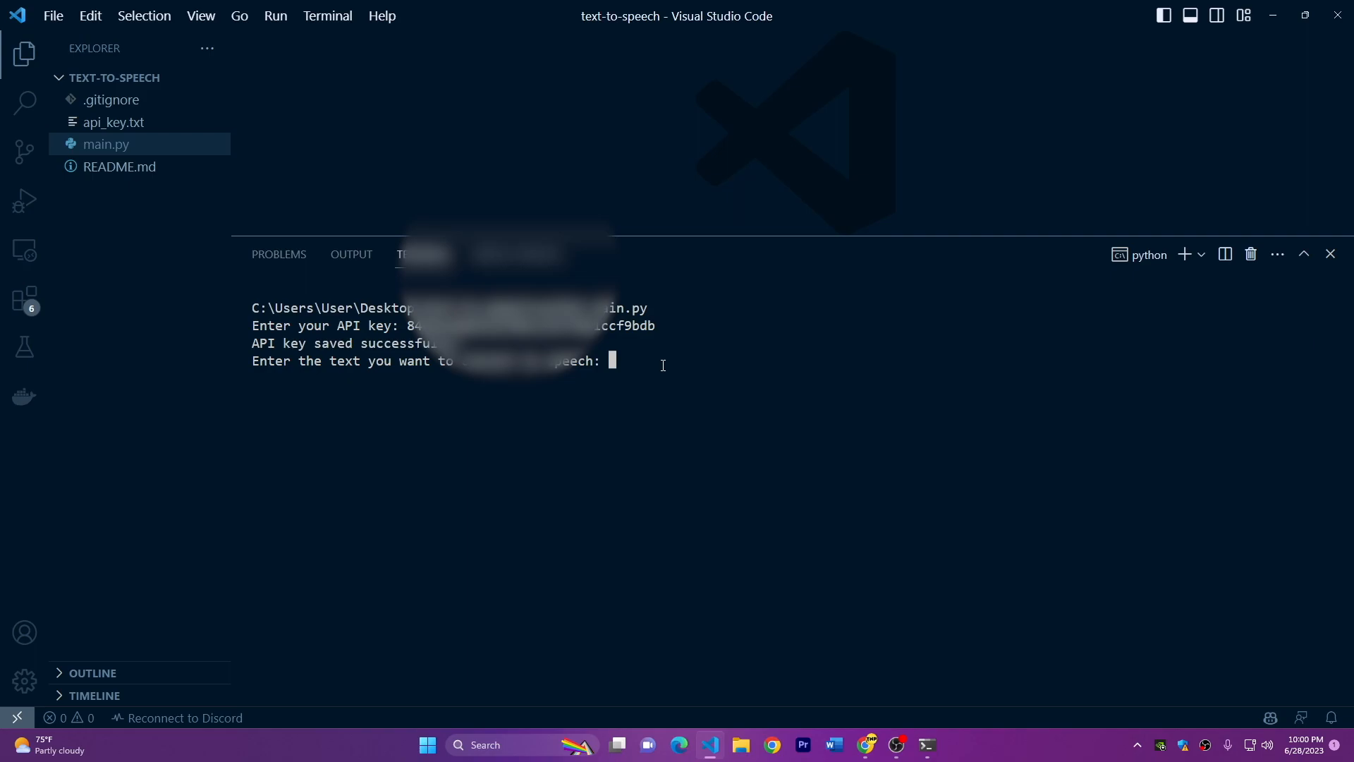
pyautogui.moveTo(651, 362)
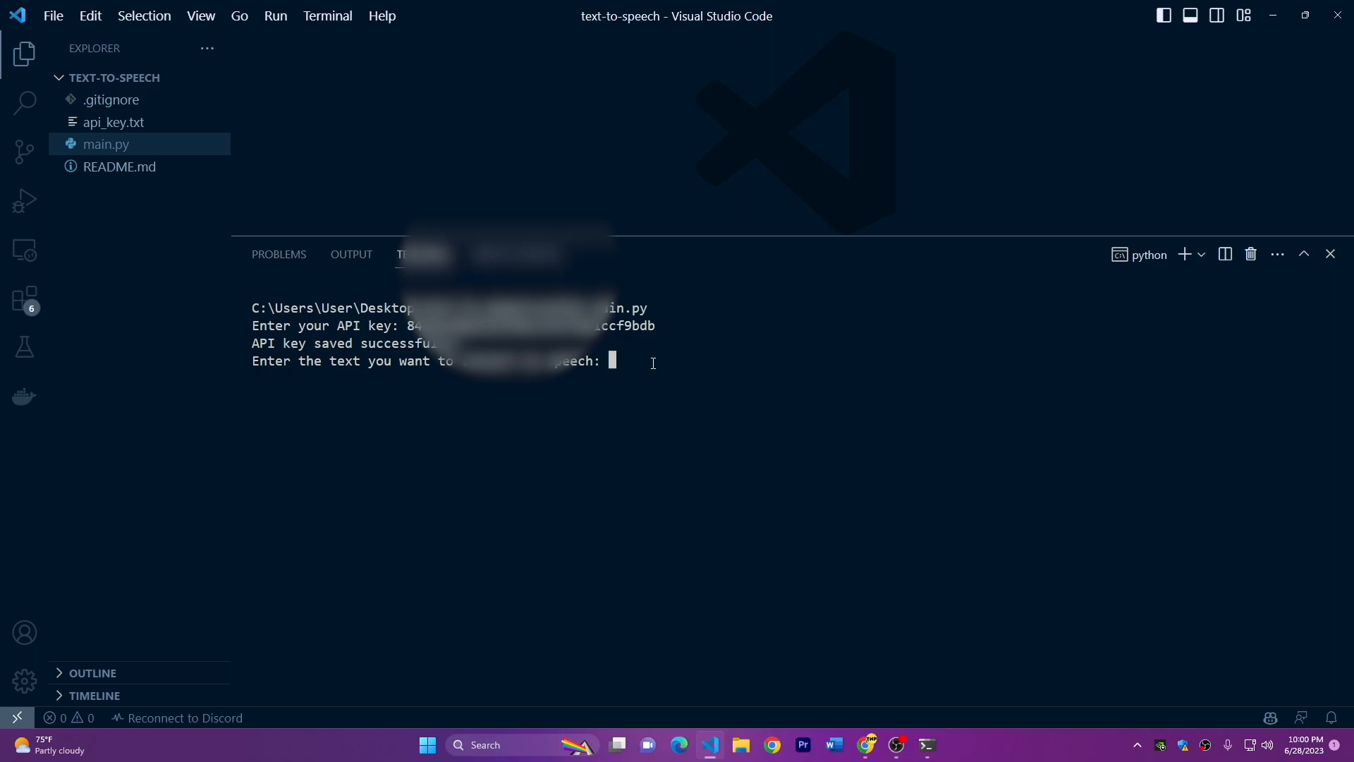
# - Enter the 'Hello this is Redian Marku…' greeting text and choose voice 8 (Adam)
pyautogui.write('Hello this is')
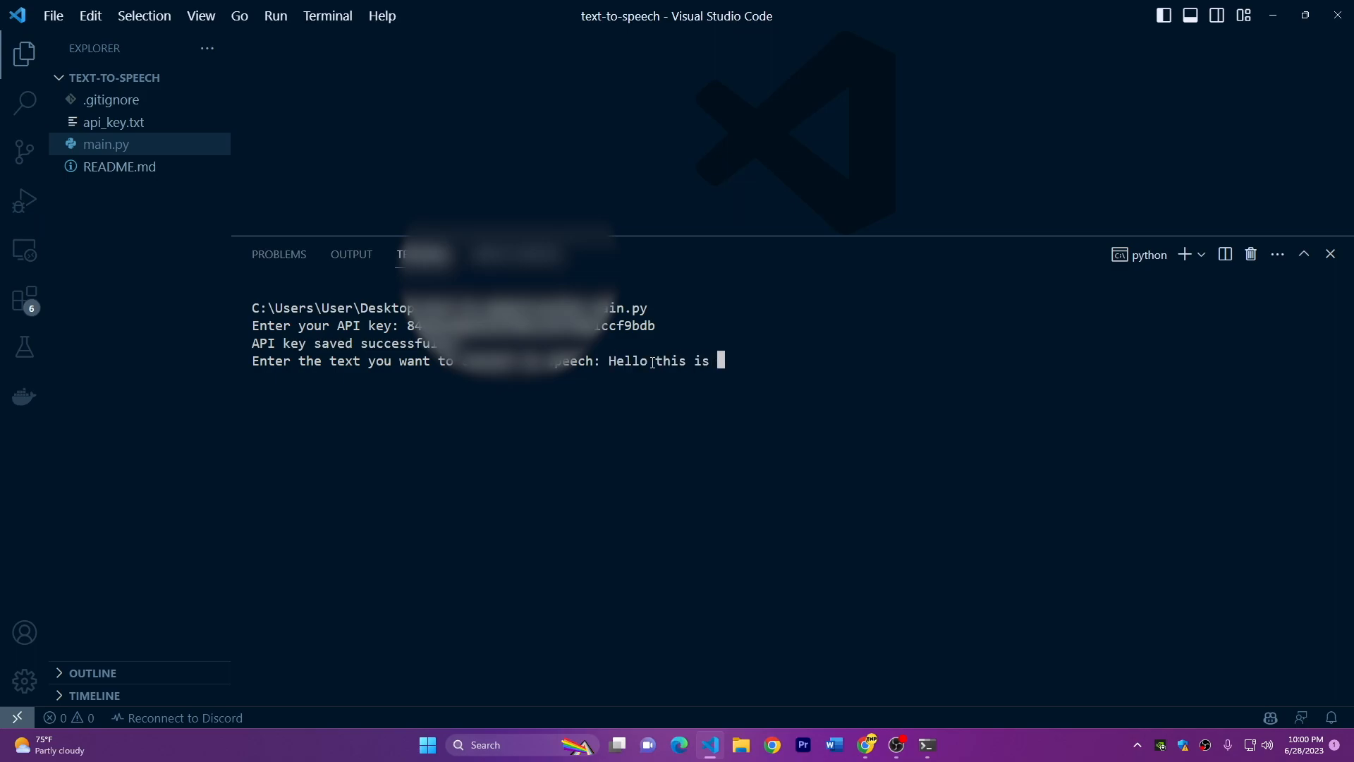
pyautogui.write('Redian Marku and today I will show you how to use tex')
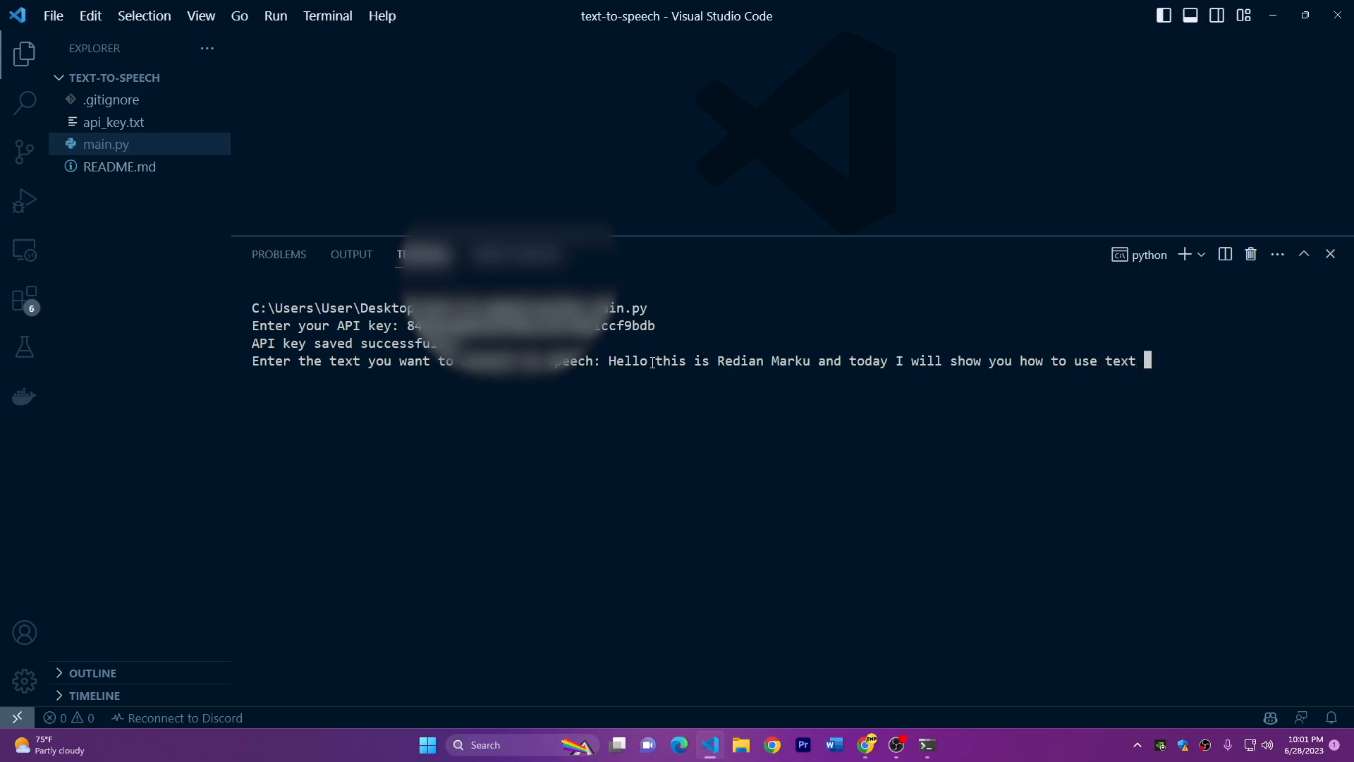
pyautogui.write('to speach script')
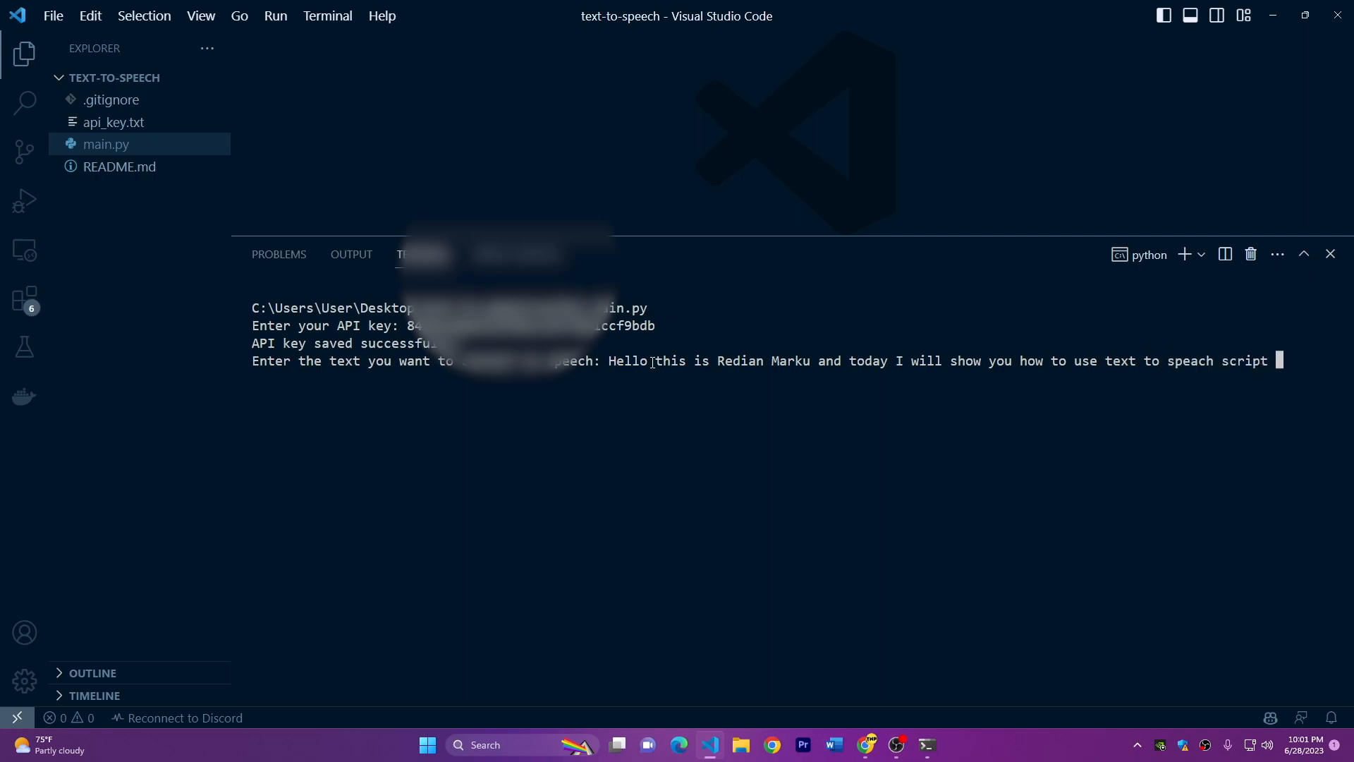
pyautogui.write('with python.')
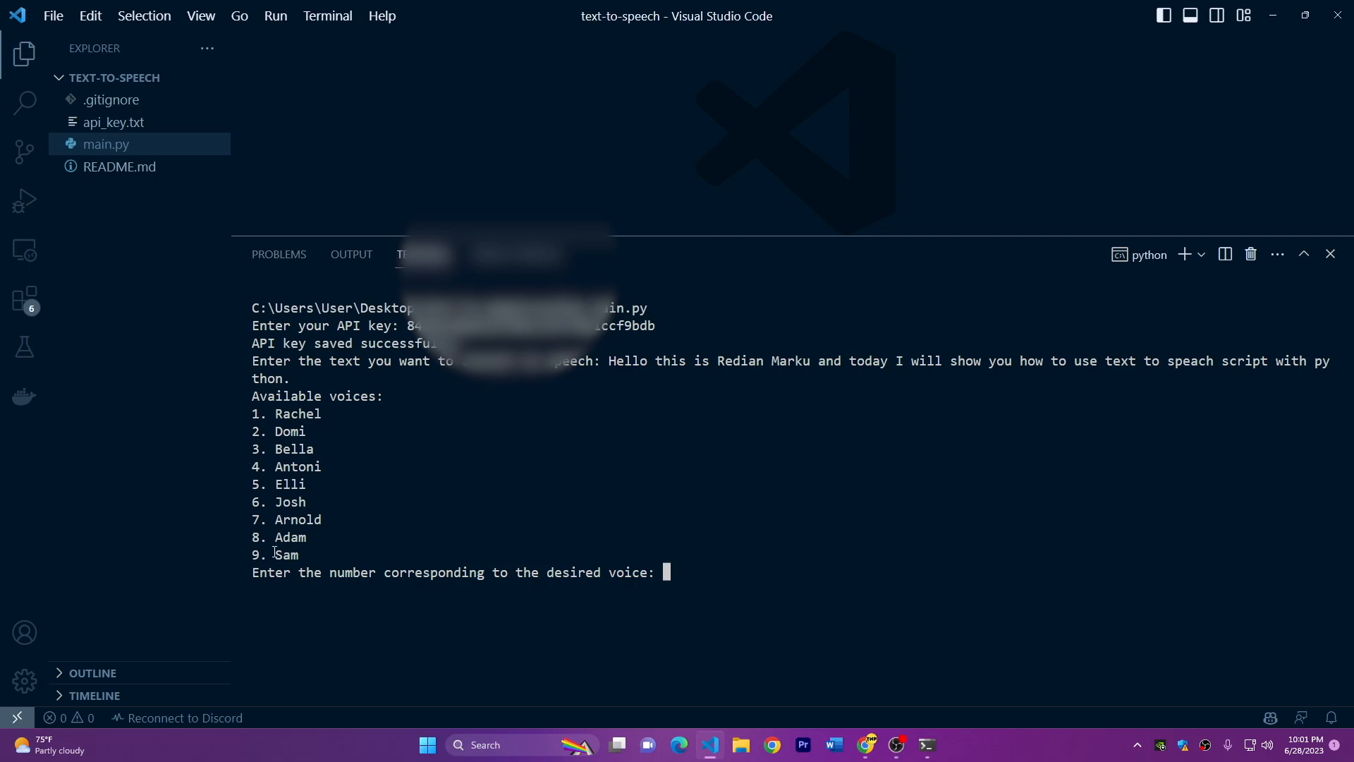
pyautogui.moveTo(555, 515)
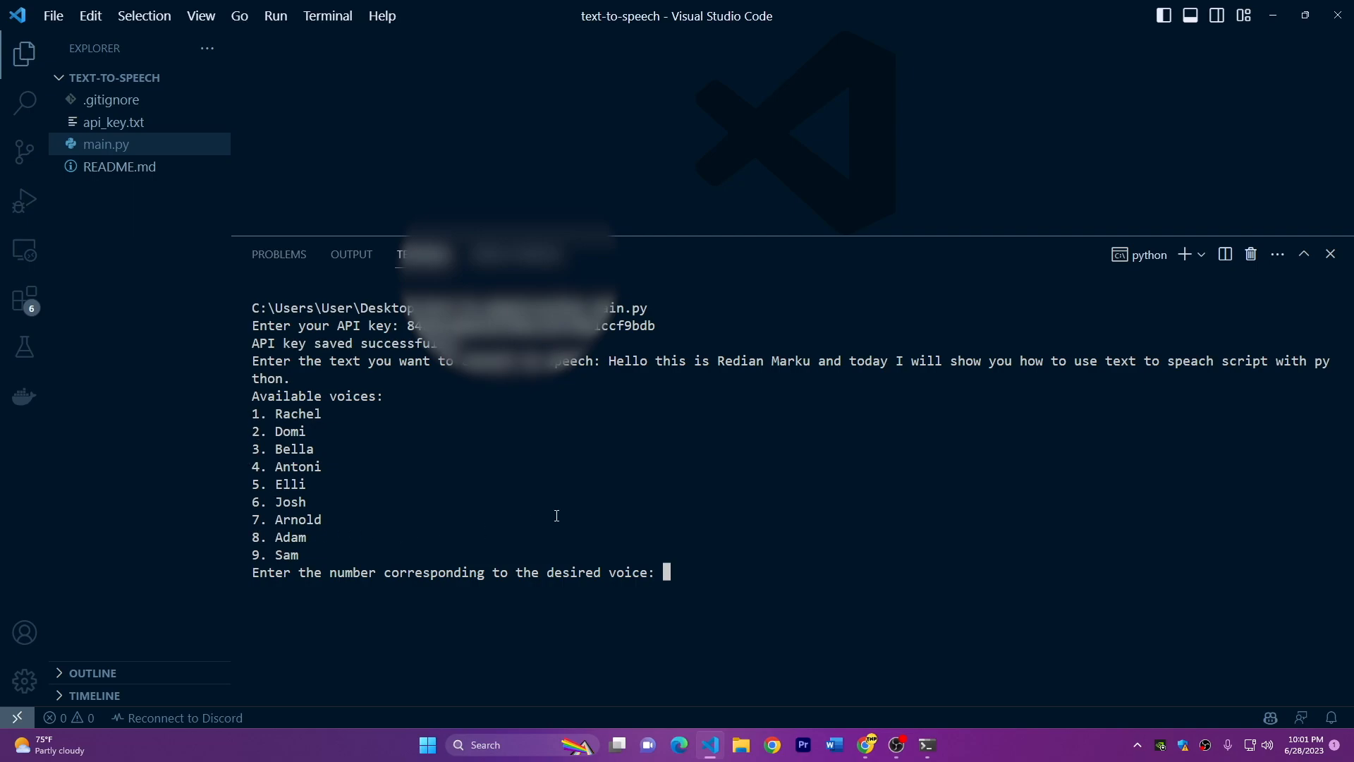
pyautogui.write('8')
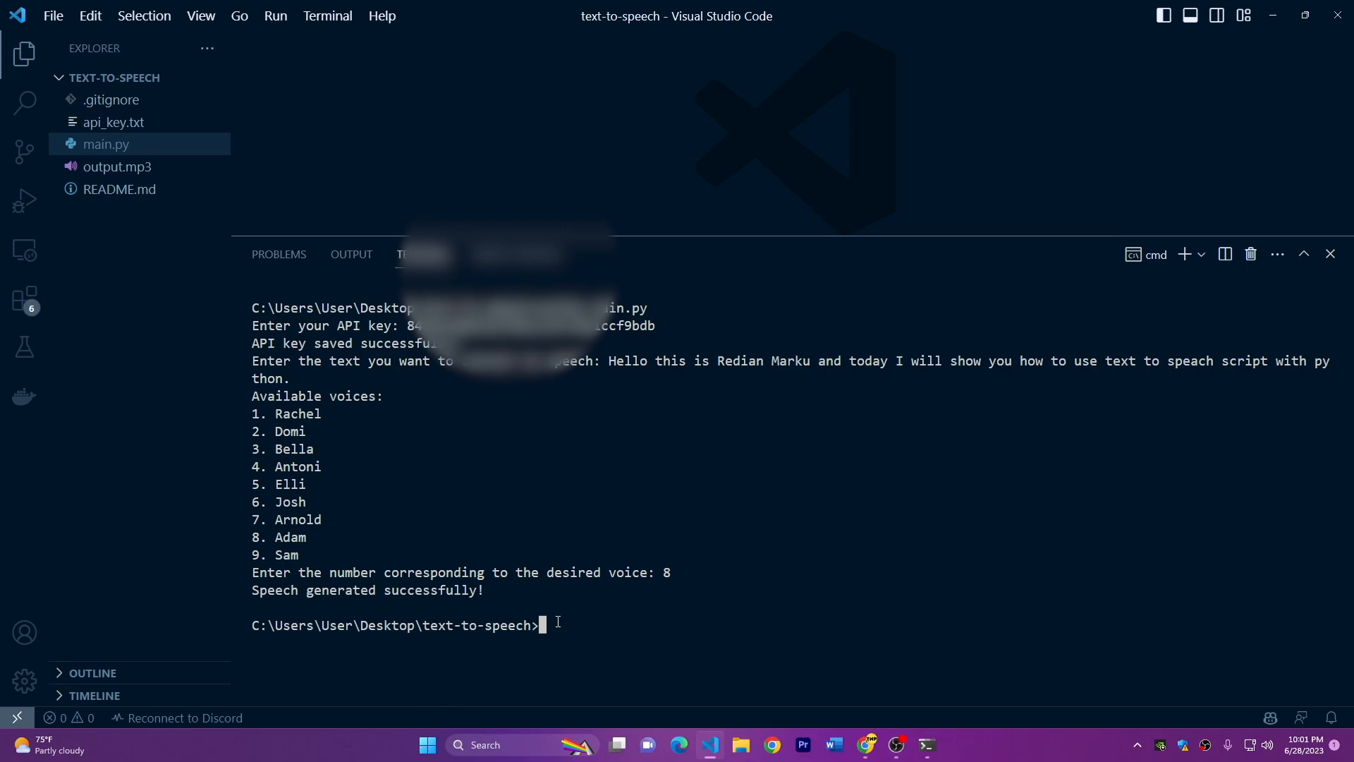
pyautogui.moveTo(113, 173)
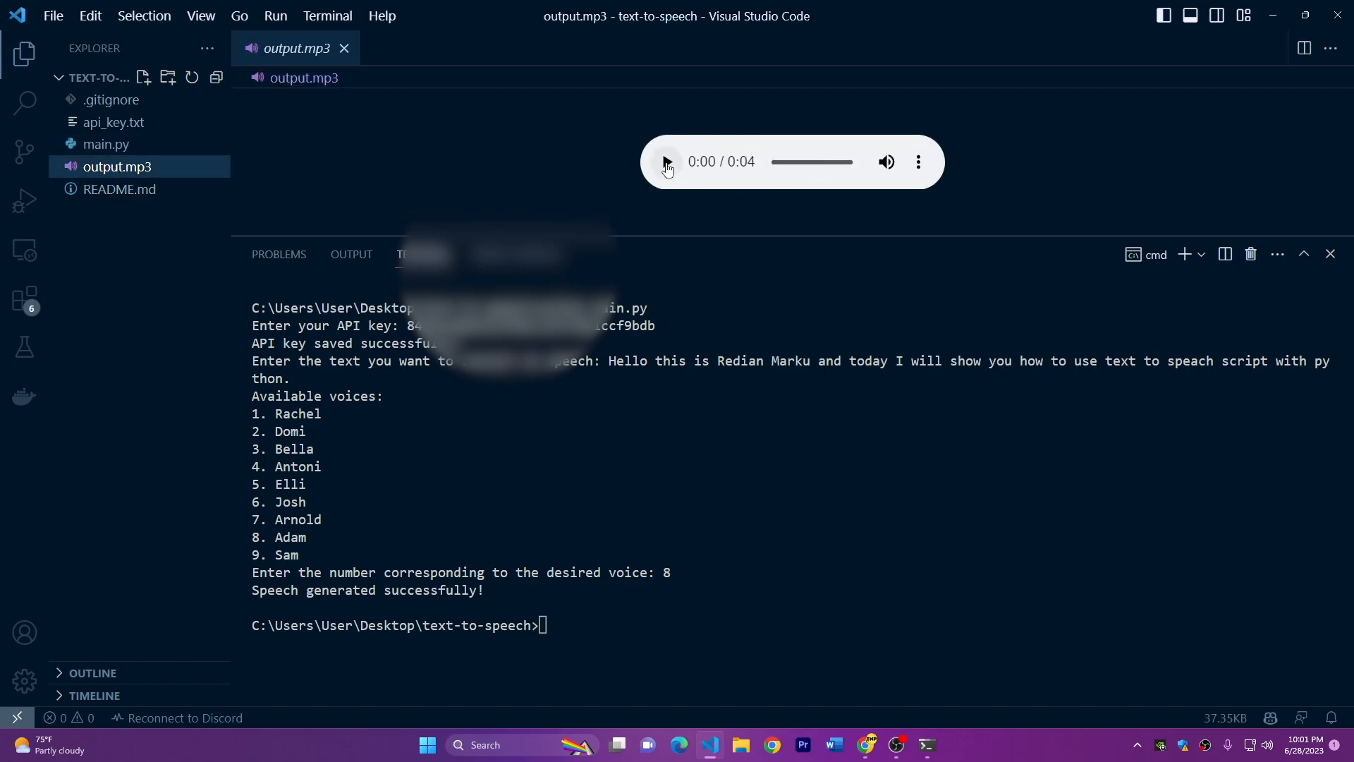
# - Play the four-second output.mp3 clip in the editor through to the end
pyautogui.click(665, 161)
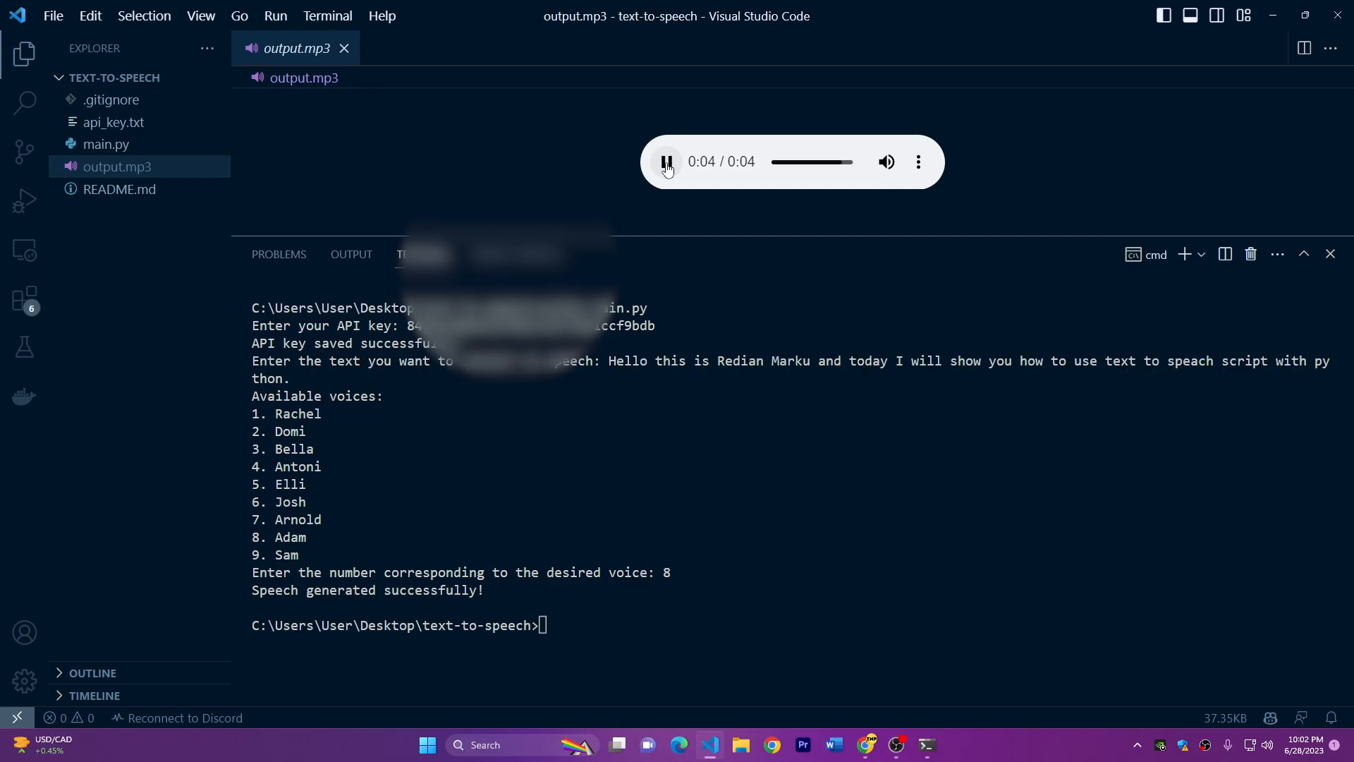
pyautogui.click(665, 162)
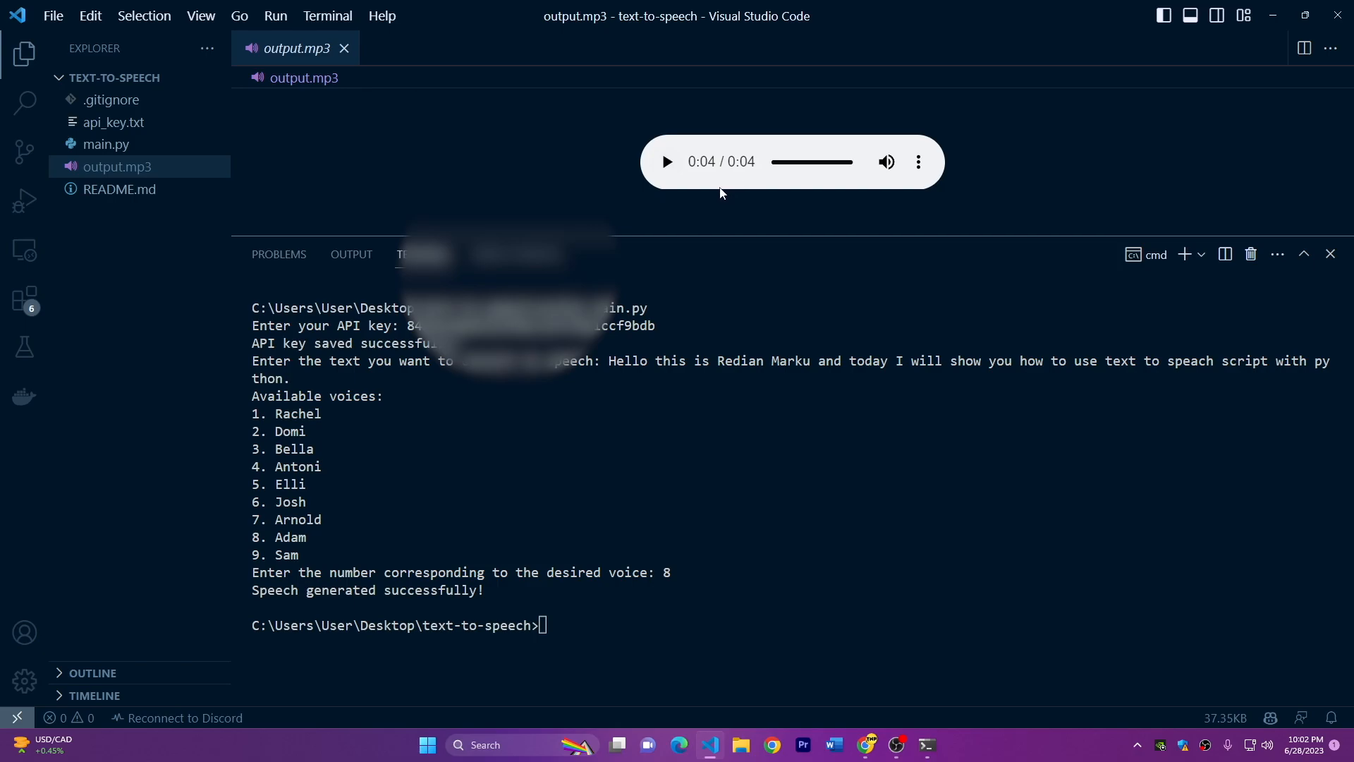
pyautogui.moveTo(716, 190)
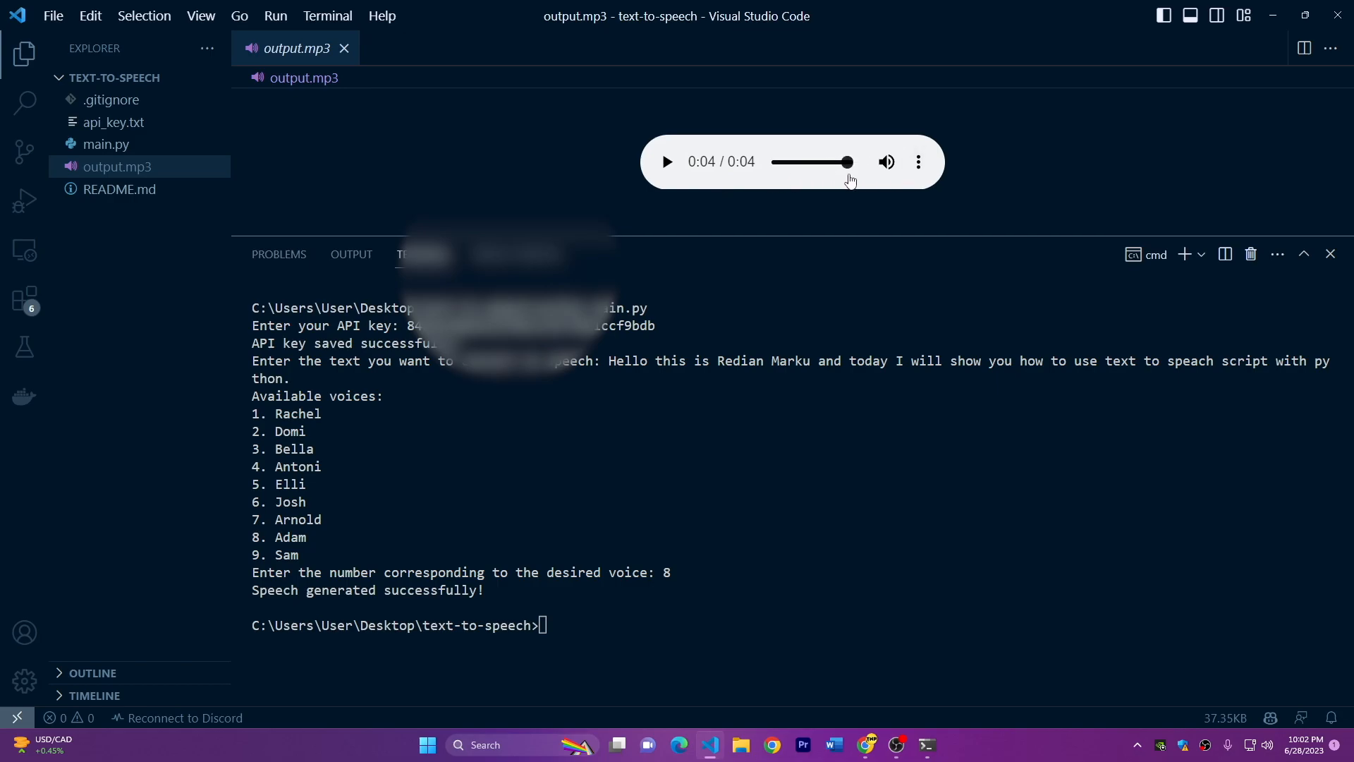
pyautogui.click(919, 162)
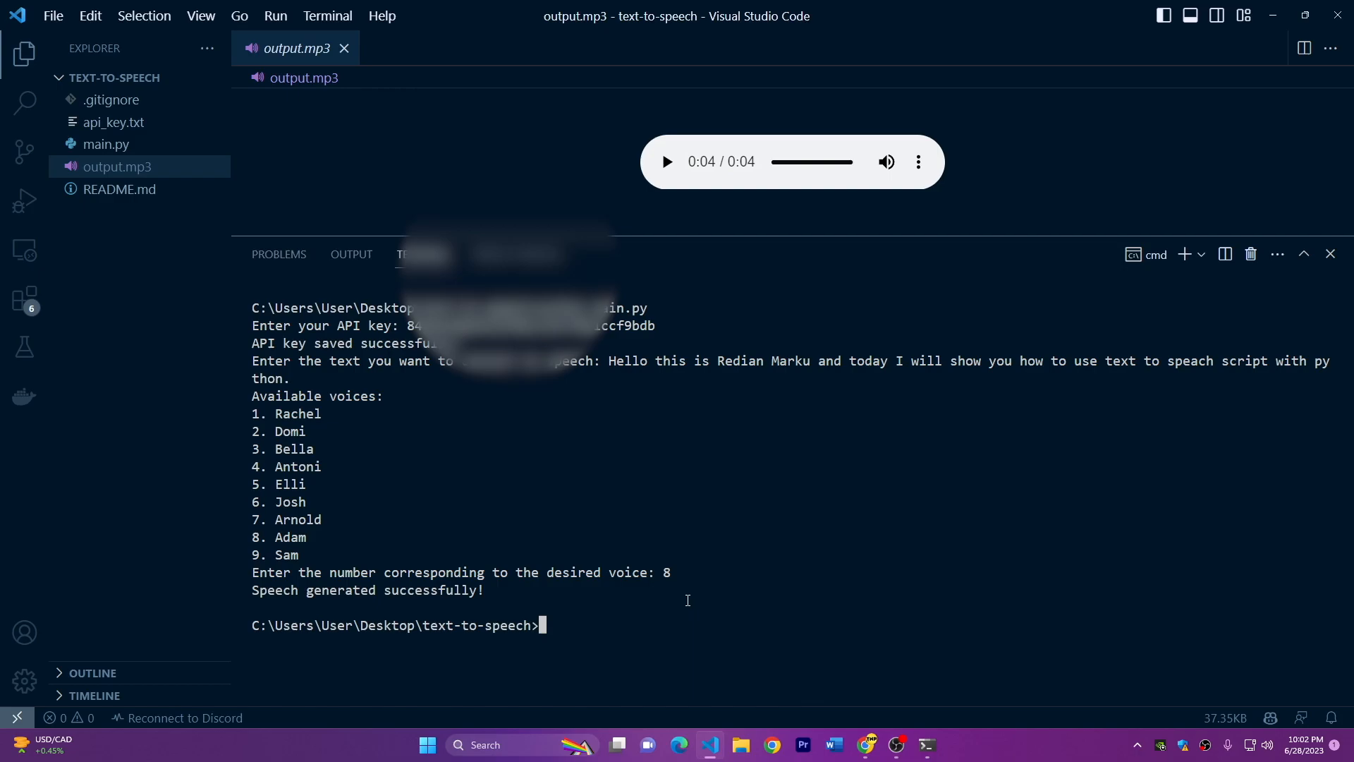
# - Rerun python main.py with voice 3 (Bella), play output.mp3, then rerun the script
pyautogui.moveTo(609, 361); pyautogui.dragTo(533, 395)
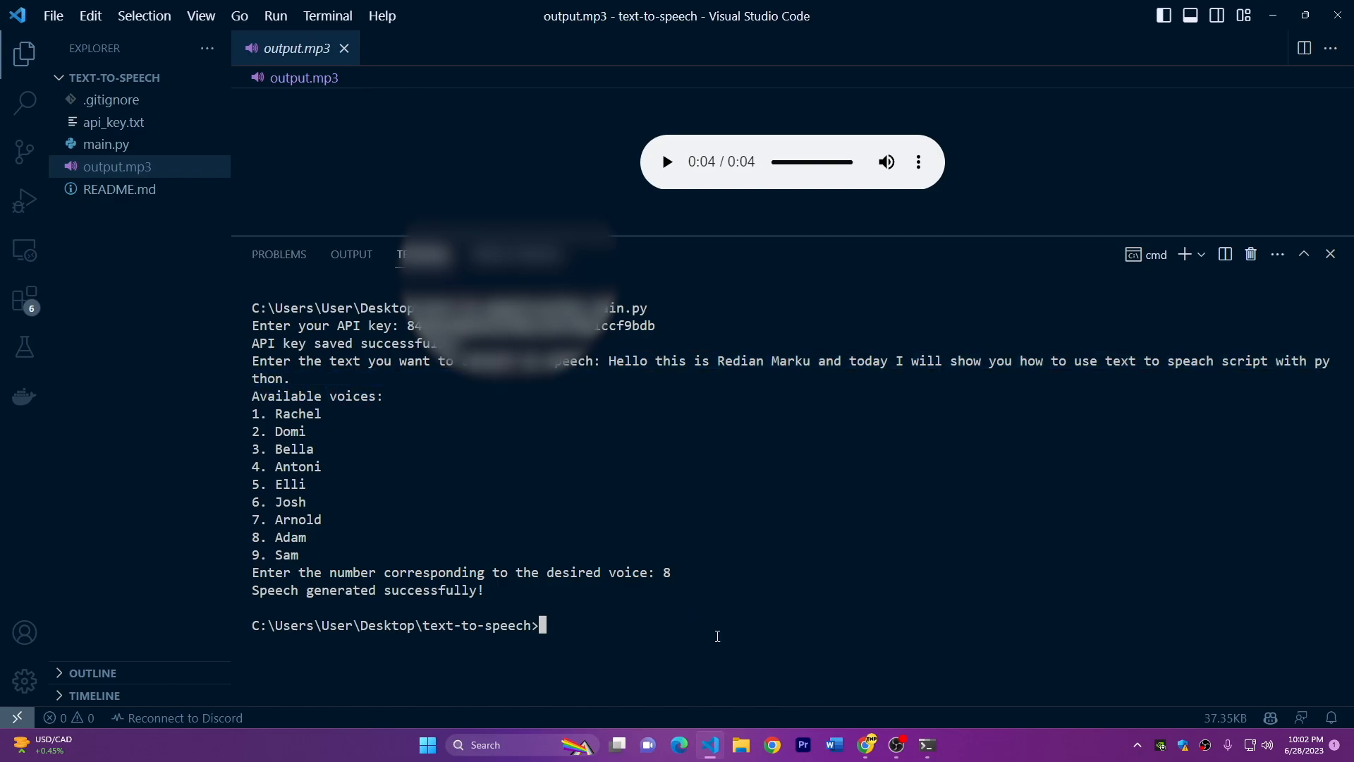
pyautogui.write('python main.py')
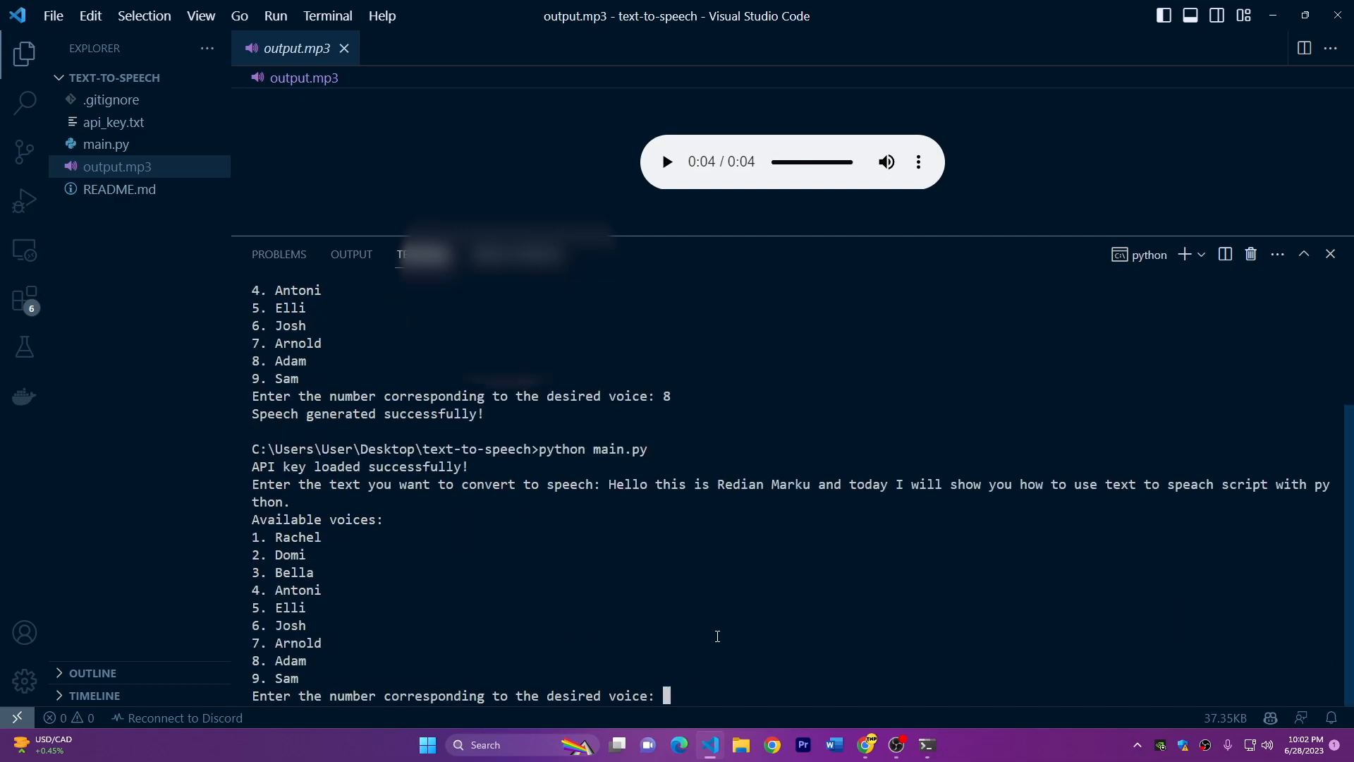
pyautogui.write('3')
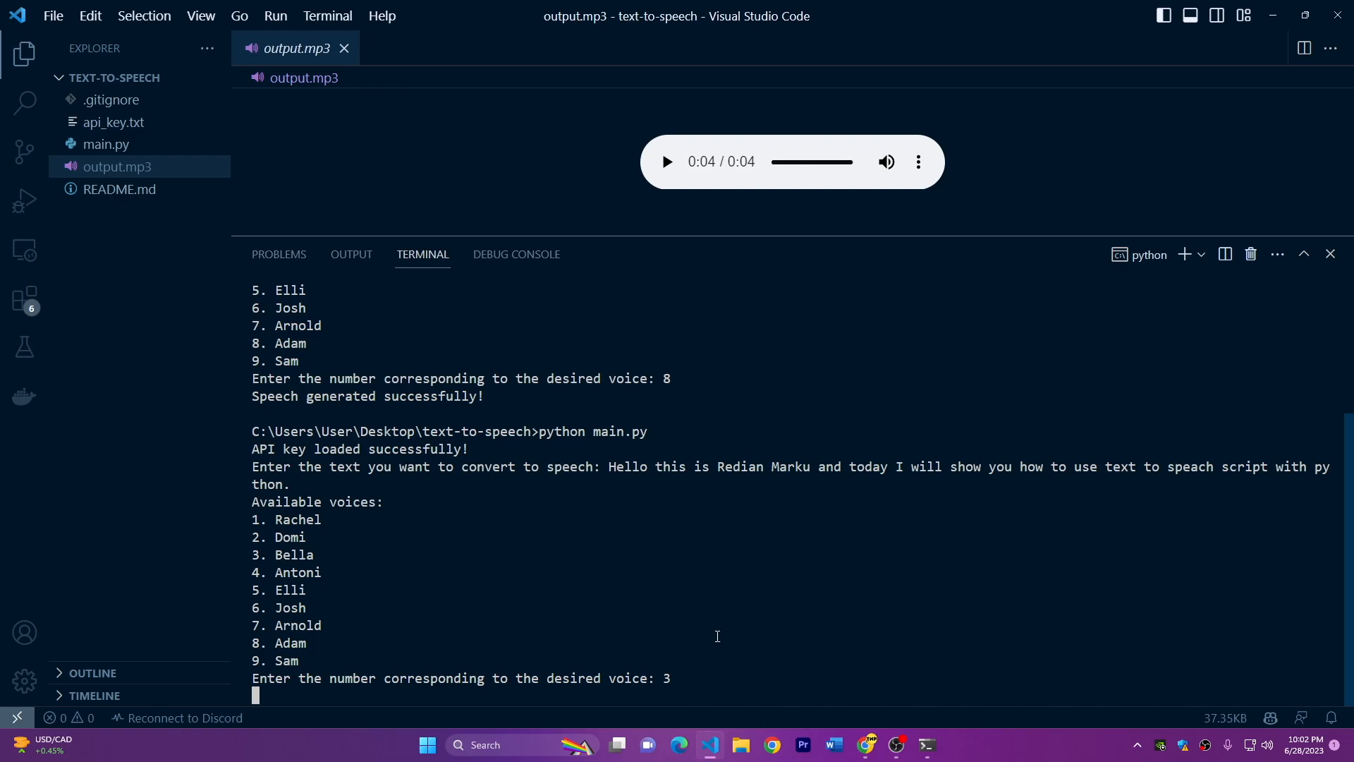
pyautogui.click(666, 161)
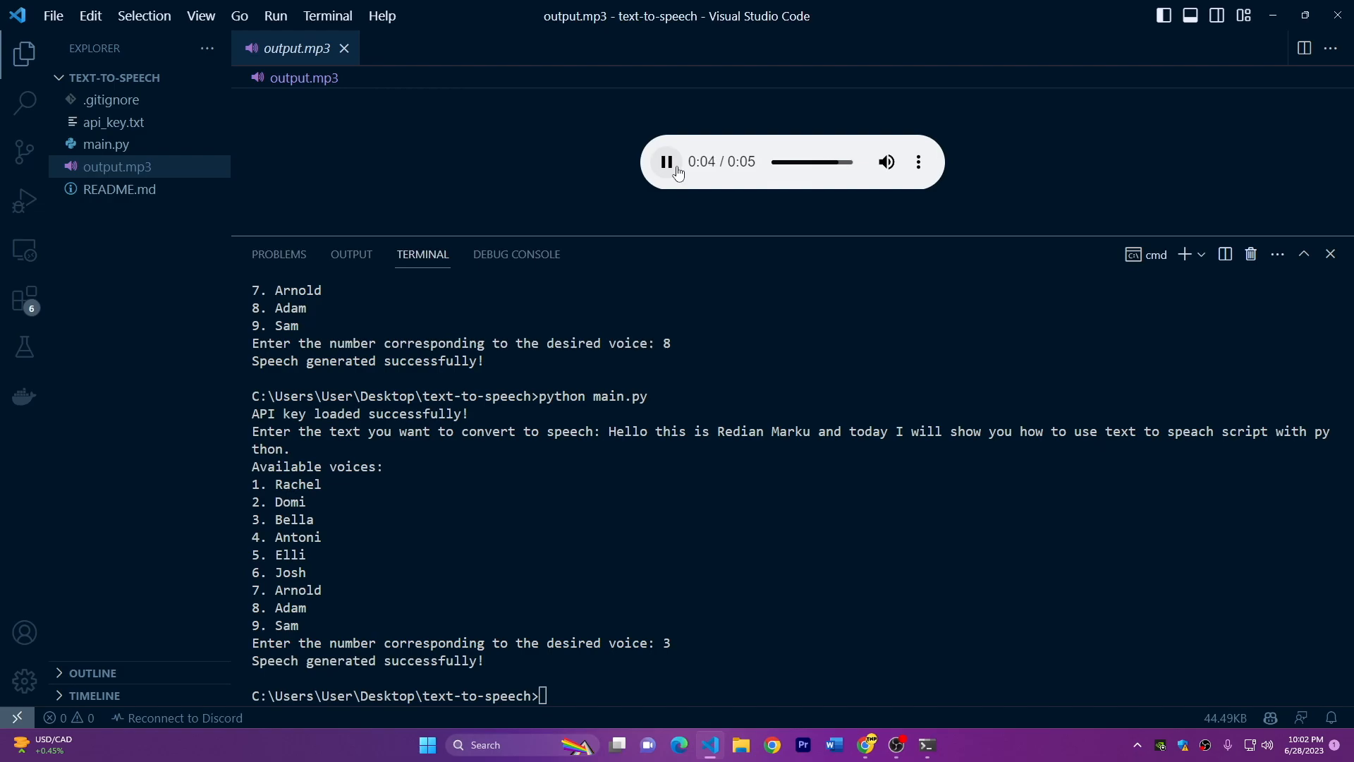
pyautogui.write('python main.py')
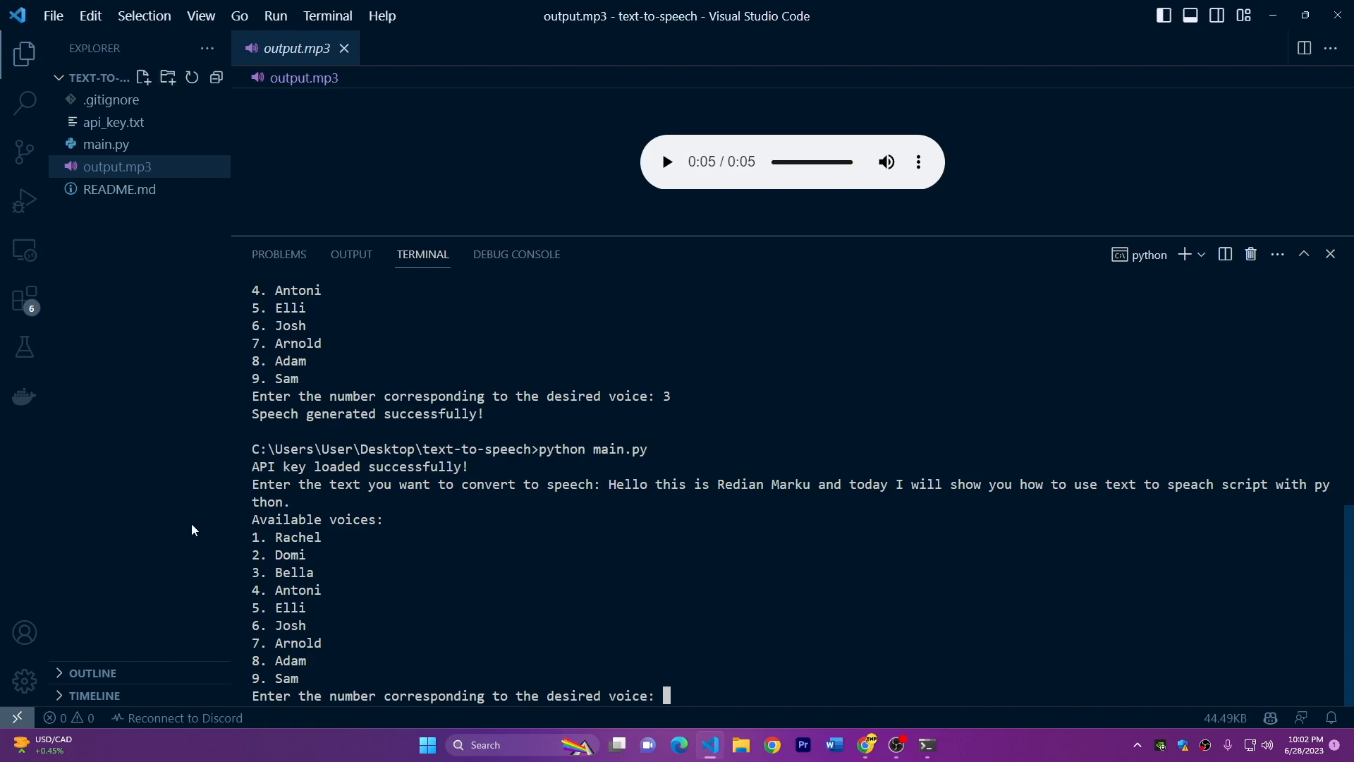
pyautogui.moveTo(582, 568)
pyautogui.write('6')
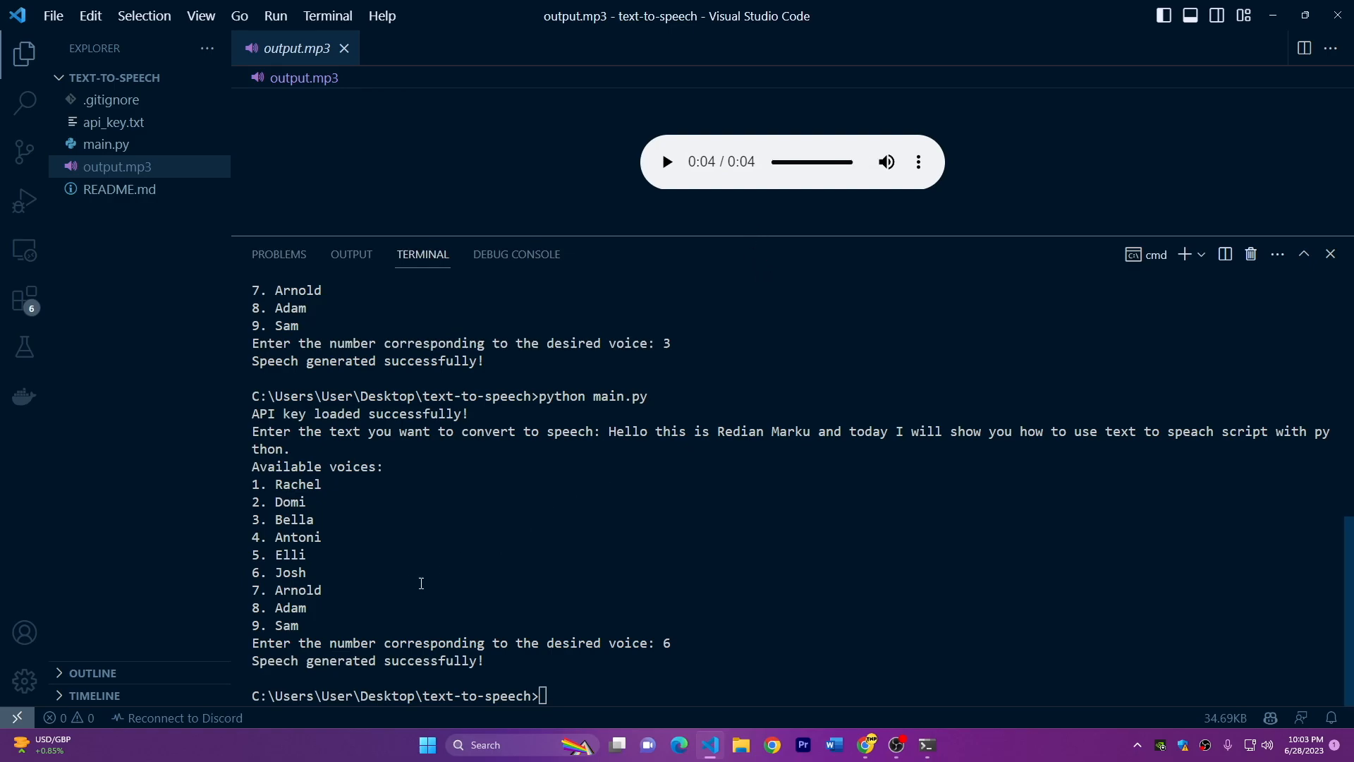
pyautogui.moveTo(484, 524)
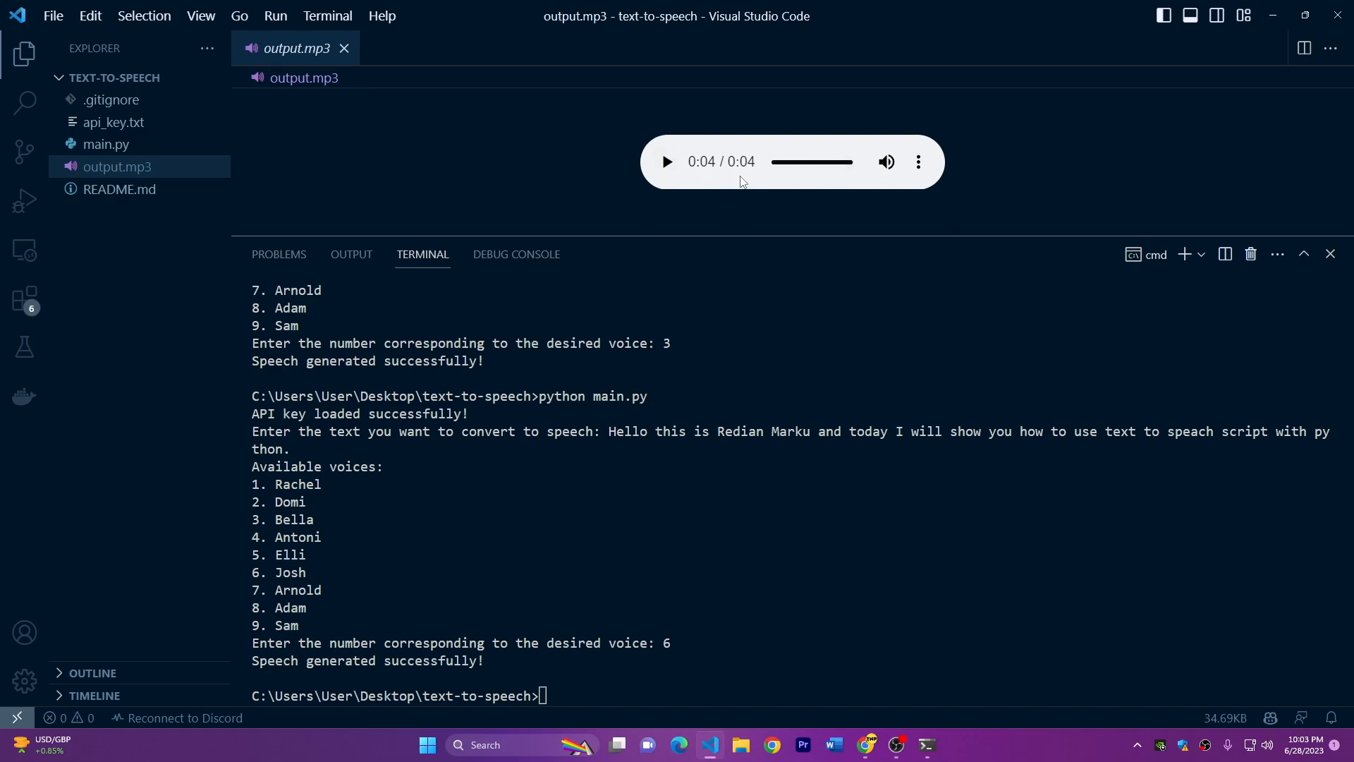
pyautogui.moveTo(732, 273)
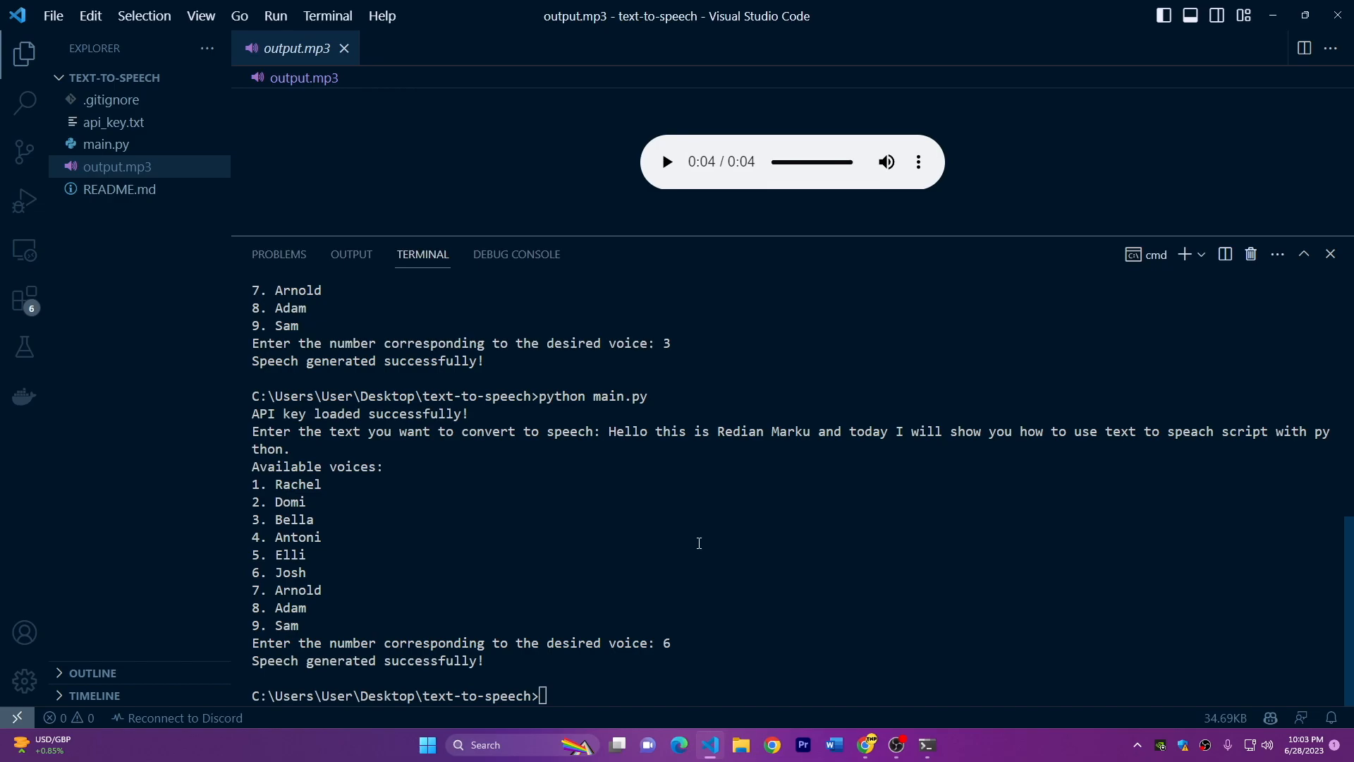
pyautogui.moveTo(834, 639)
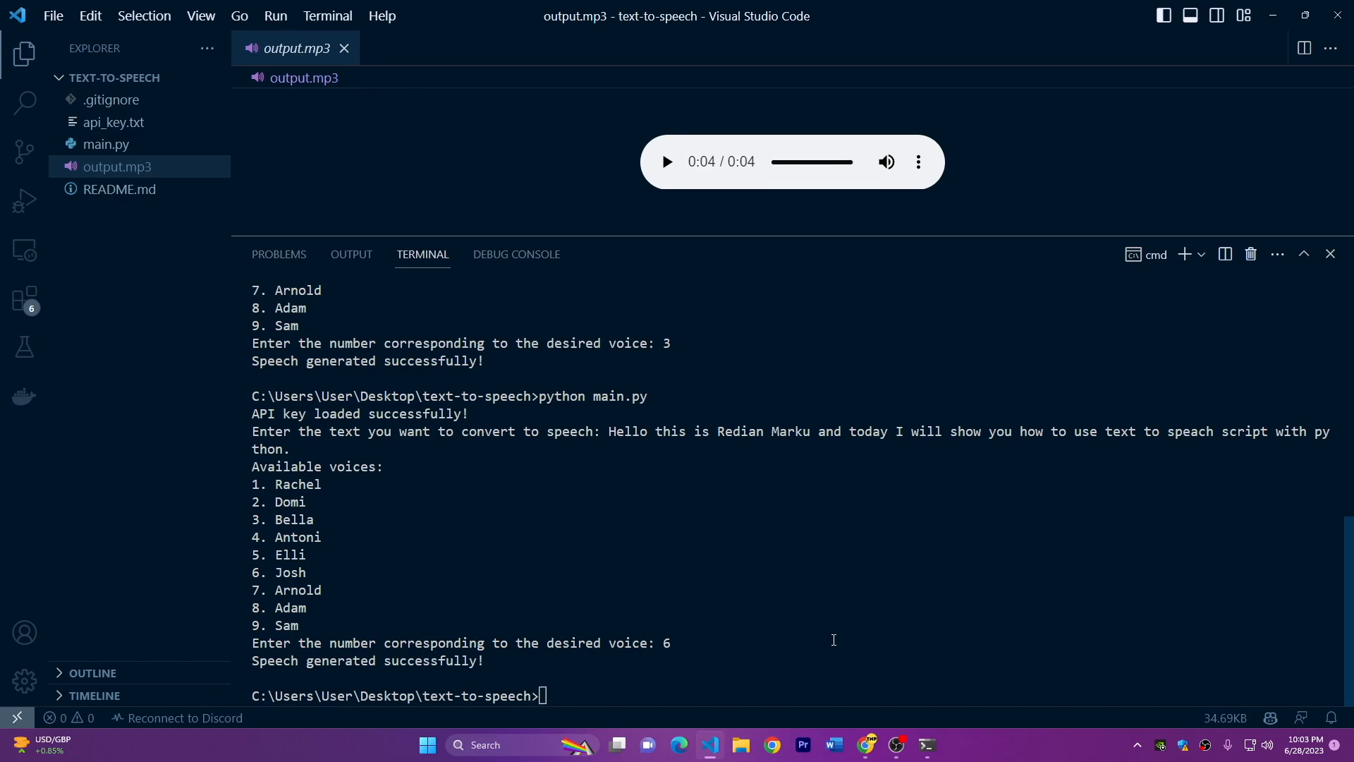